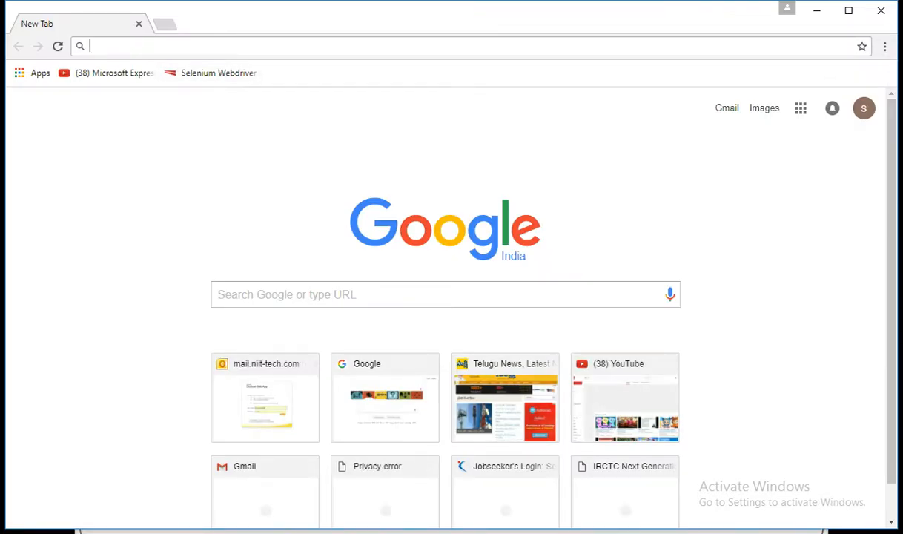
Step: Load the IRCTC e-ticketing login page from the address bar
{"action": "type", "text": "ic"}
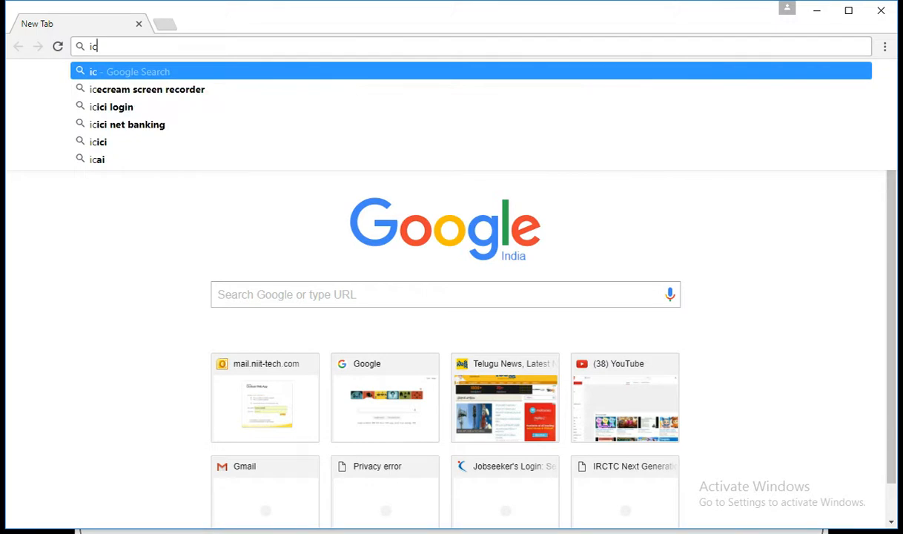
{"action": "key", "text": "Backspace"}
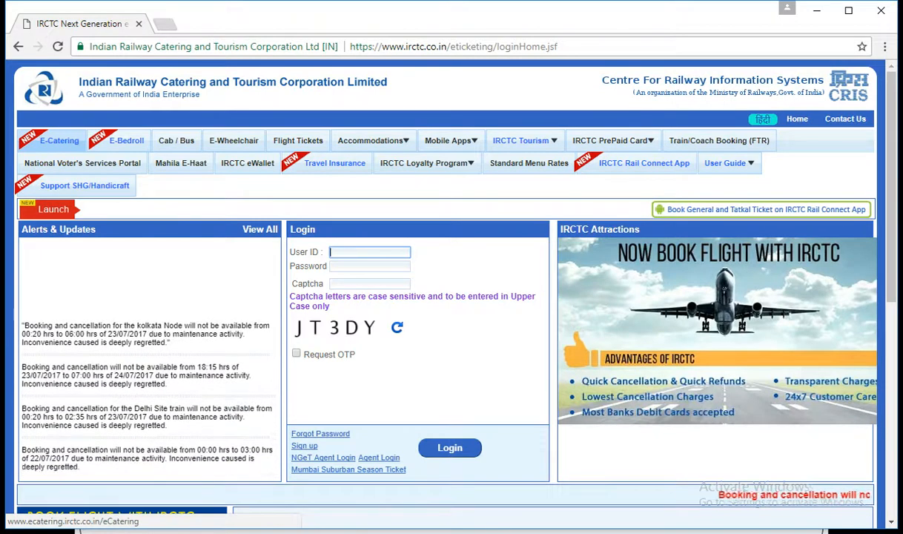
Step: Open the E-Catering food-order page and choose NEW DELHI (NDLS) as the station
{"action": "left_click", "coordinate": [56, 139]}
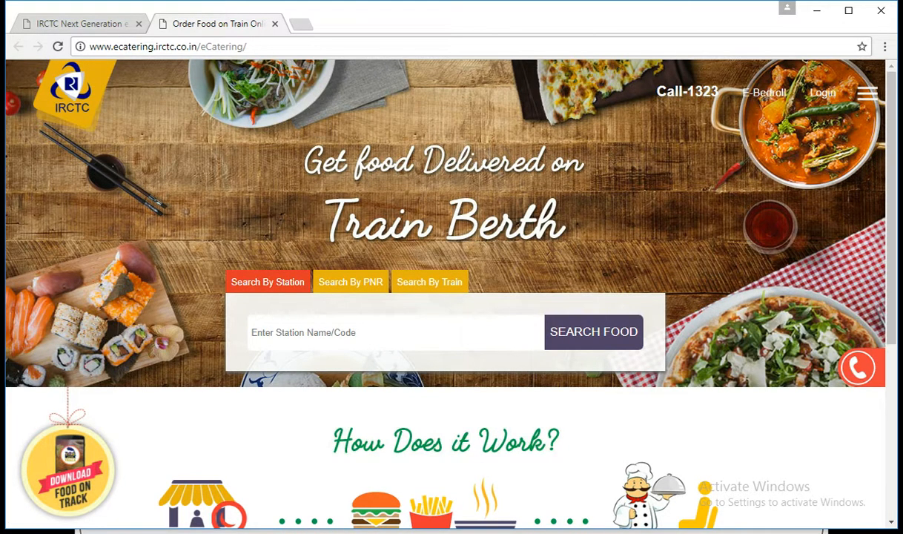
{"action": "left_click", "coordinate": [392, 332]}
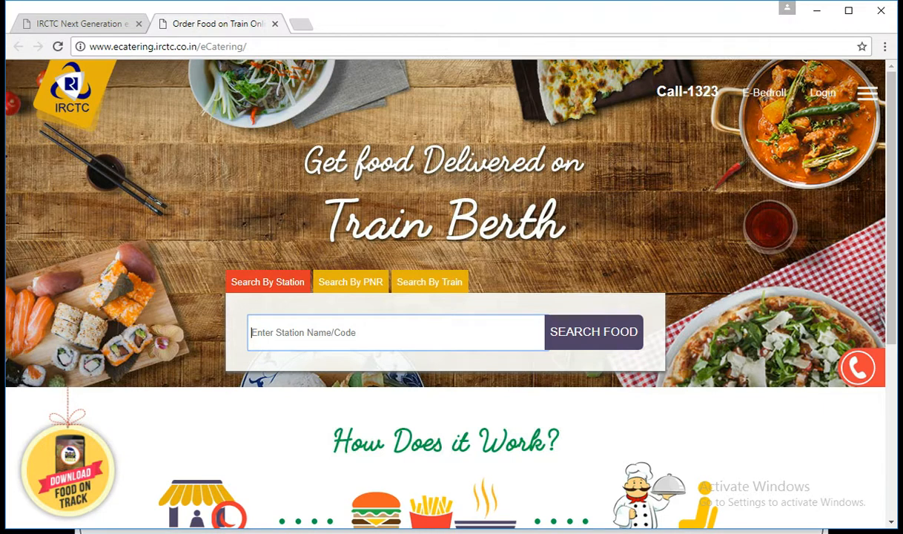
{"action": "type", "text": "new"}
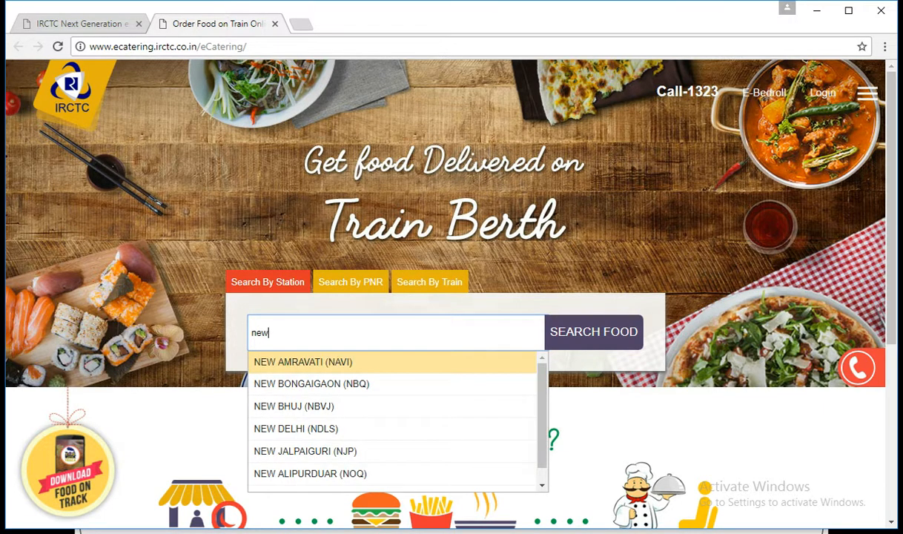
{"action": "mouse_move", "coordinate": [305, 429]}
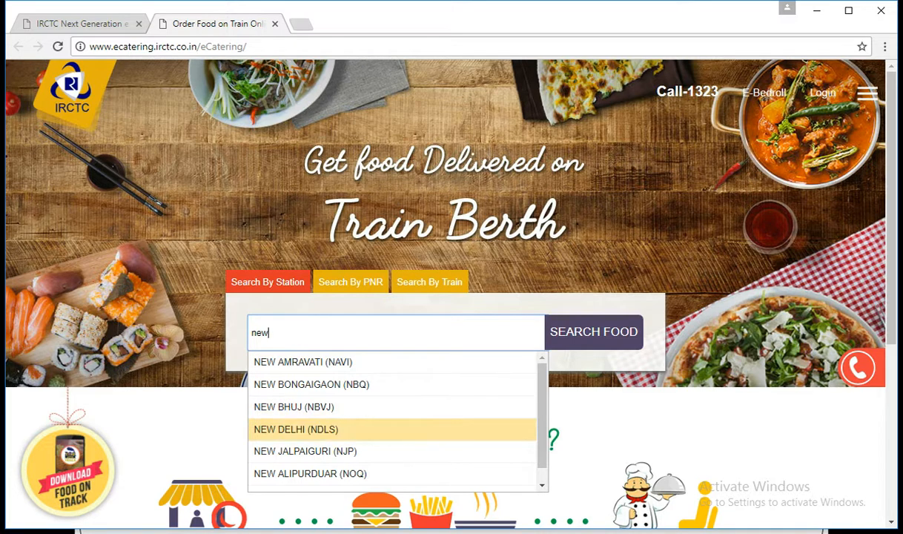
{"action": "left_click", "coordinate": [297, 429]}
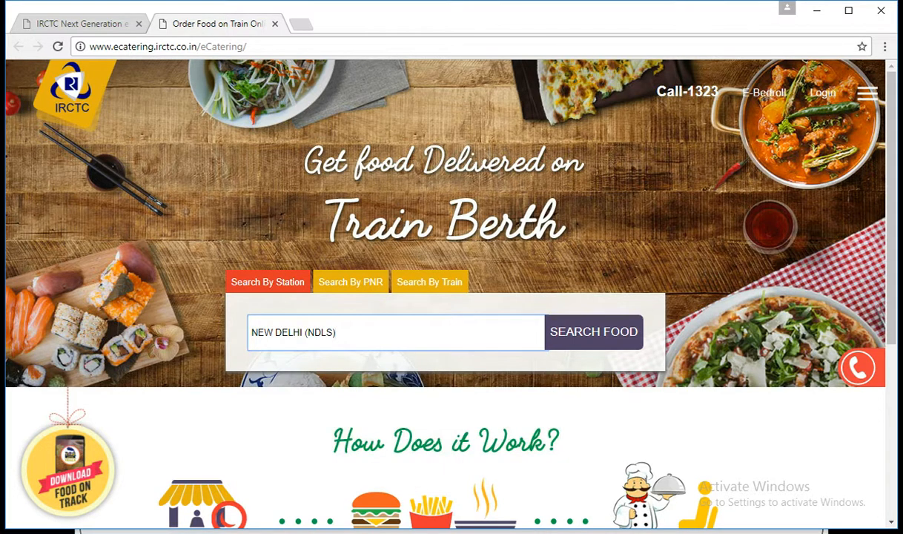
{"action": "left_click", "coordinate": [593, 332]}
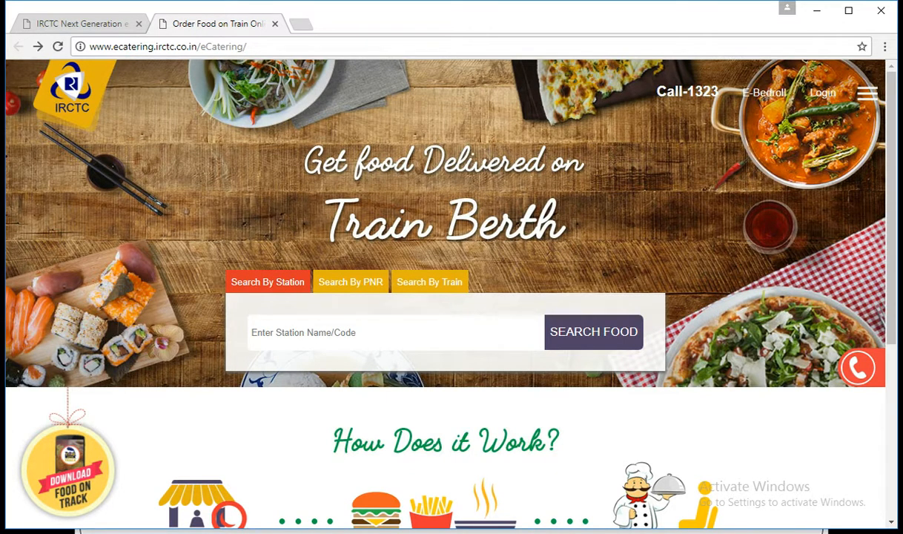
{"action": "left_click", "coordinate": [394, 332]}
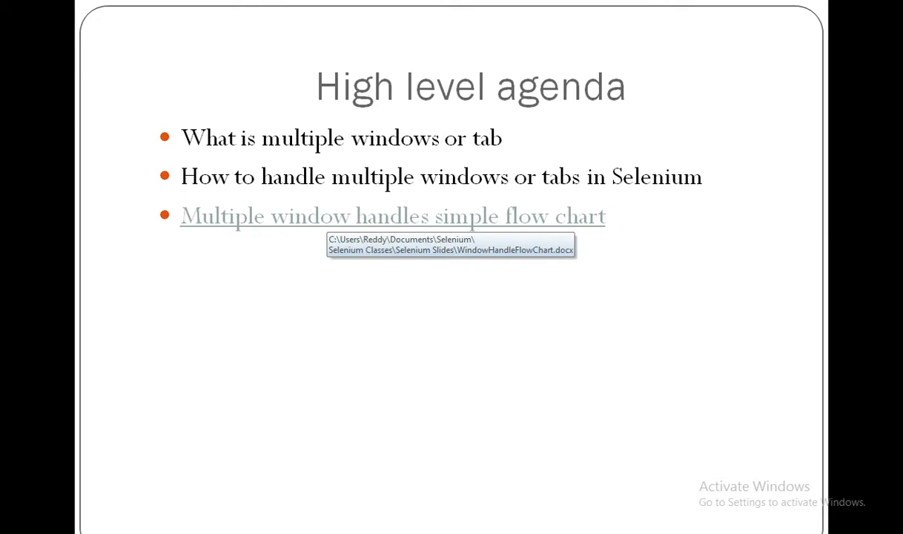
Step: Open the 'Multiple window handles simple flow chart' link from the agenda slide
{"action": "left_click", "coordinate": [392, 217]}
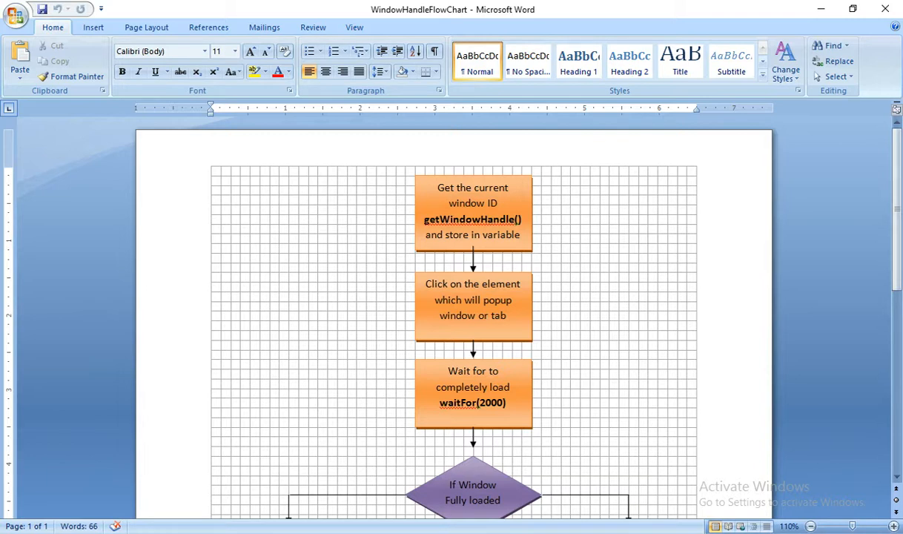
{"action": "scroll", "scroll_direction": "down", "scroll_amount": 3}
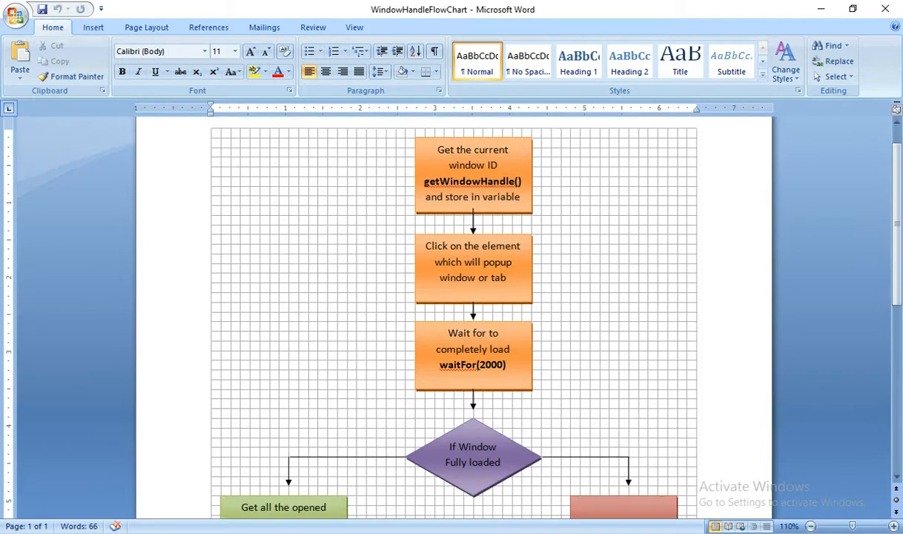
{"action": "scroll", "scroll_direction": "down", "scroll_amount": 3}
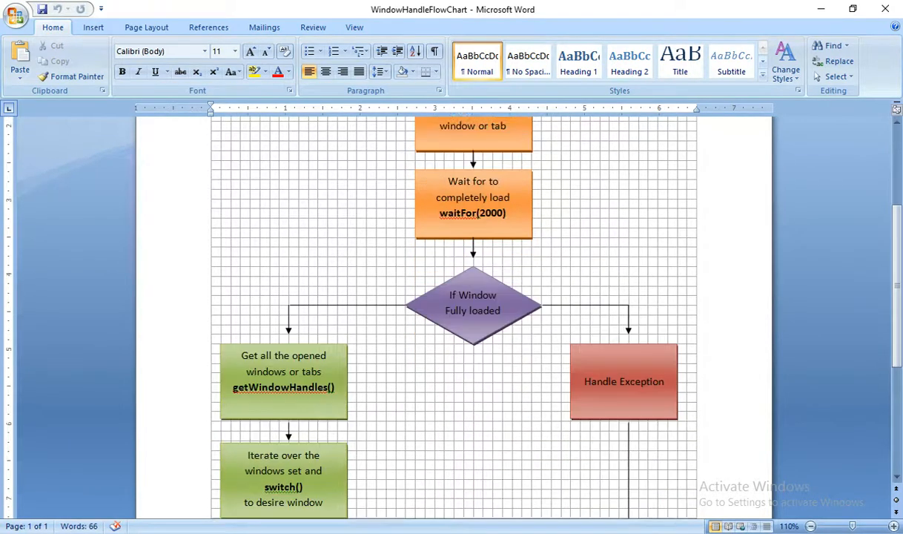
{"action": "scroll", "scroll_direction": "down", "scroll_amount": 3}
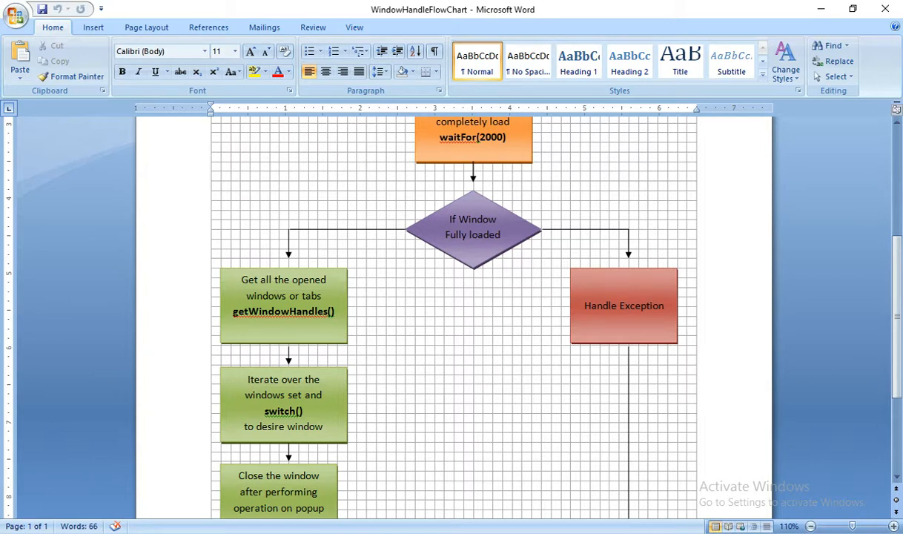
{"action": "scroll", "scroll_direction": "down", "scroll_amount": 3}
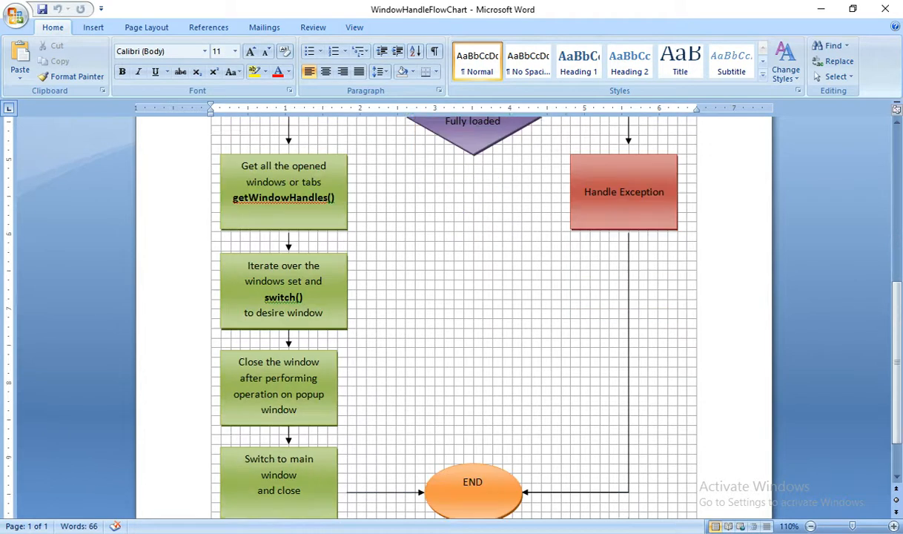
{"action": "scroll", "scroll_direction": "down", "scroll_amount": 3}
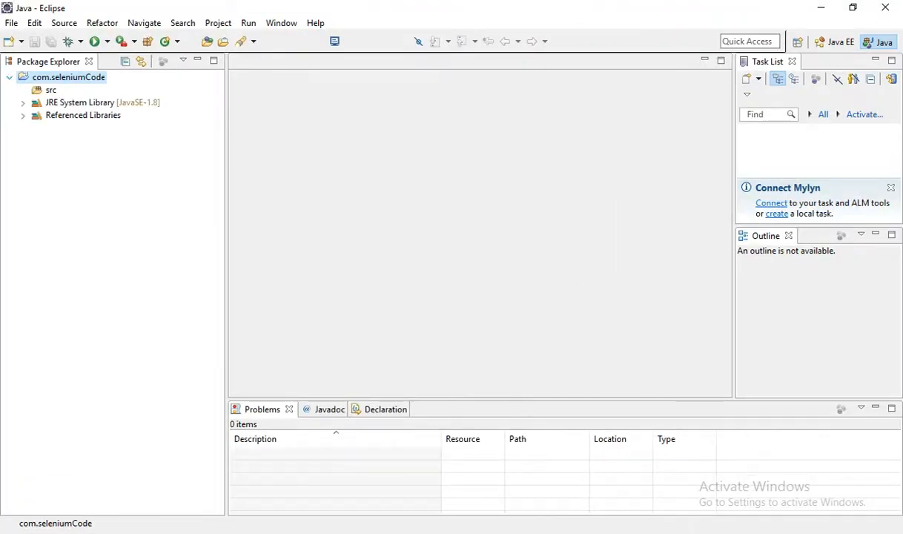
Step: Create a new package named WindowHandle under the src folder
{"action": "left_click", "coordinate": [47, 91]}
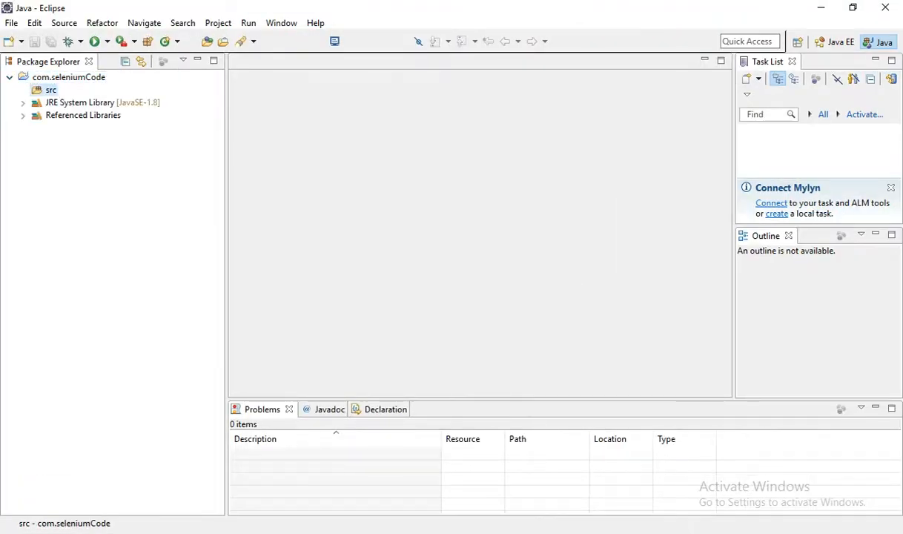
{"action": "right_click", "coordinate": [41, 90]}
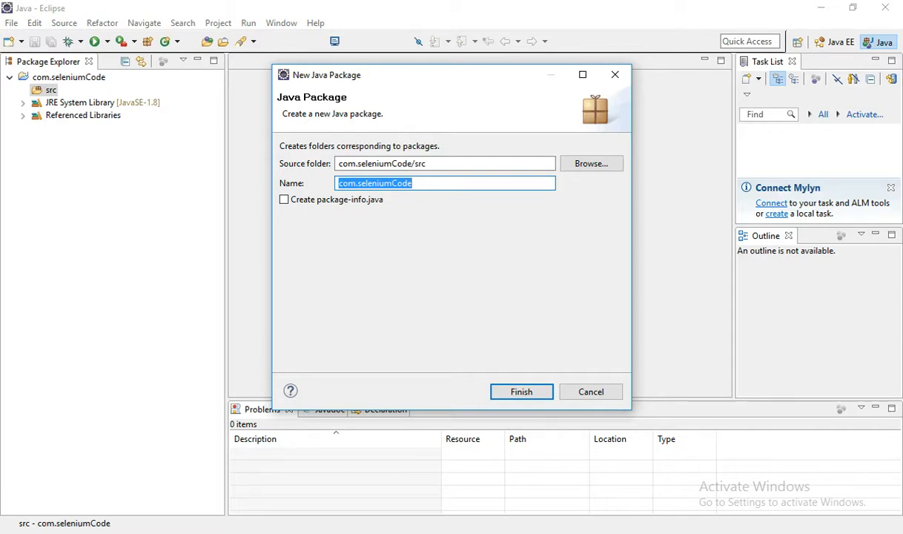
{"action": "type", "text": "WindowHan"}
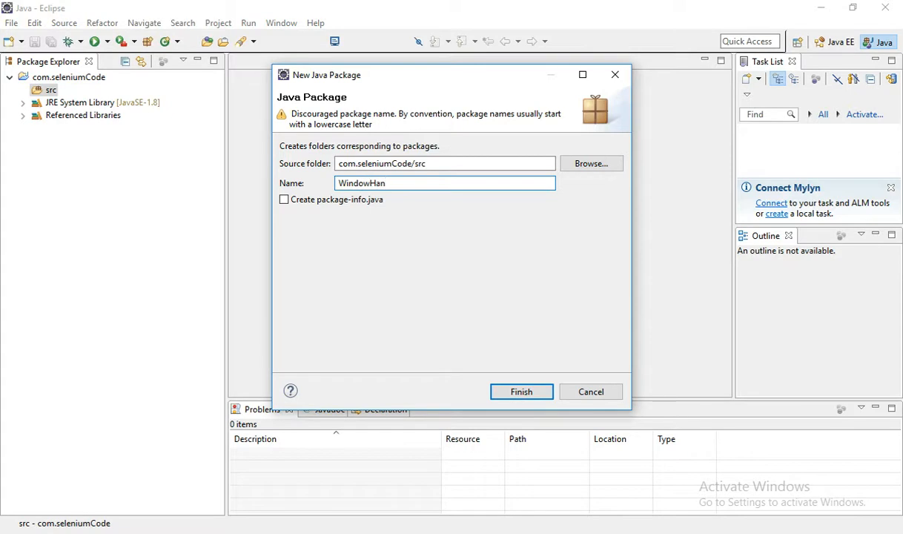
{"action": "left_click", "coordinate": [522, 392]}
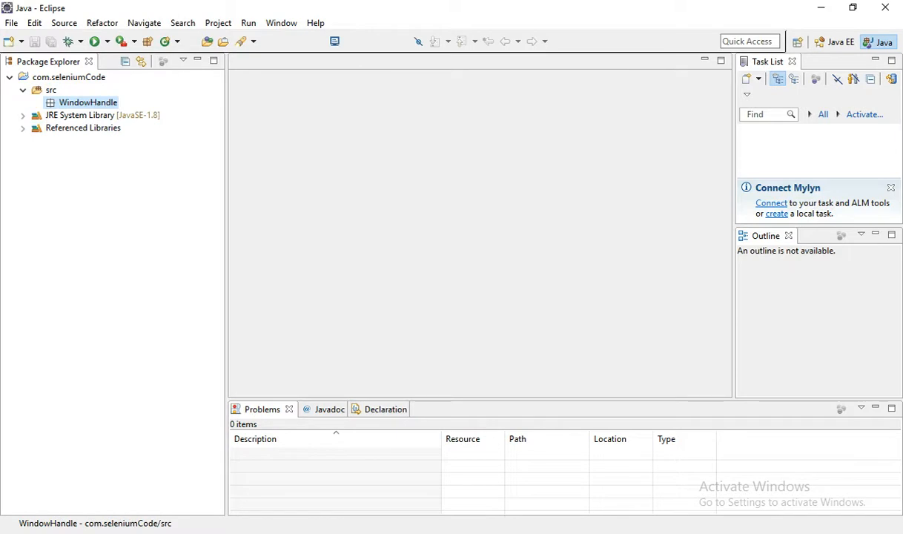
Step: Create a second package named Window1 under src
{"action": "right_click", "coordinate": [86, 101]}
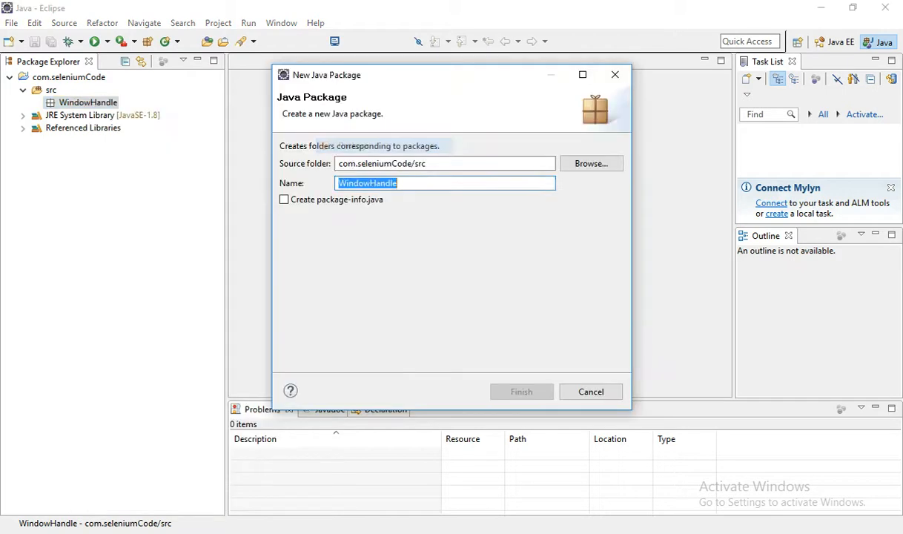
{"action": "type", "text": "Wi"}
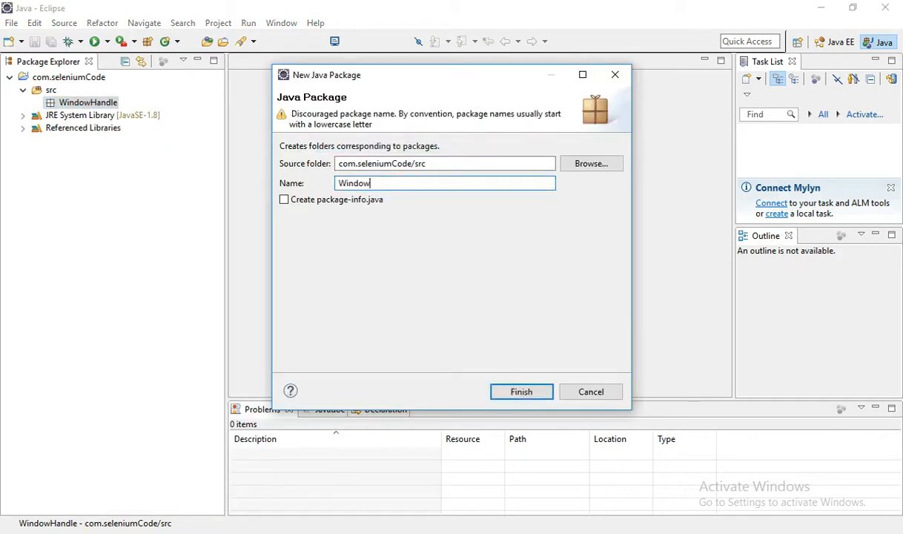
{"action": "left_click", "coordinate": [523, 392]}
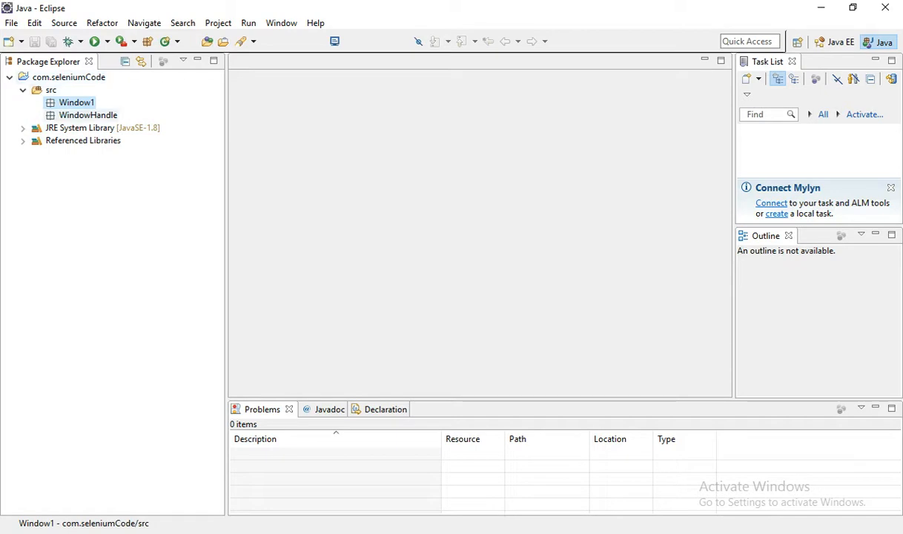
Step: Create class Window1 in the WindowHandle package and open Window1.java for editing
{"action": "left_click", "coordinate": [86, 116]}
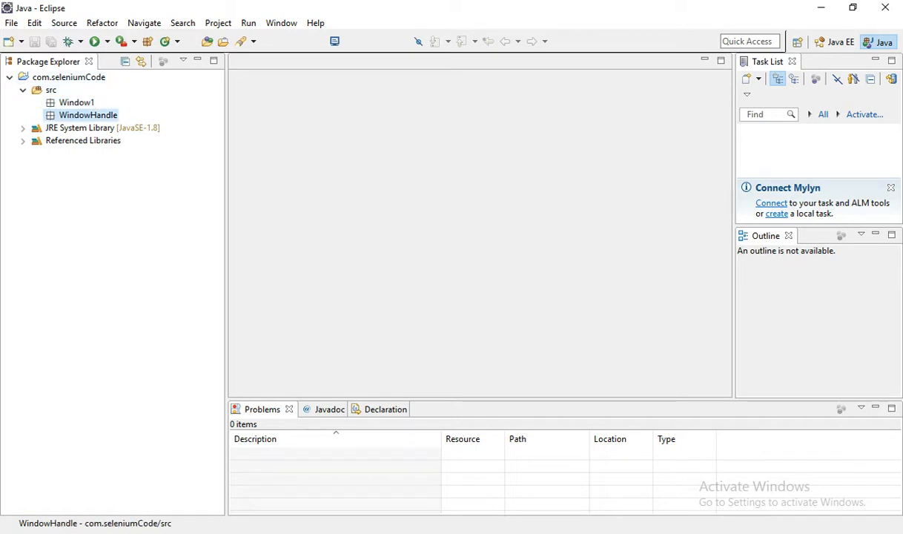
{"action": "right_click", "coordinate": [86, 115]}
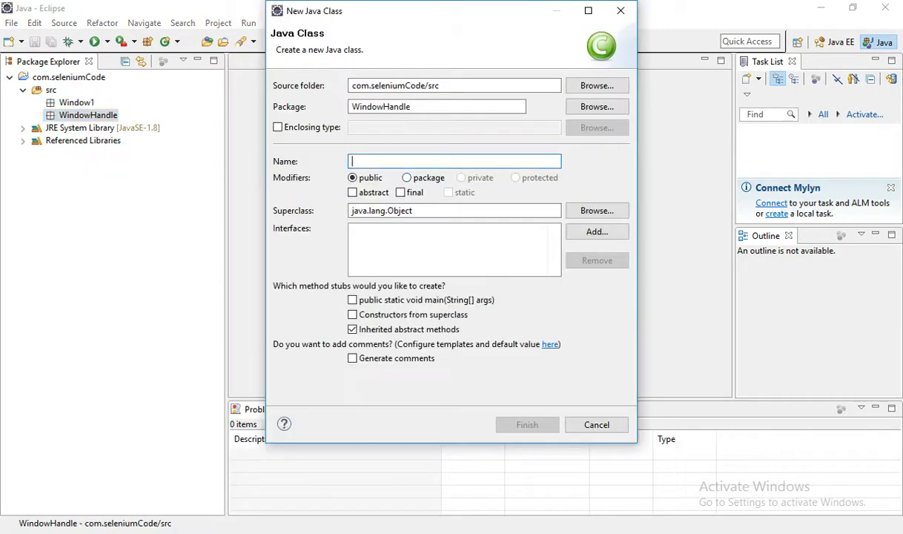
{"action": "type", "text": "Window1"}
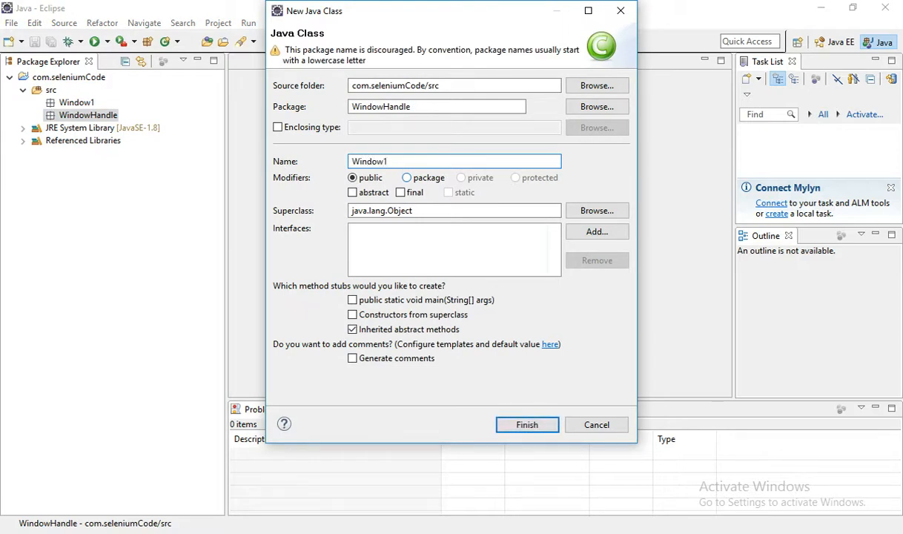
{"action": "left_click", "coordinate": [527, 424]}
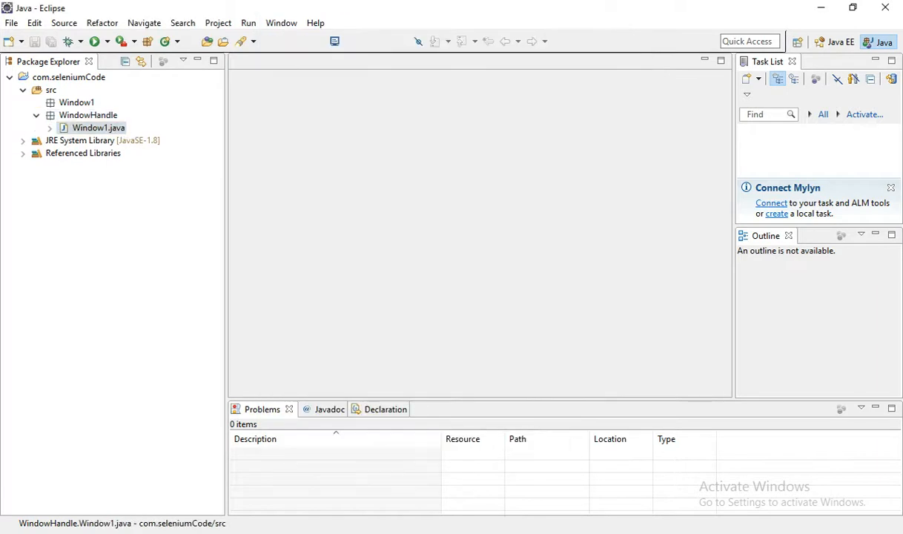
{"action": "double_click", "coordinate": [98, 127]}
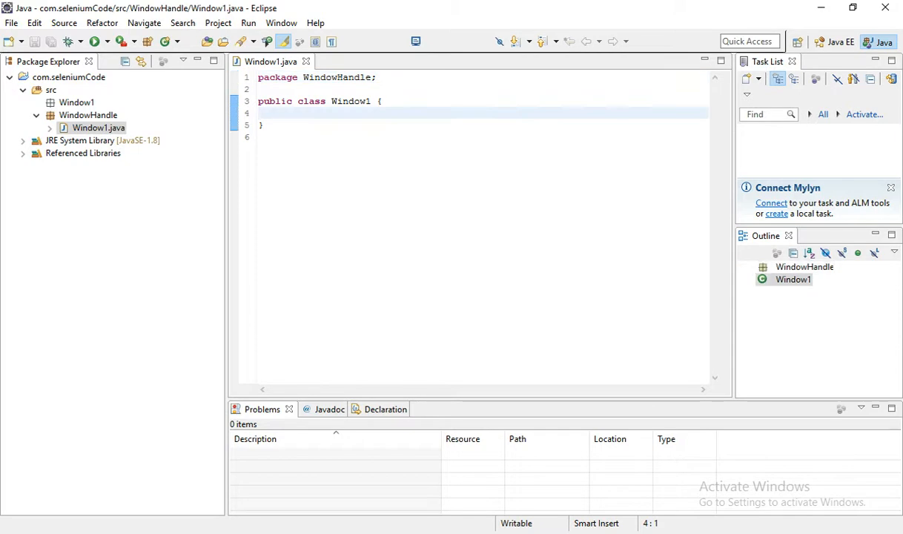
Step: Write a main method declaring WebDriver driver = new ChromeDriver();
{"action": "type", "text": "main(String[] args) {"}
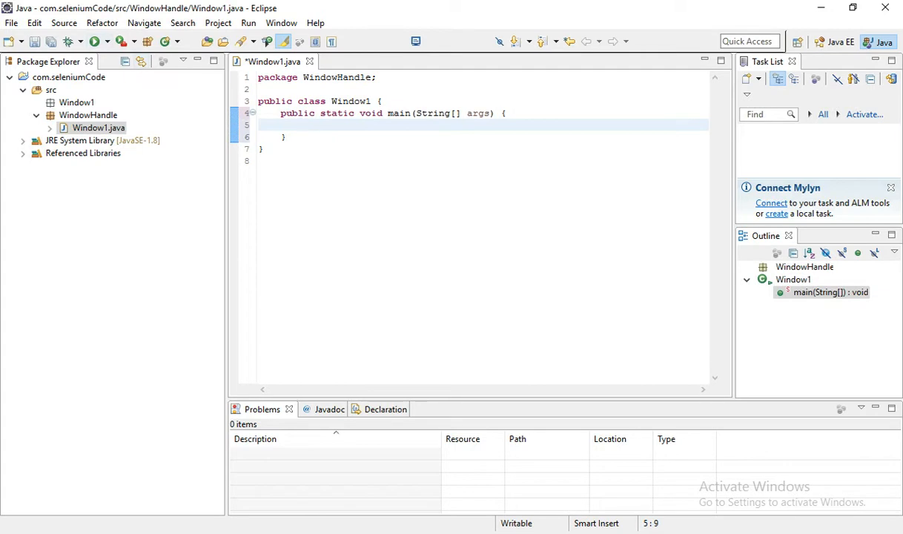
{"action": "type", "text": "Web"}
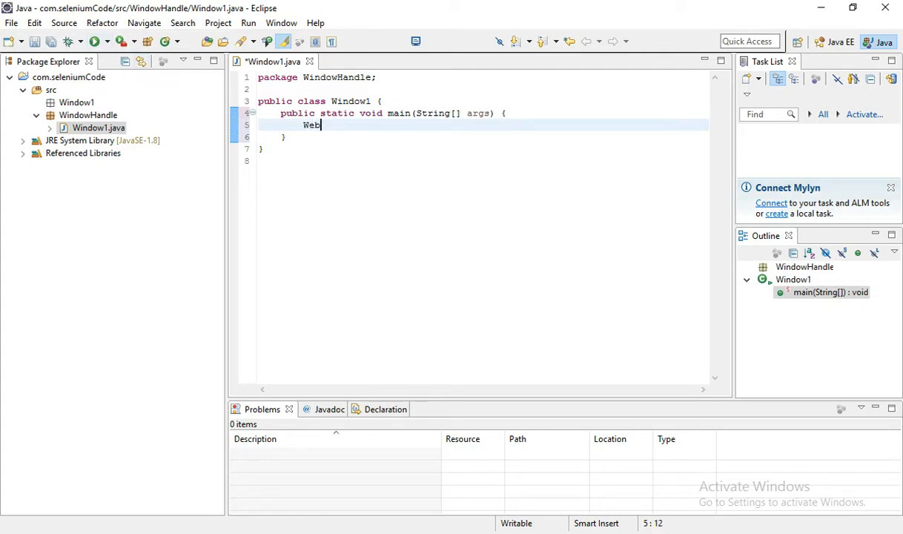
{"action": "type", "text": "Driver"}
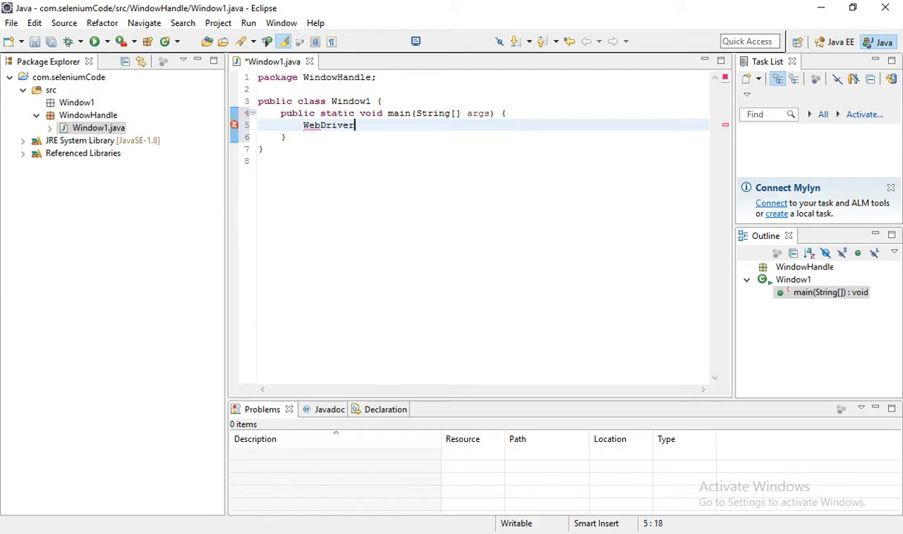
{"action": "type", "text": "driver = new"}
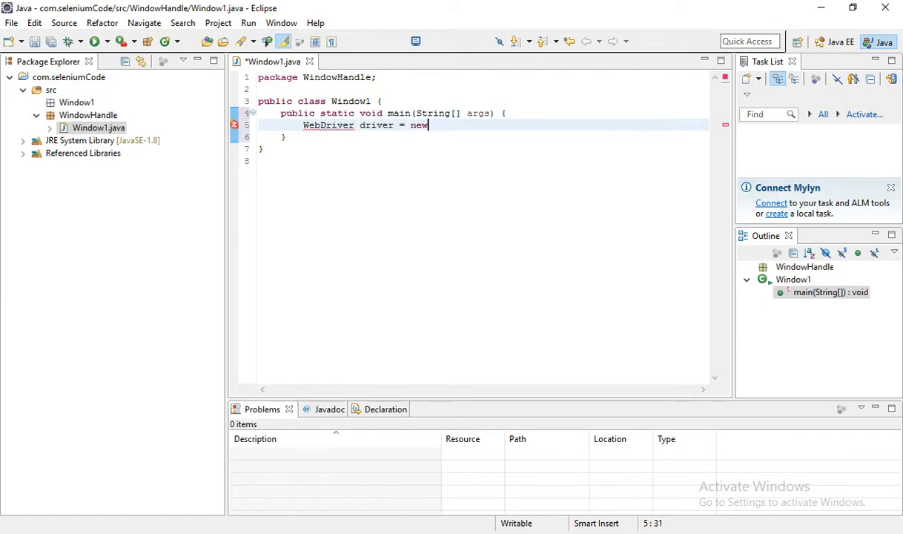
{"action": "type", "text": "Ch"}
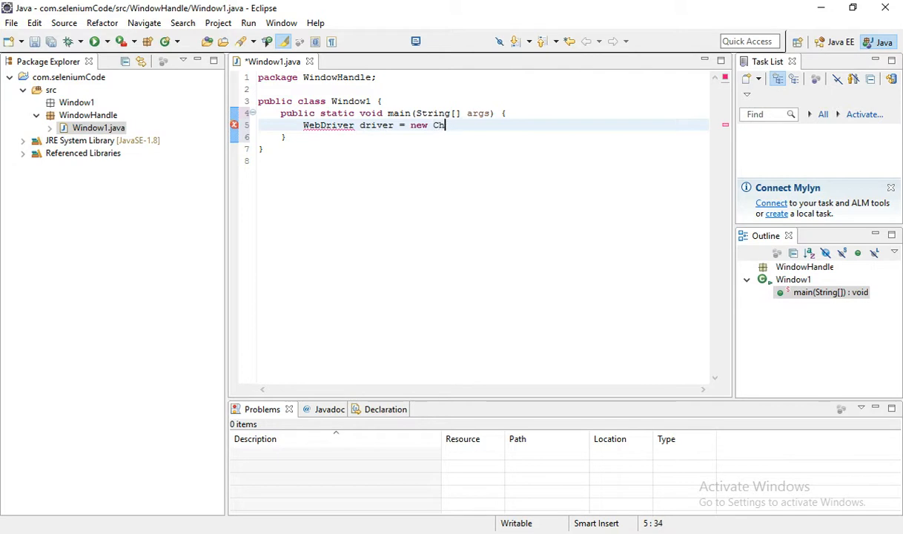
{"action": "type", "text": "rom"}
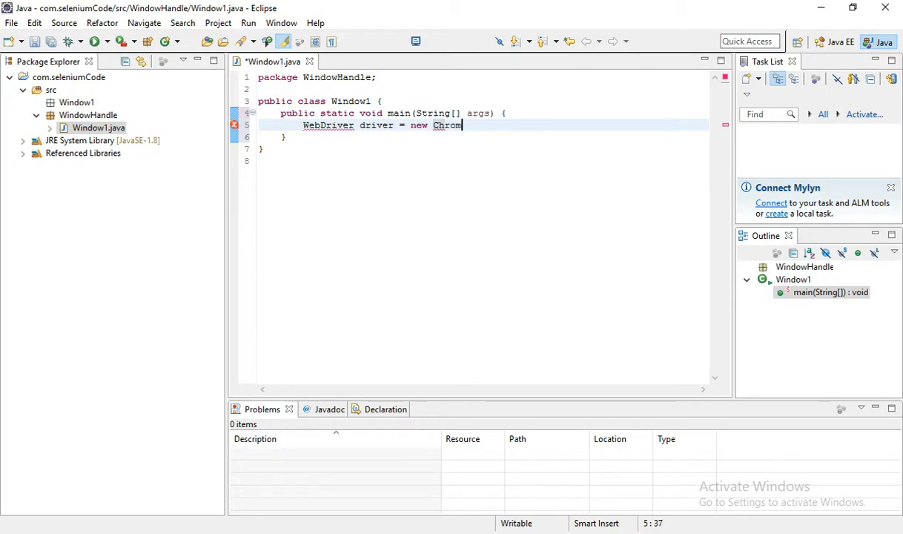
{"action": "type", "text": "eDriver("}
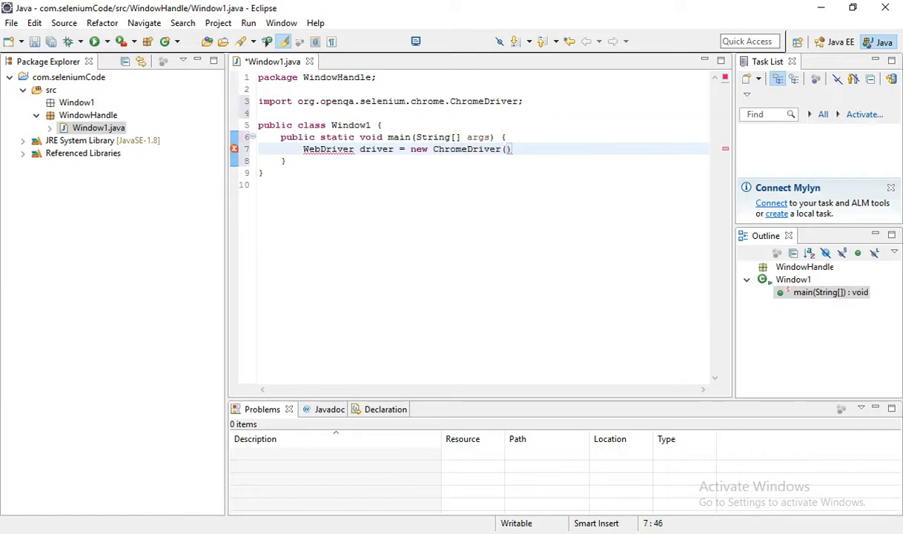
{"action": "type", "text": ";"}
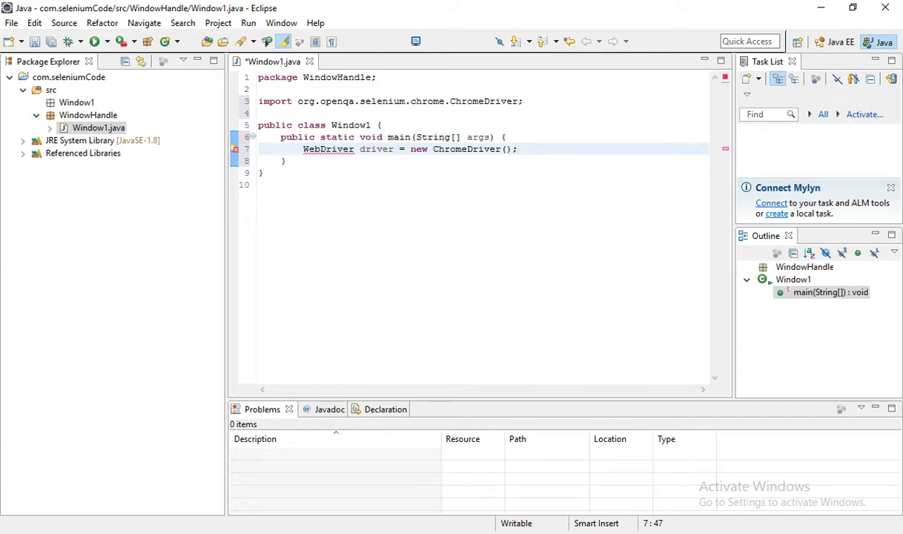
Step: Quick-fix the WebDriver error by importing org.openqa.selenium.WebDriver
{"action": "left_click", "coordinate": [328, 148]}
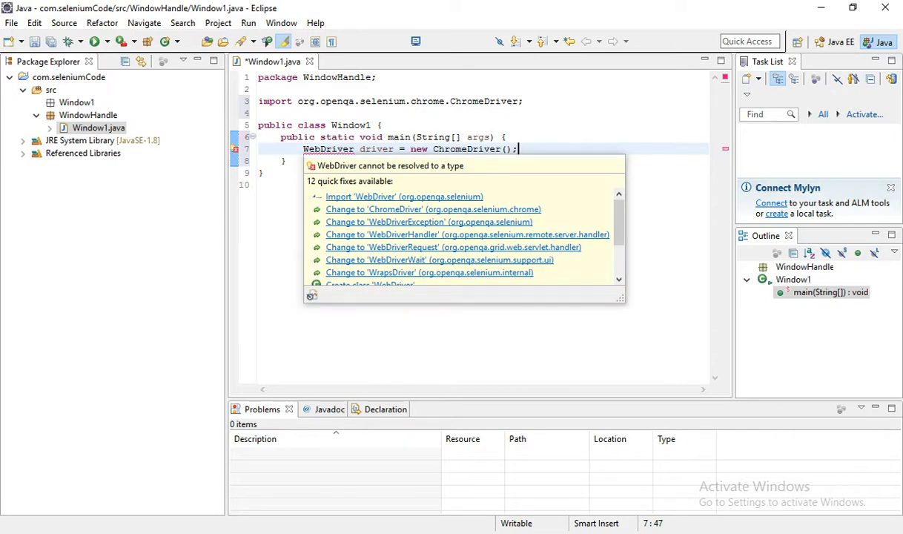
{"action": "left_click", "coordinate": [404, 196]}
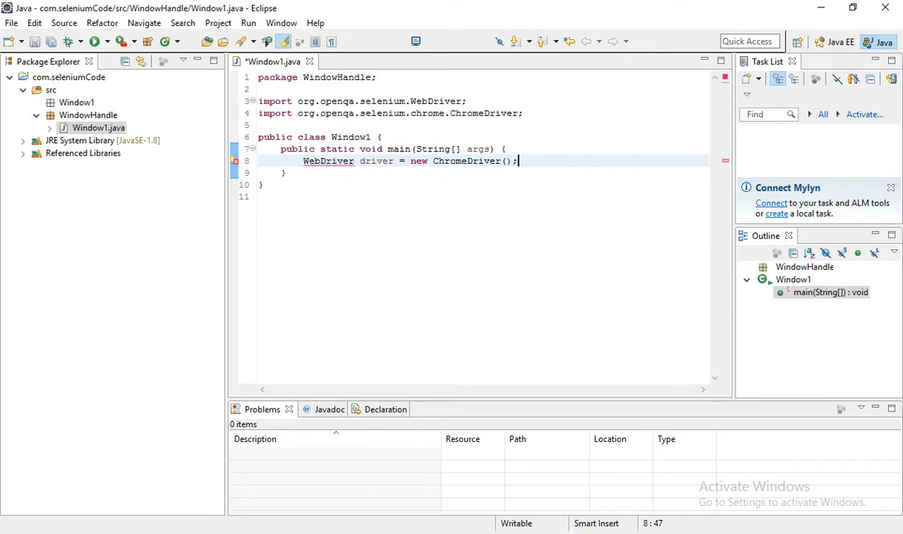
Step: Add a System.setProperty call on a new line above the driver creation
{"action": "key", "text": "Enter"}
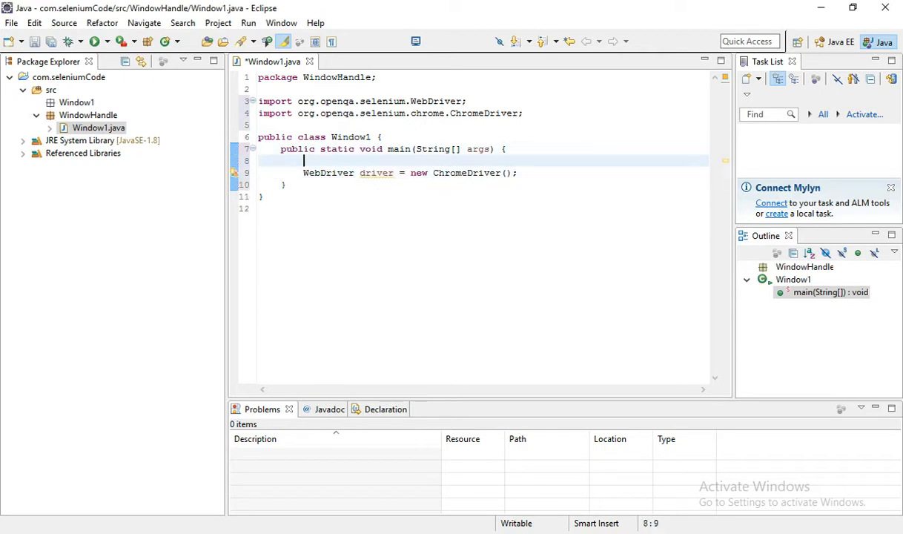
{"action": "type", "text": "S"}
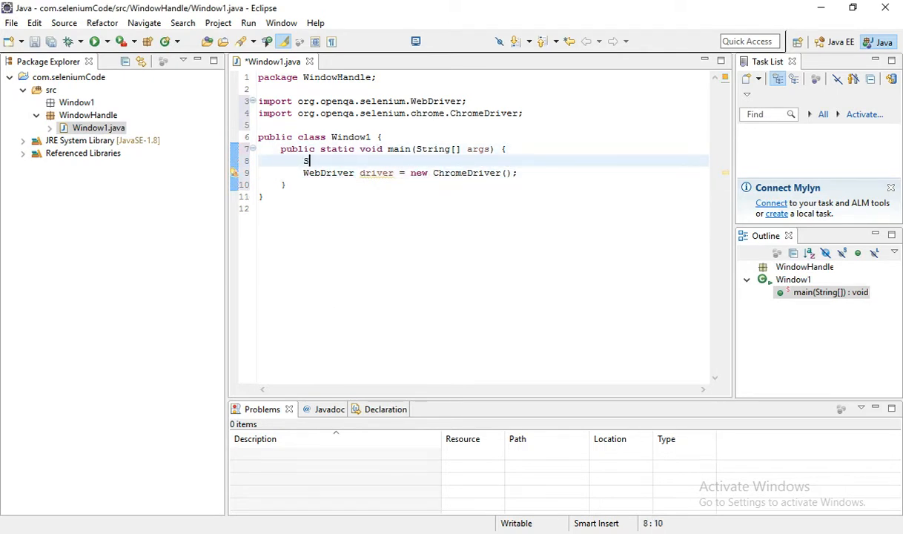
{"action": "type", "text": "ys"}
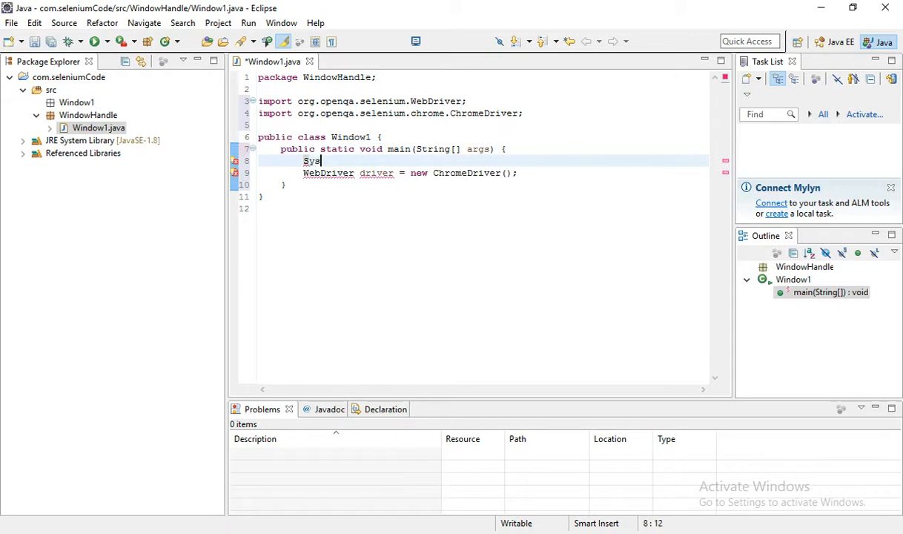
{"action": "type", "text": "tem"}
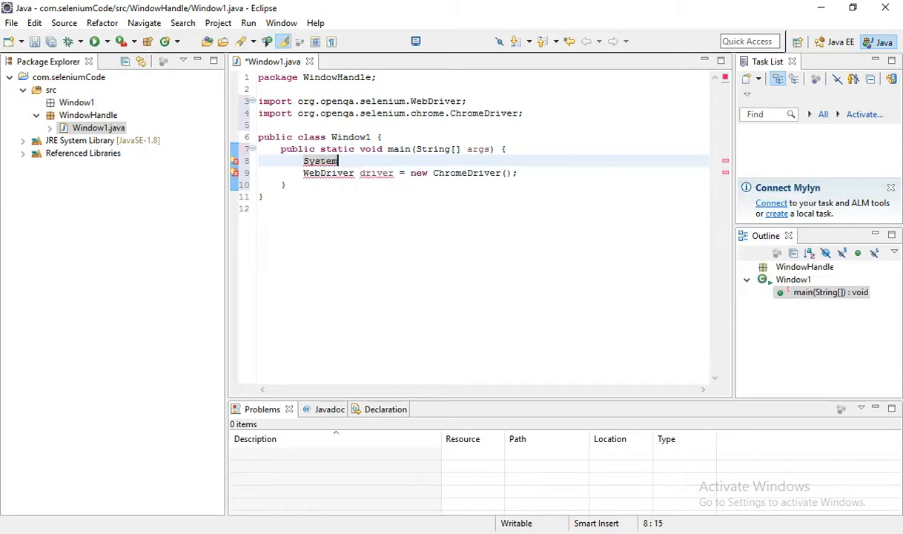
{"action": "type", "text": ".set"}
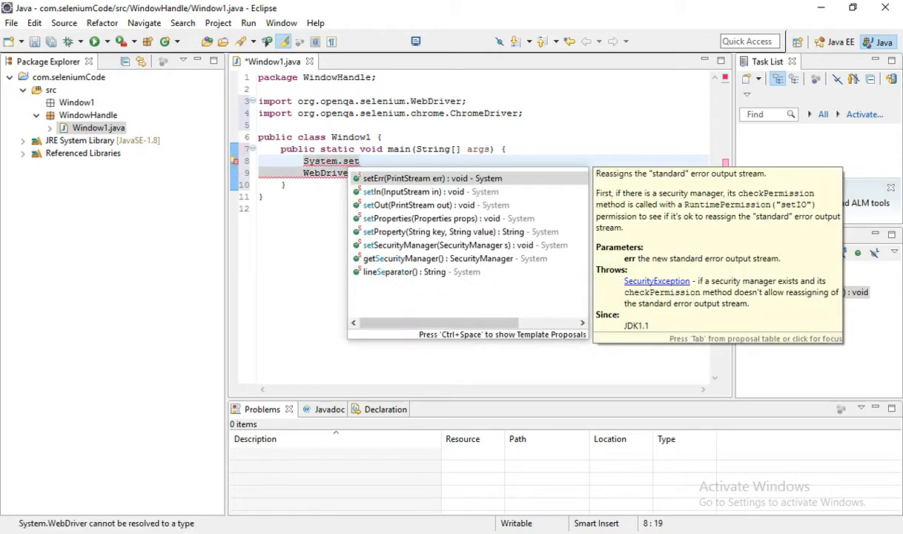
{"action": "type", "text": "p"}
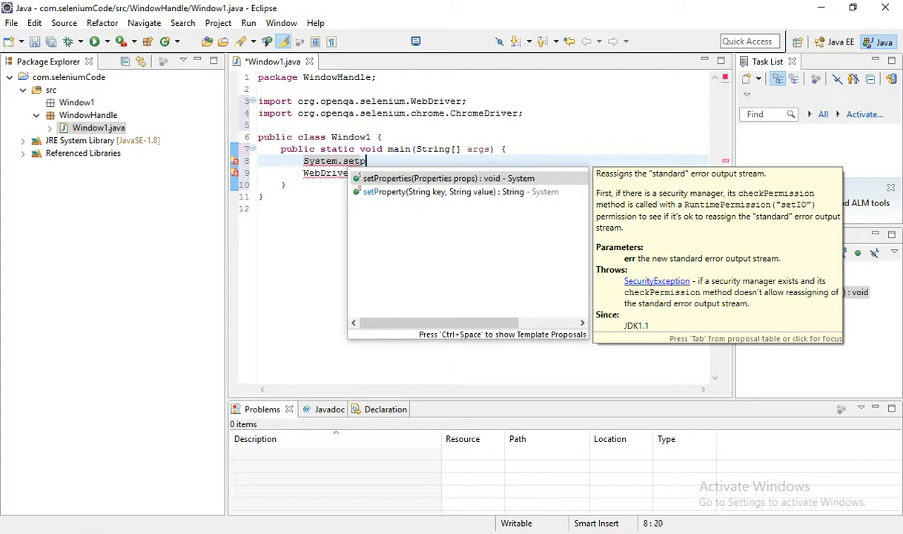
{"action": "type", "text": "roperty(\"\", value"}
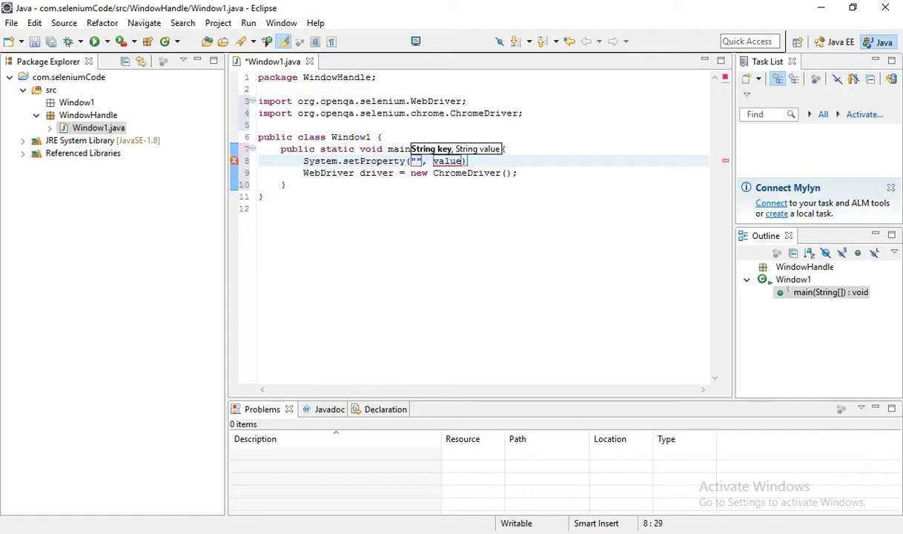
Step: Start the property key as "webdriver.chrome.driver", fixing a typo along the way
{"action": "type", "text": "webdriver.ch"}
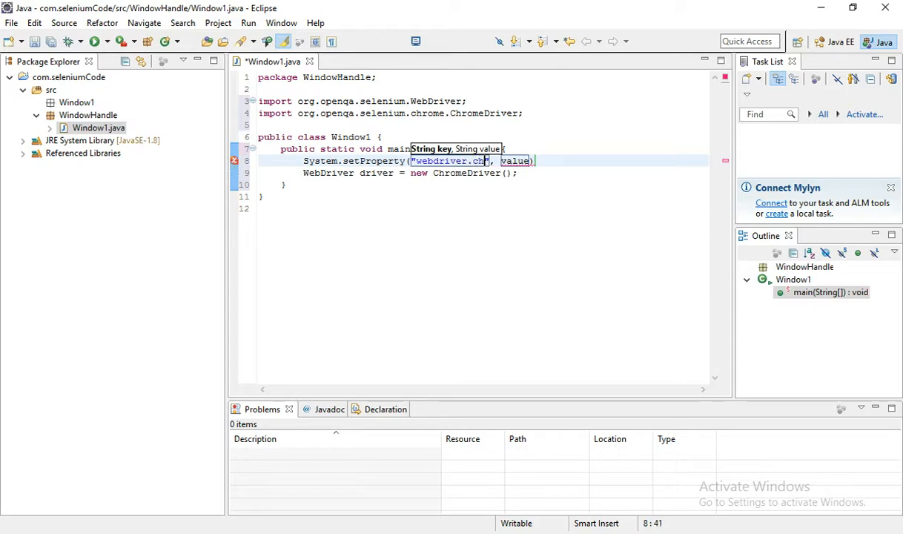
{"action": "type", "text": "om"}
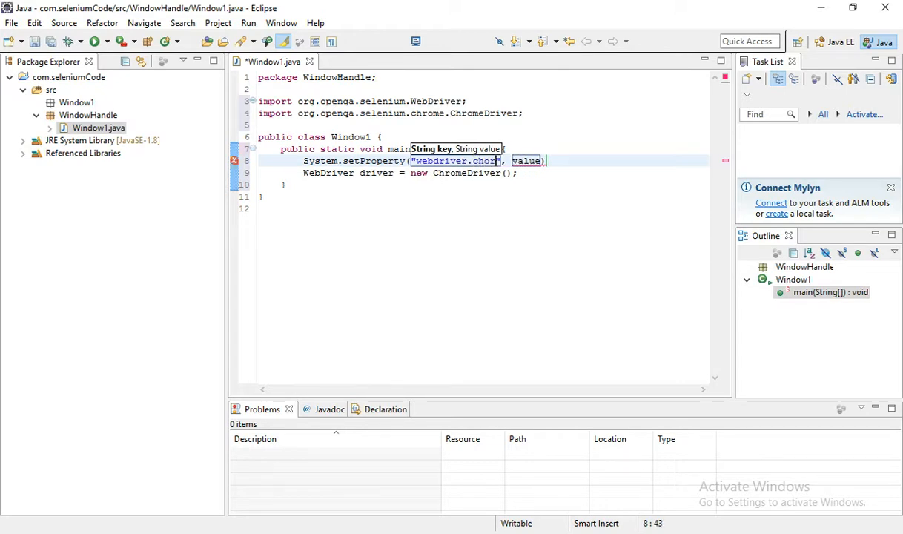
{"action": "key", "text": "BackSpace"}
{"action": "type", "text": "rome"}
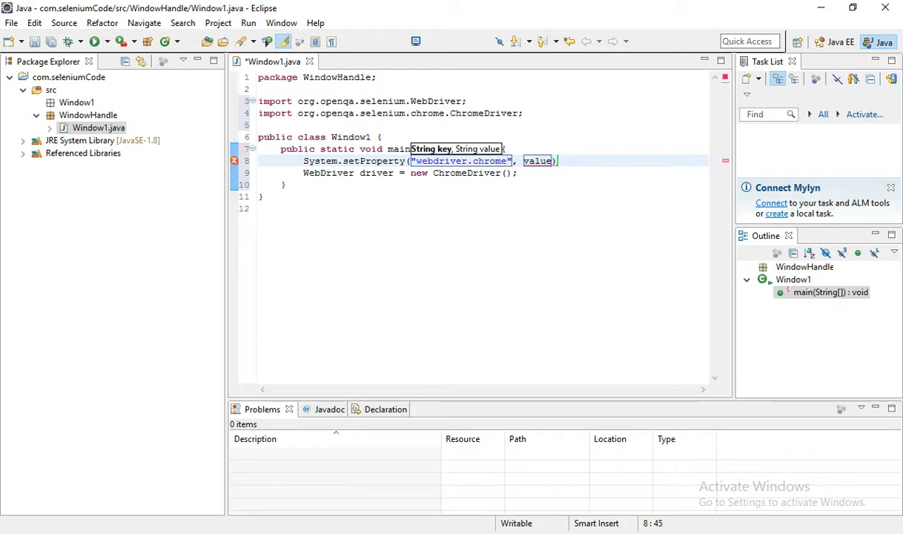
{"action": "type", "text": ".driv"}
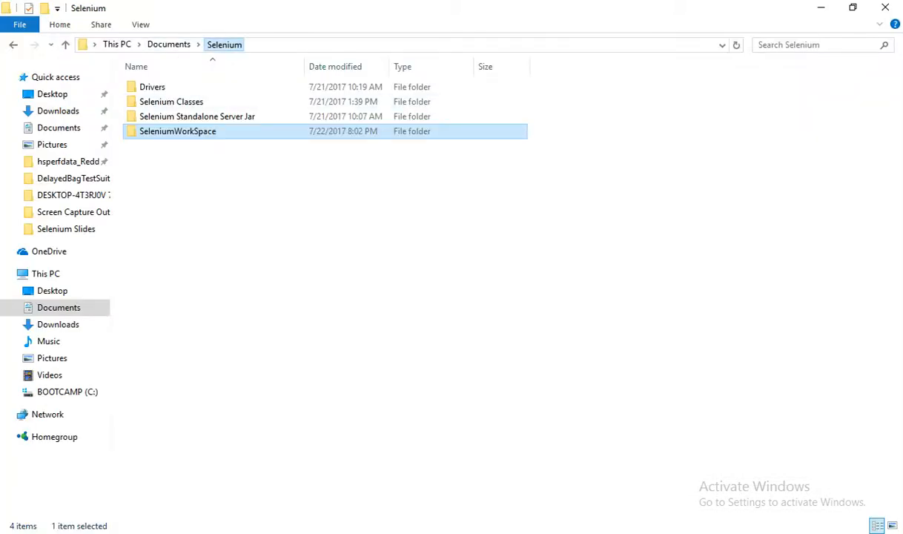
Step: Locate chromedriver in Documents > Selenium > Drivers > chromedriver_win32
{"action": "left_click", "coordinate": [172, 101]}
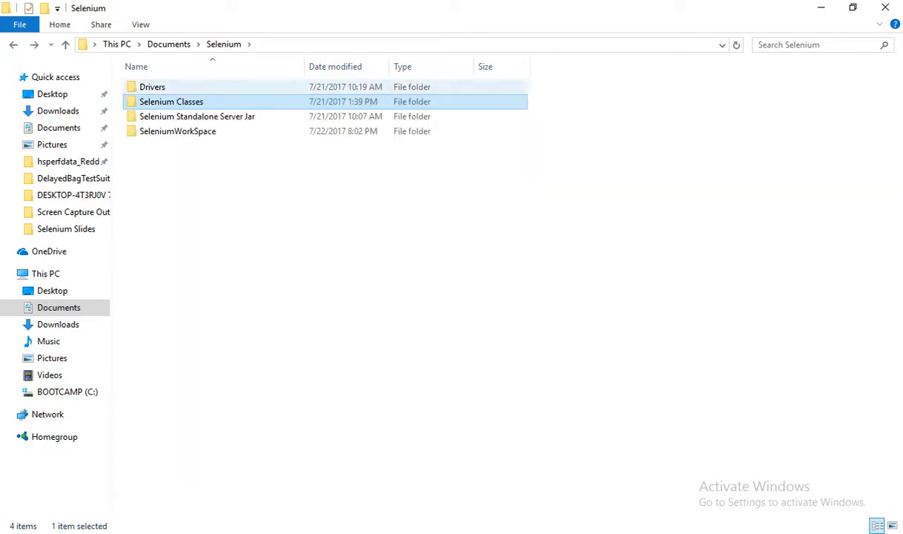
{"action": "double_click", "coordinate": [151, 86]}
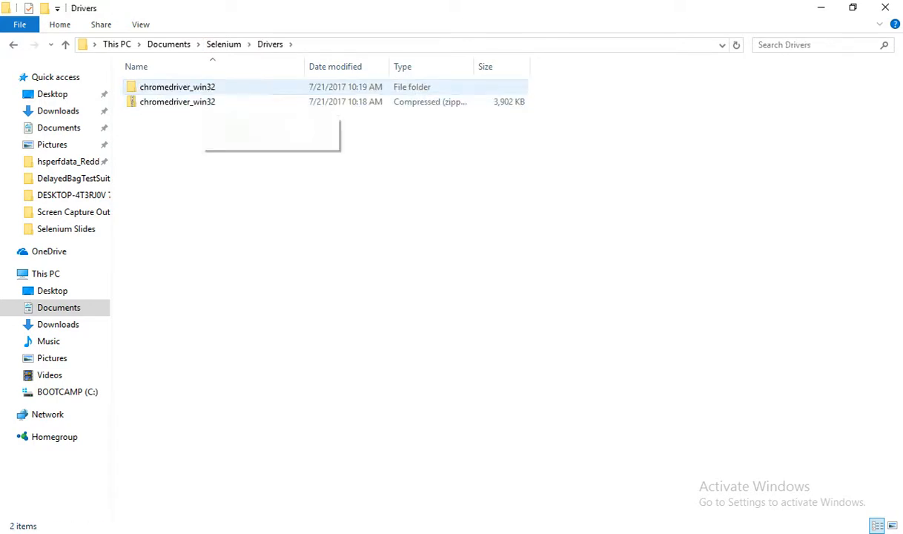
{"action": "double_click", "coordinate": [177, 86]}
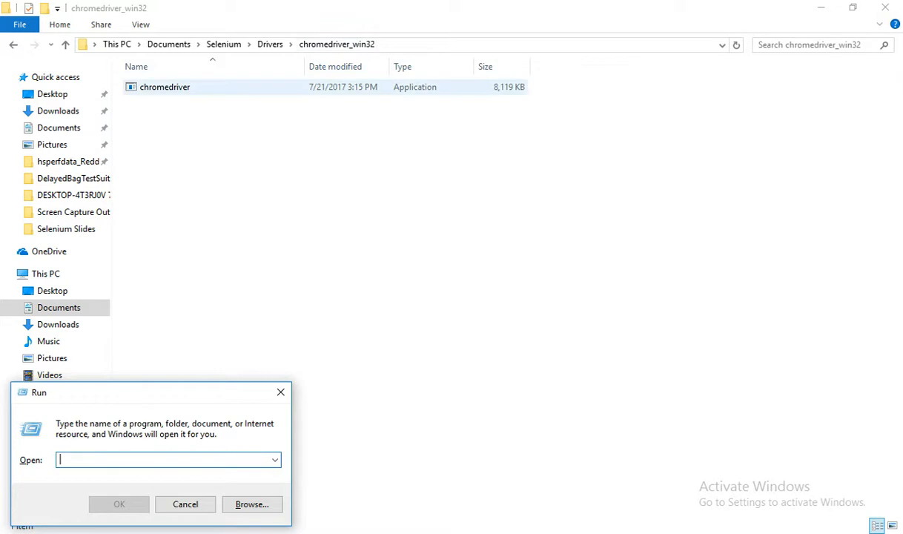
{"action": "left_click", "coordinate": [165, 87]}
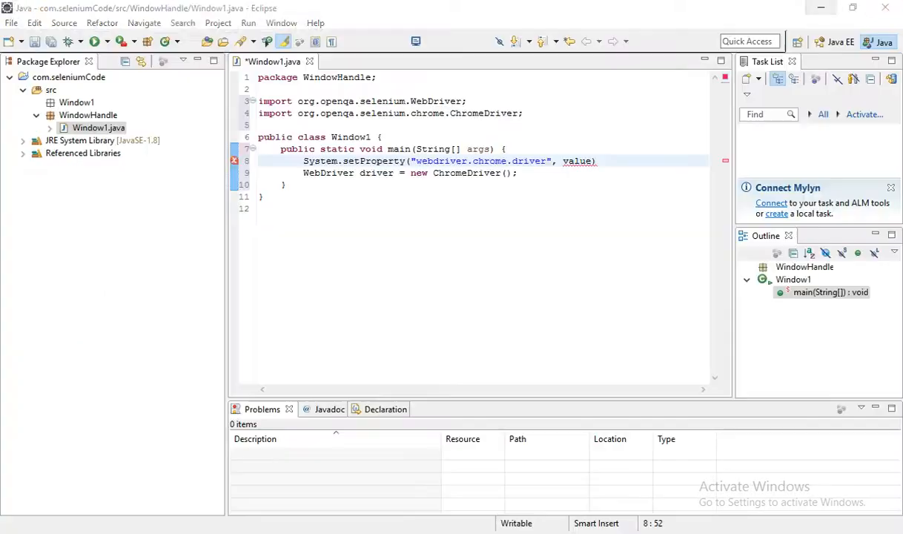
Step: Replace the value placeholder with the quoted, backslash-escaped chromedriver.exe path
{"action": "double_click", "coordinate": [577, 160]}
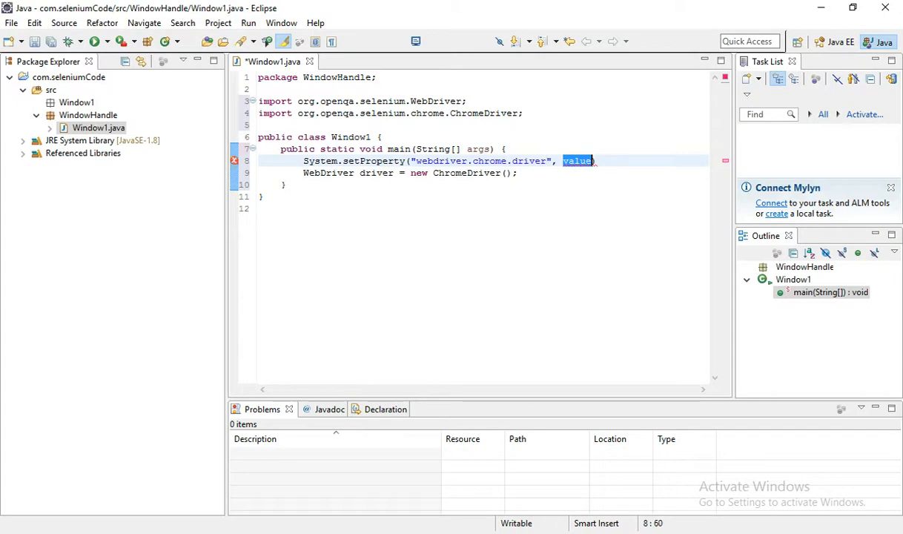
{"action": "type", "text": "\"\""}
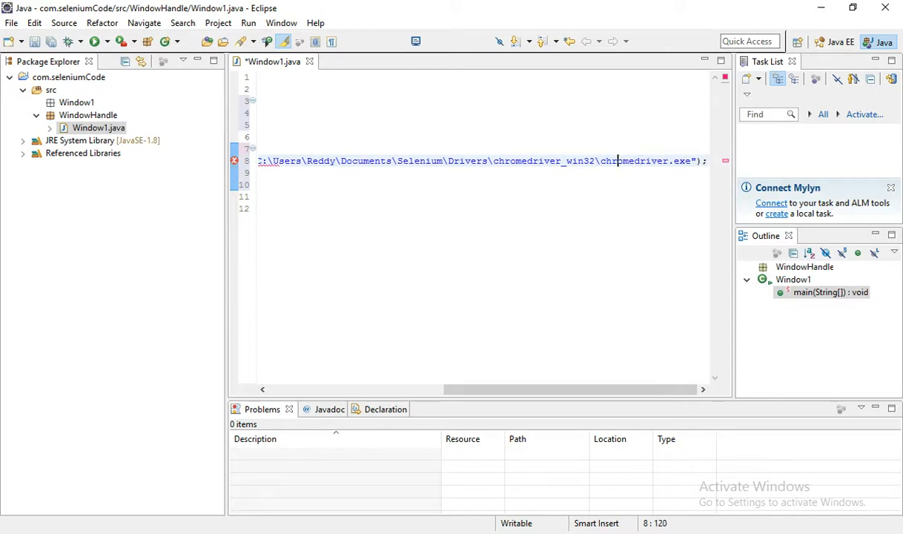
{"action": "type", "text": "\\"}
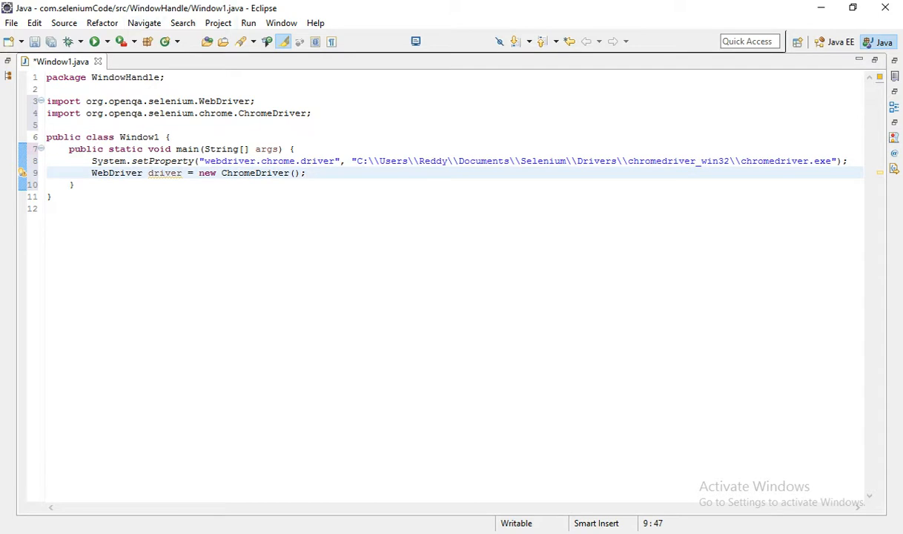
Step: Set the editor Text Font to Courier New size 16 via Colors and Fonts preferences
{"action": "left_click", "coordinate": [282, 22]}
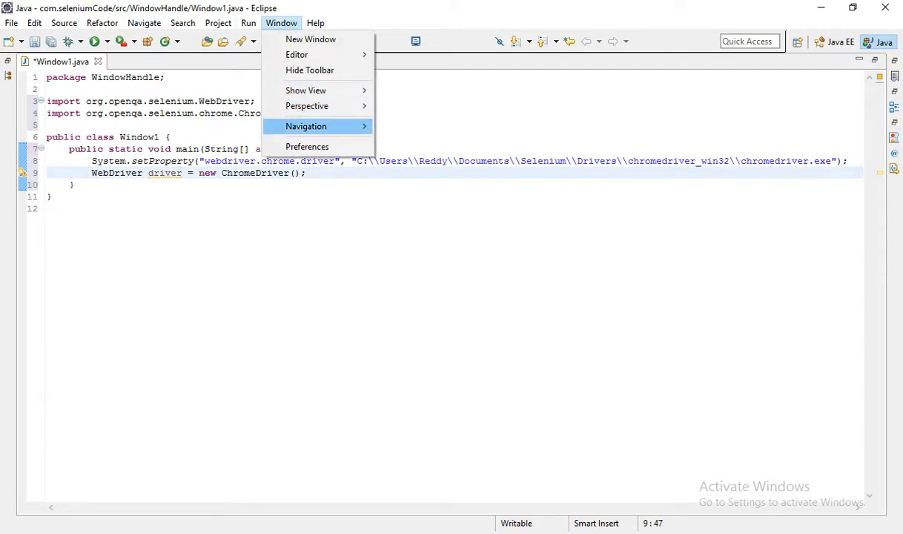
{"action": "left_click", "coordinate": [307, 147]}
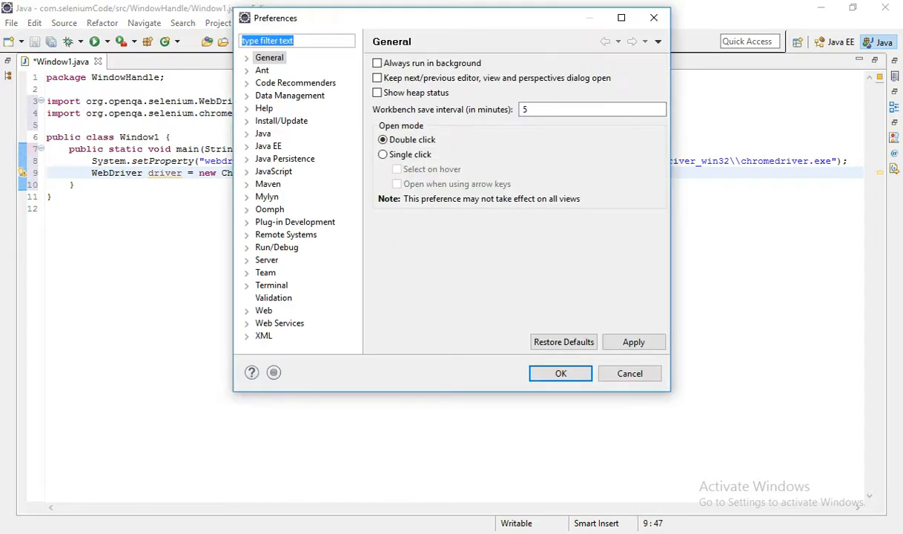
{"action": "left_click", "coordinate": [246, 56]}
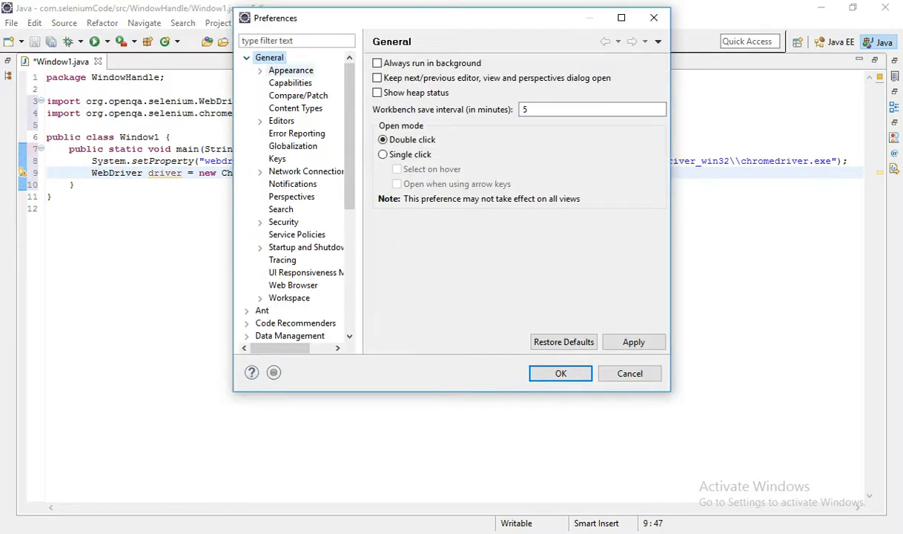
{"action": "left_click", "coordinate": [315, 83]}
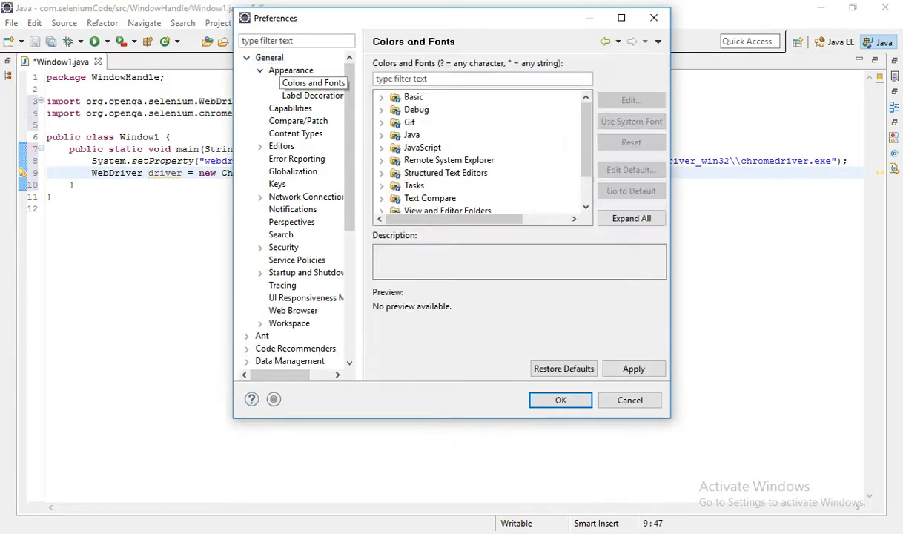
{"action": "left_click", "coordinate": [381, 96]}
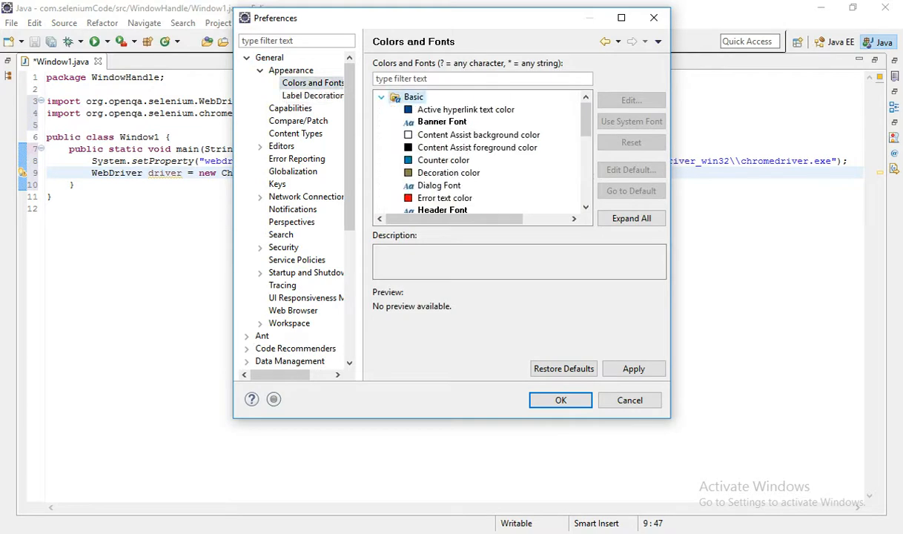
{"action": "scroll", "scroll_direction": "down", "scroll_amount": 3}
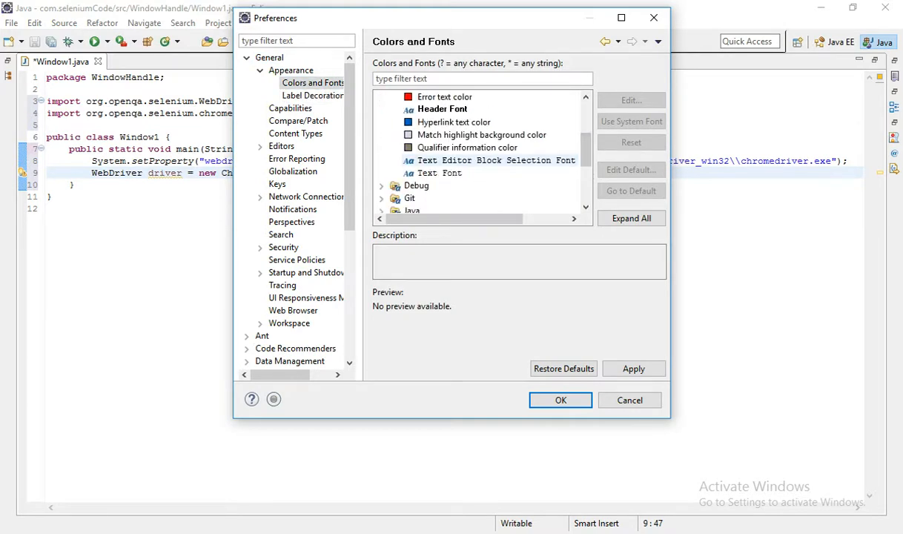
{"action": "left_click", "coordinate": [441, 172]}
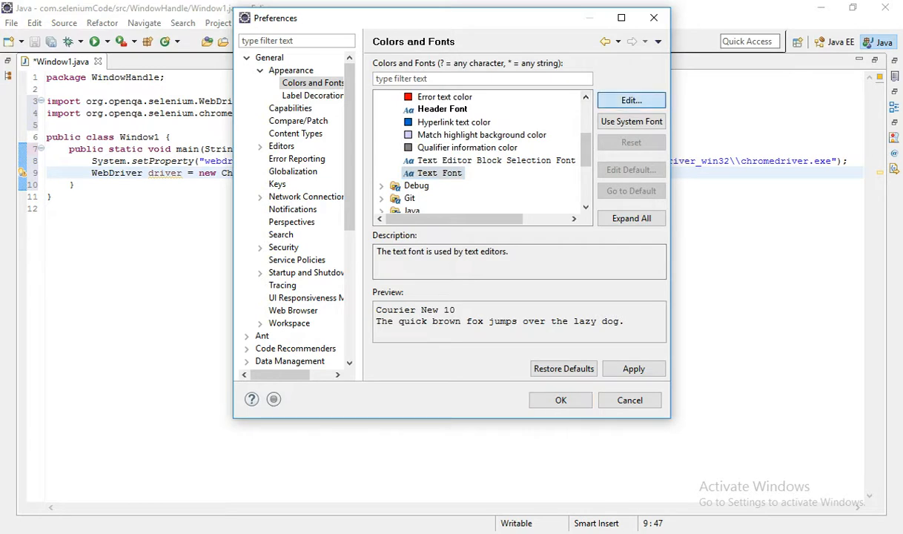
{"action": "left_click", "coordinate": [632, 101]}
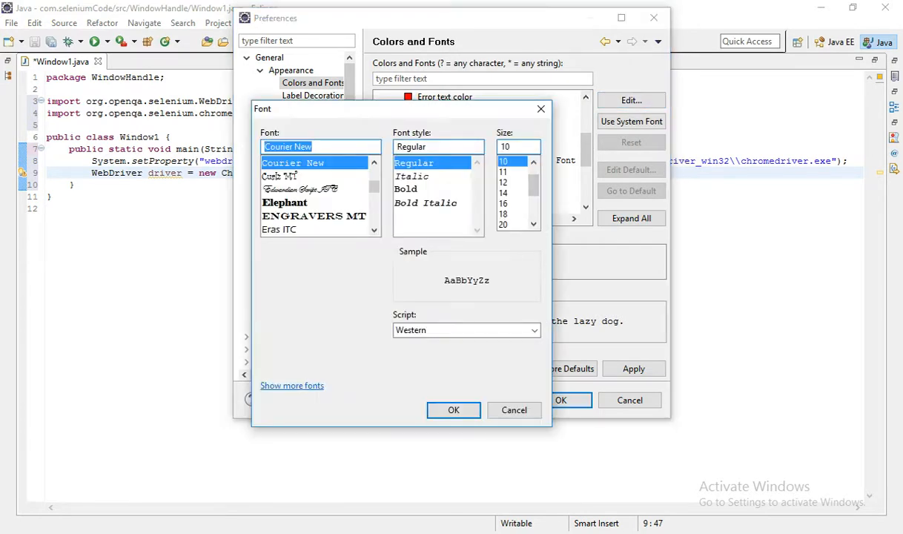
{"action": "left_click", "coordinate": [511, 203]}
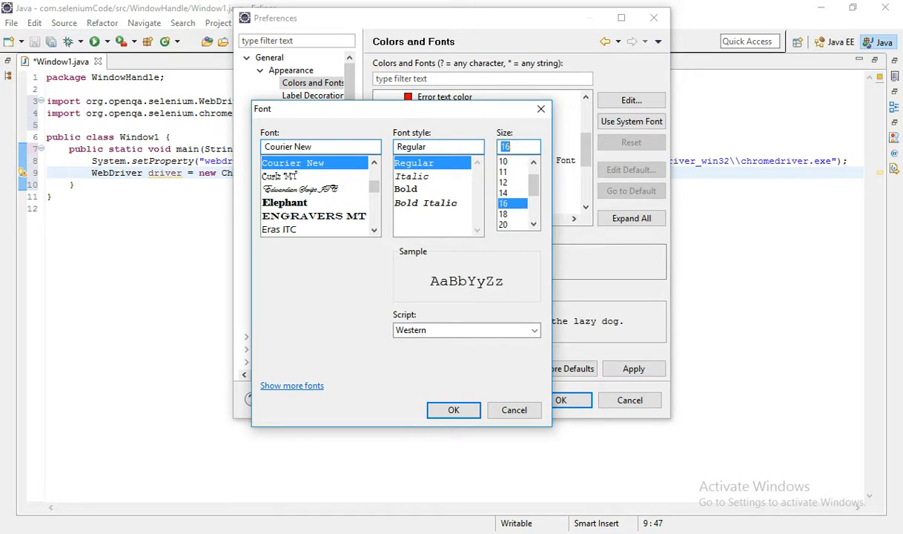
{"action": "left_click", "coordinate": [454, 409]}
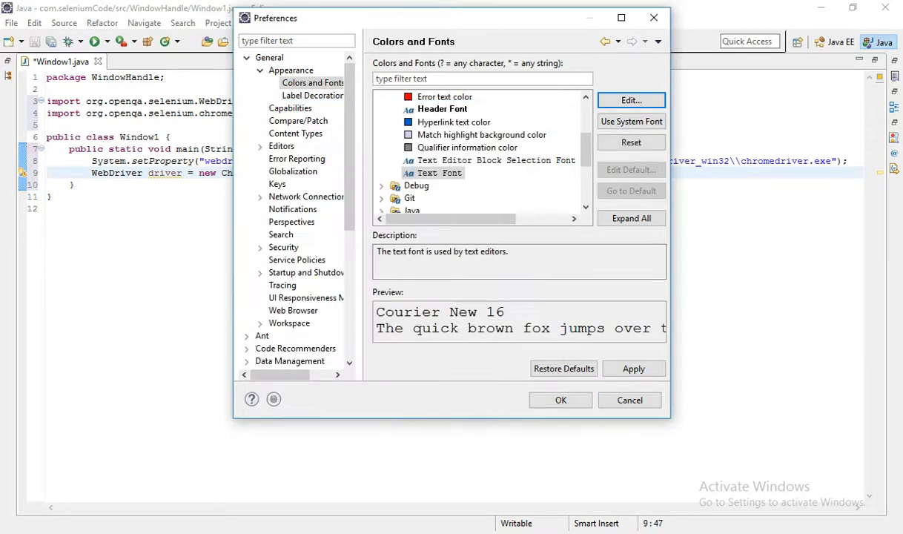
{"action": "left_click", "coordinate": [628, 400]}
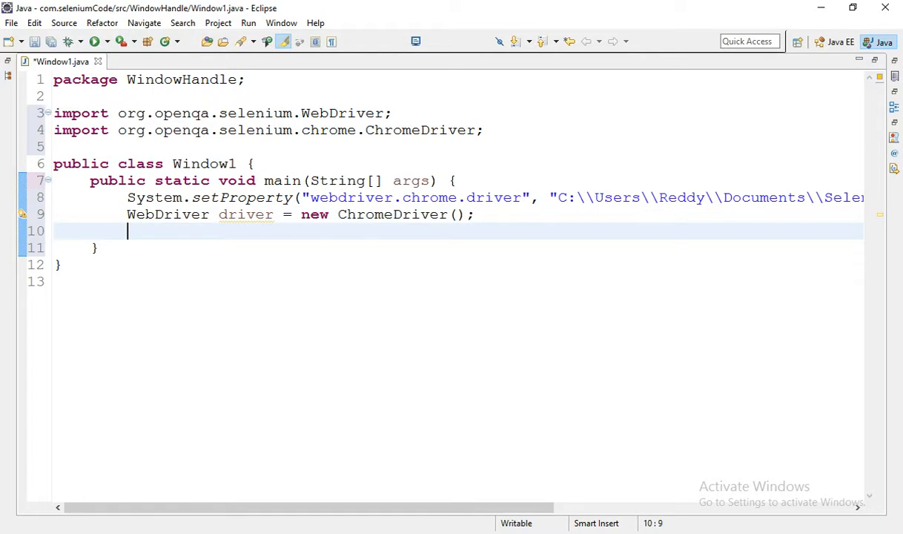
{"action": "type", "text": "driver"}
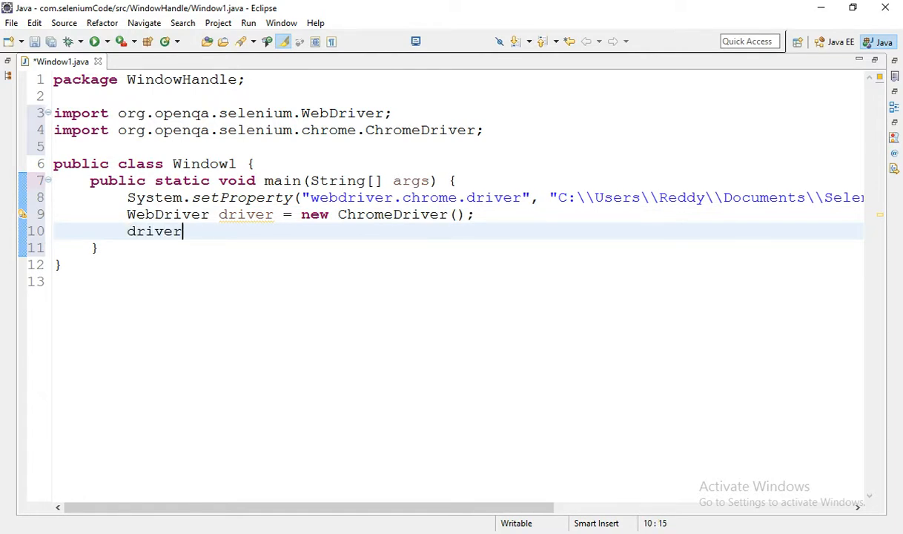
{"action": "type", "text": ".d"}
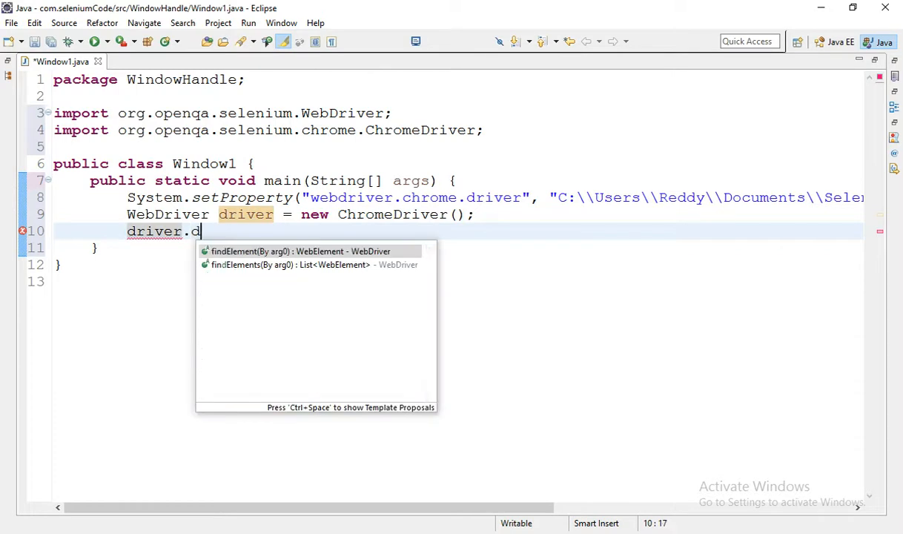
{"action": "type", "text": "ge"}
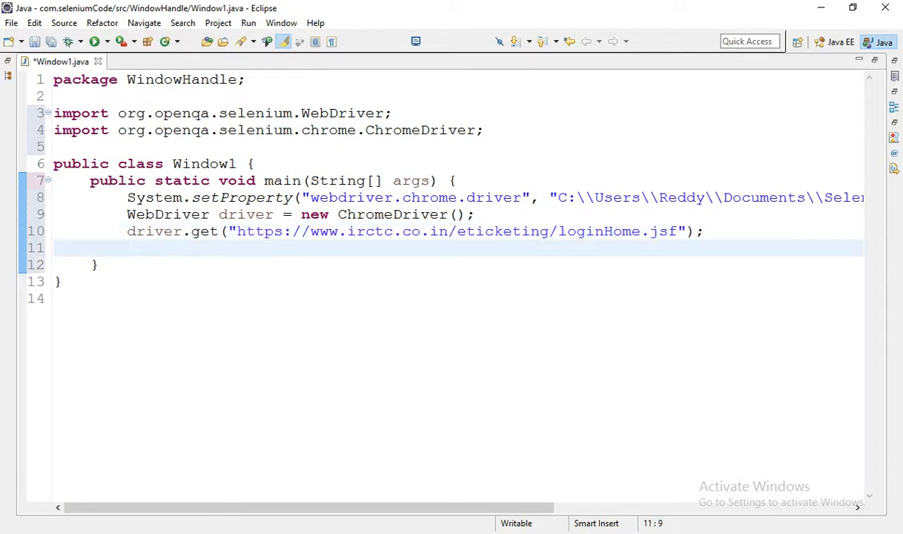
Step: Add a driver.getWindowHandle(); call on the next line via content assist
{"action": "type", "text": "drive"}
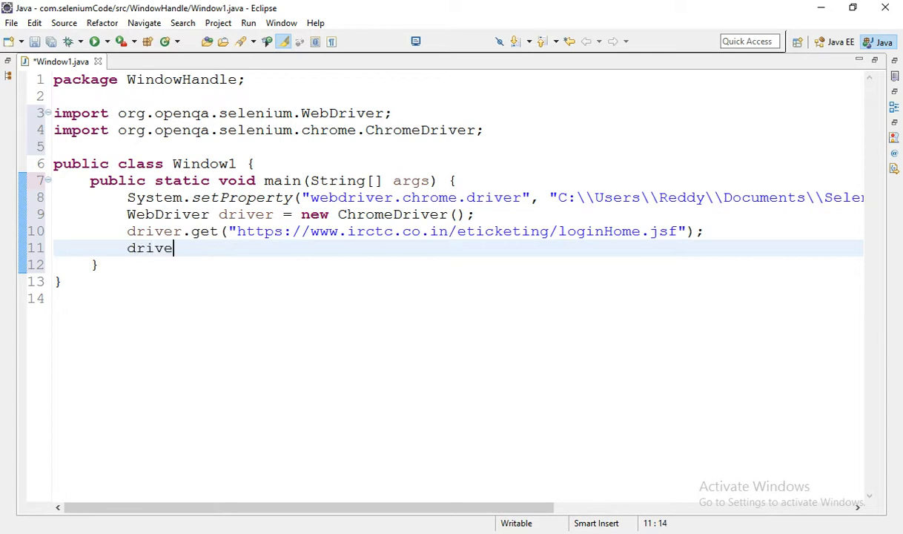
{"action": "type", "text": "r."}
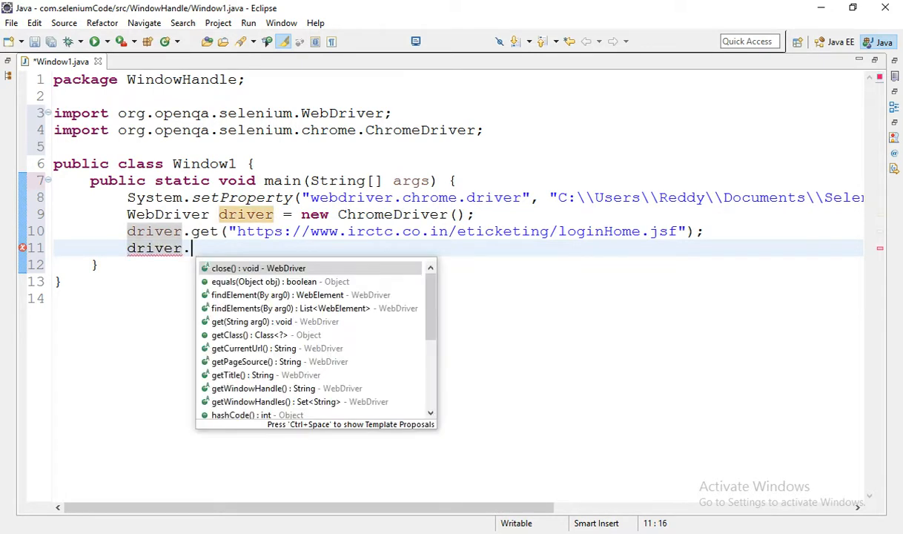
{"action": "type", "text": "g"}
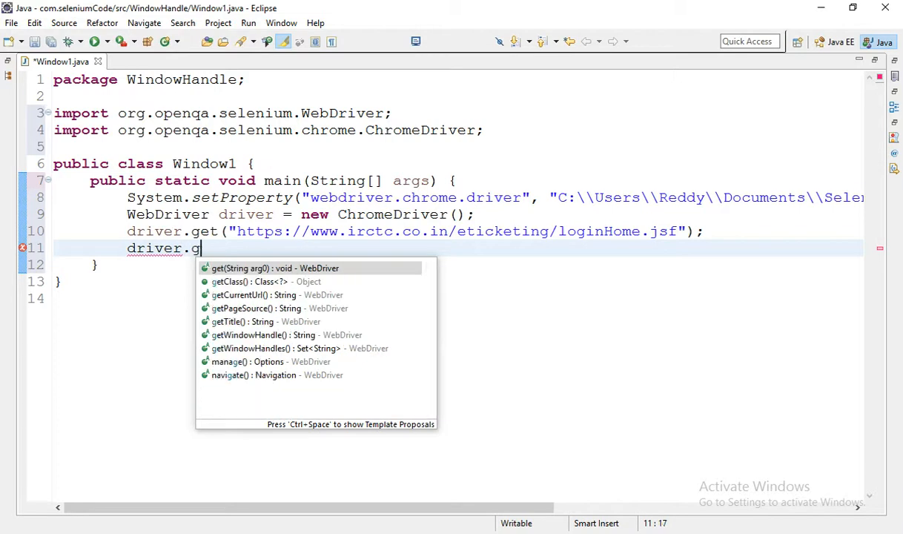
{"action": "type", "text": "etWindowHandle("}
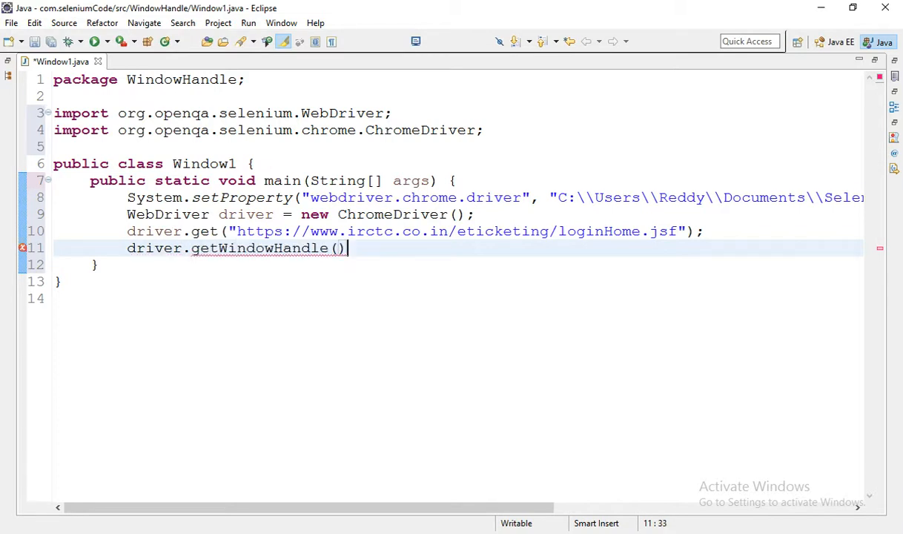
{"action": "type", "text": ";"}
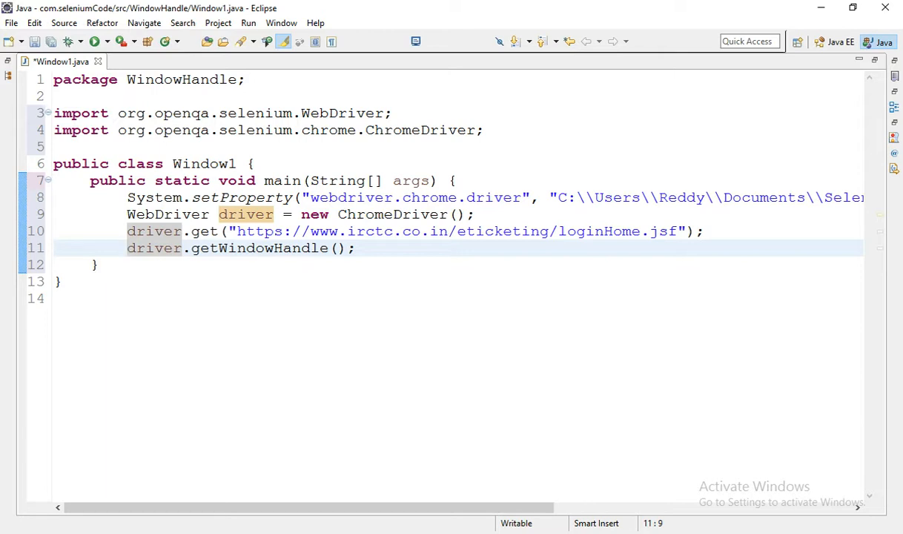
{"action": "mouse_move", "coordinate": [259, 248]}
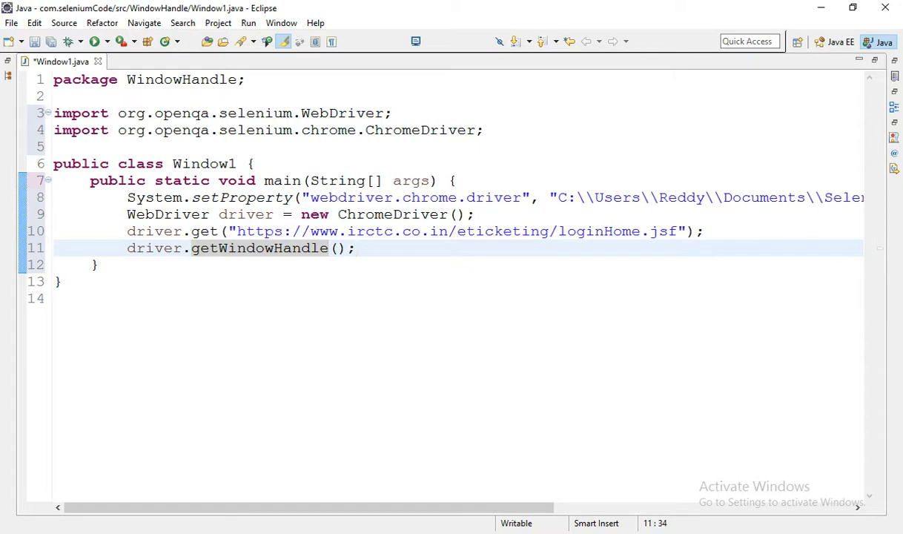
Step: Store the window handle in a String variable named parentWindow
{"action": "left_click", "coordinate": [127, 247]}
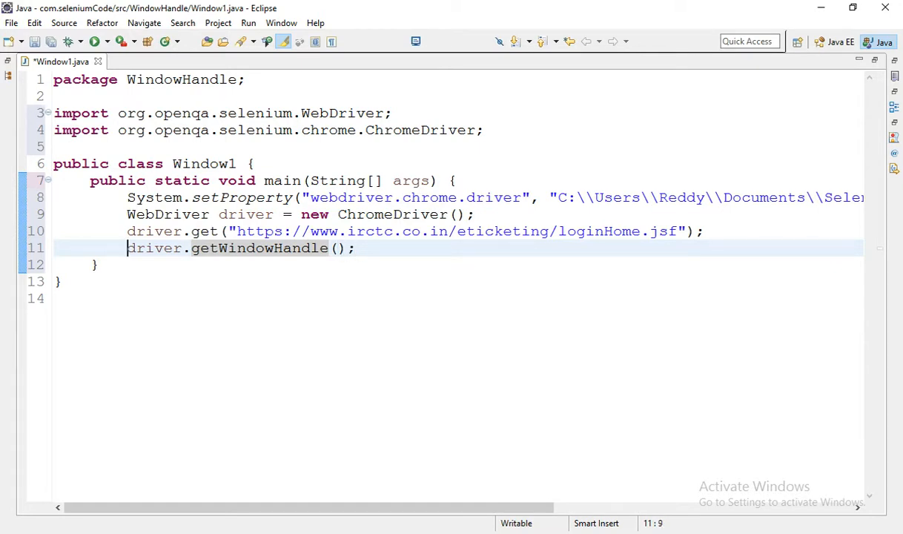
{"action": "type", "text": "String"}
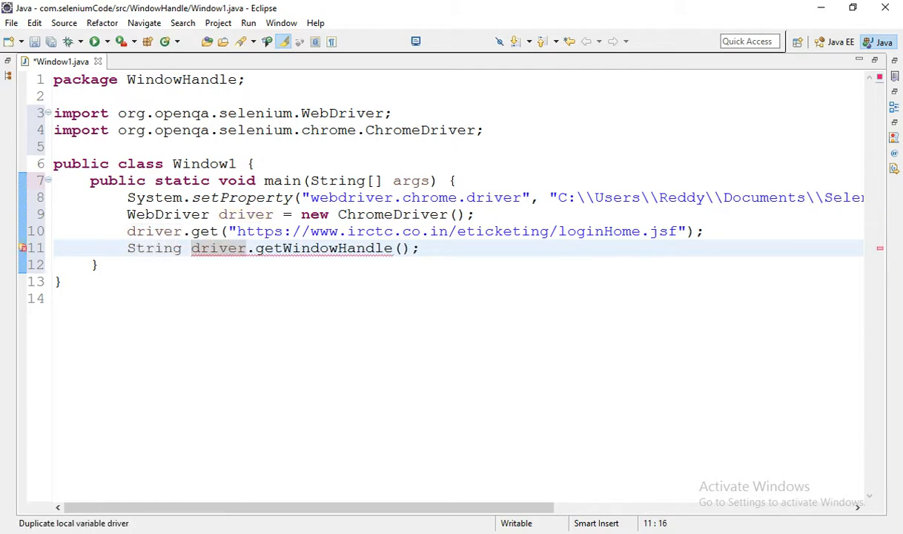
{"action": "type", "text": "parent"}
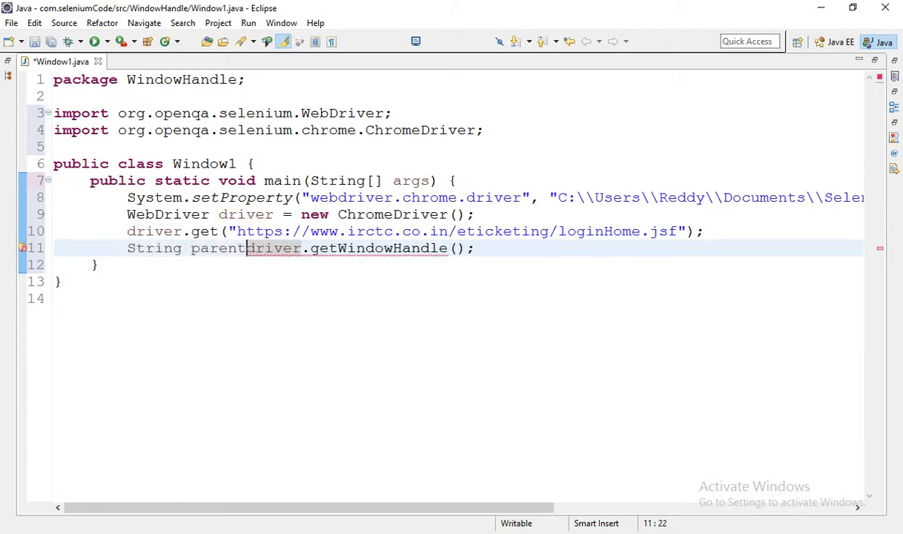
{"action": "type", "text": "Window"}
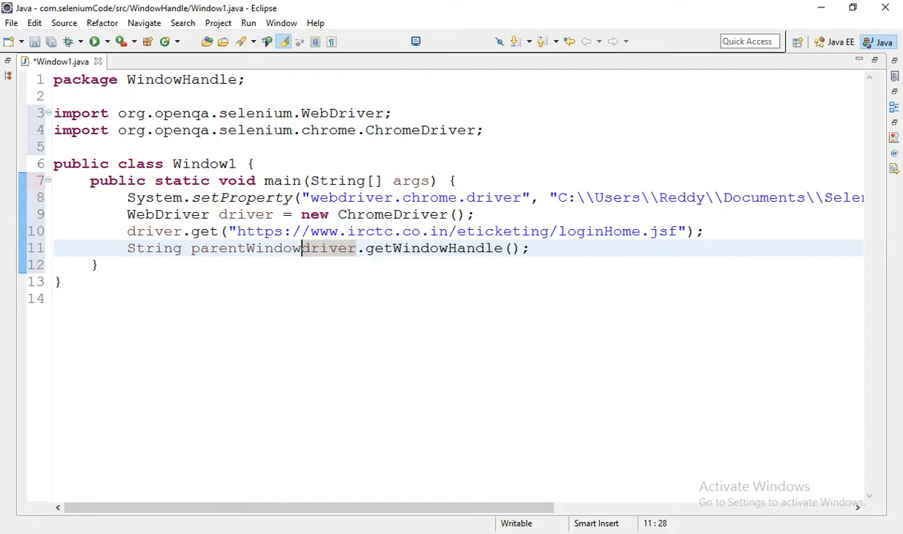
{"action": "type", "text": "="}
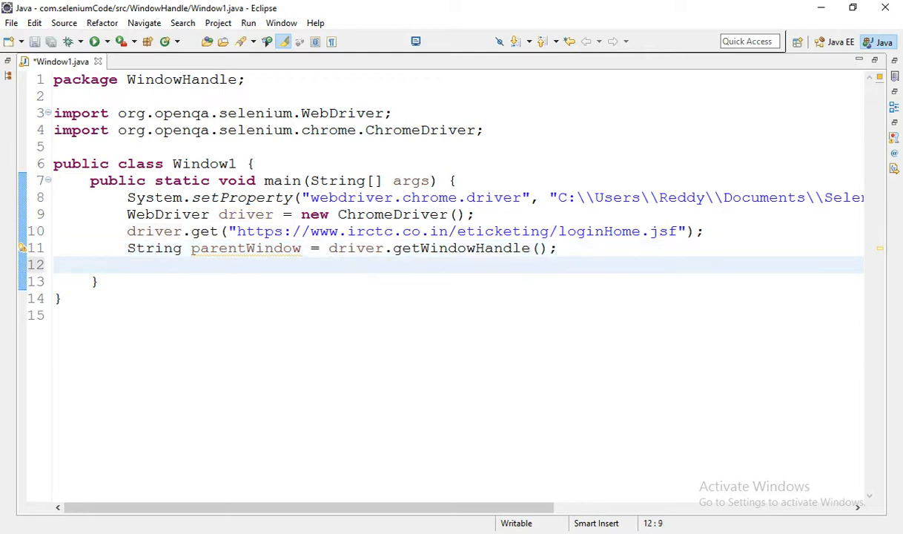
Step: Print "Parent window id: " plus parentWindow with System.out.println
{"action": "type", "text": "Sy"}
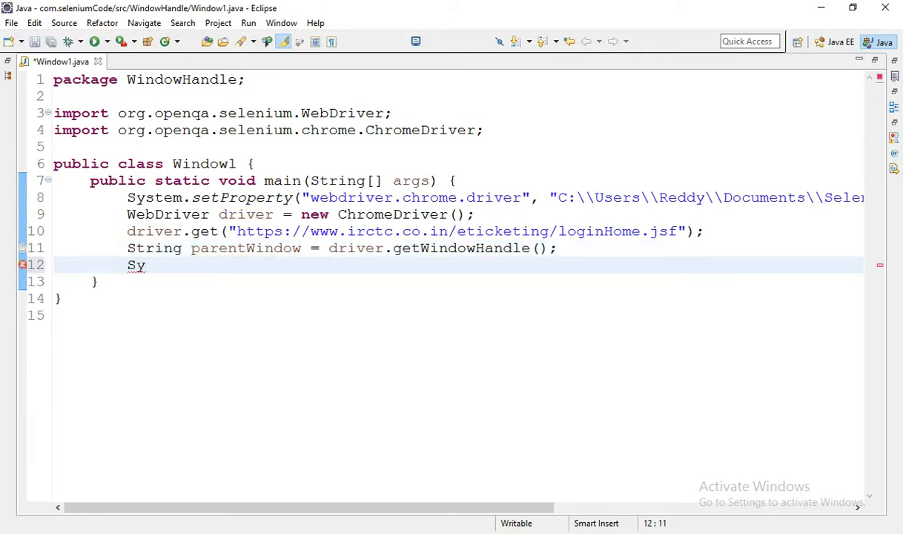
{"action": "type", "text": "so"}
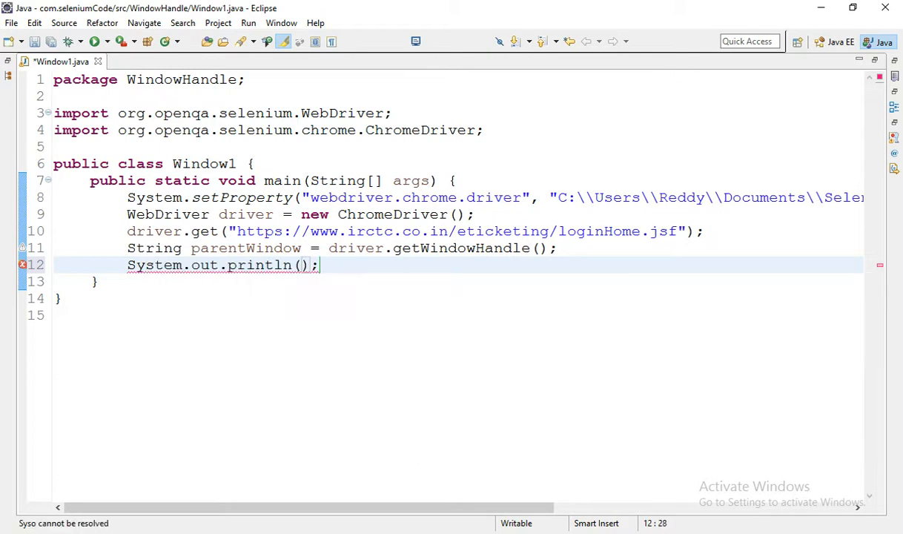
{"action": "type", "text": "\"P\""}
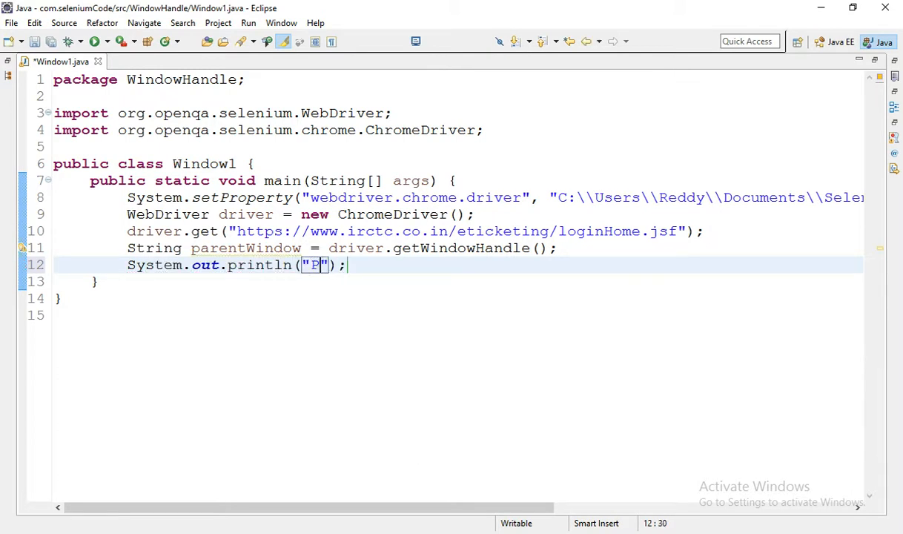
{"action": "type", "text": "arent window id:"}
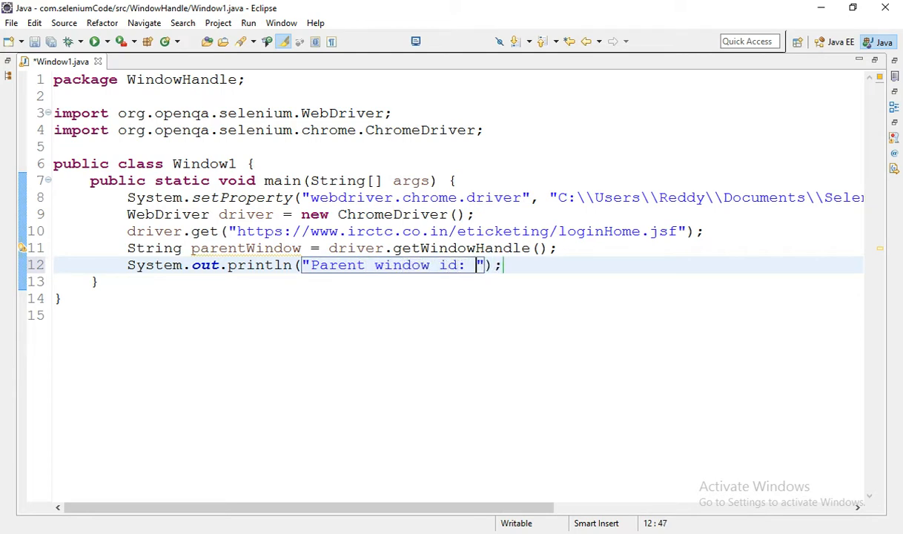
{"action": "type", "text": "+pa"}
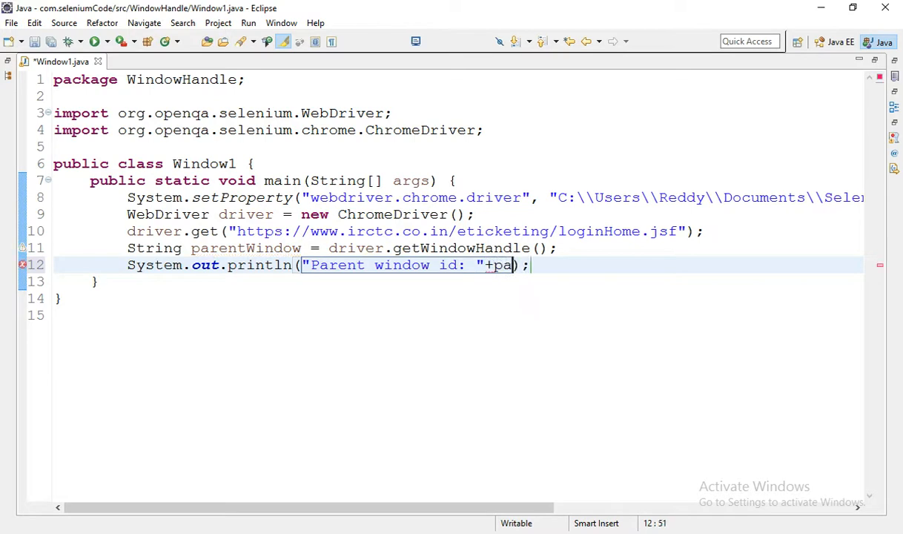
{"action": "type", "text": "re"}
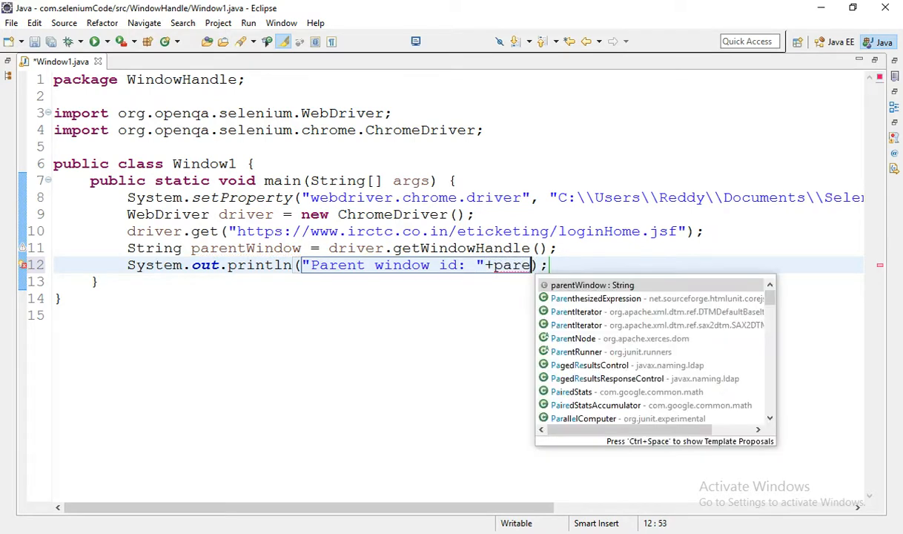
{"action": "key", "text": "Enter"}
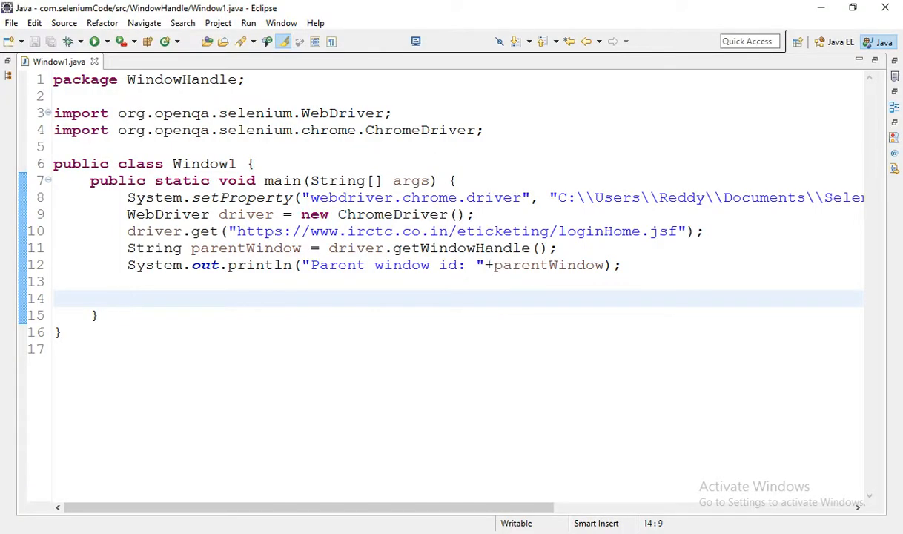
{"action": "type", "text": "drive"}
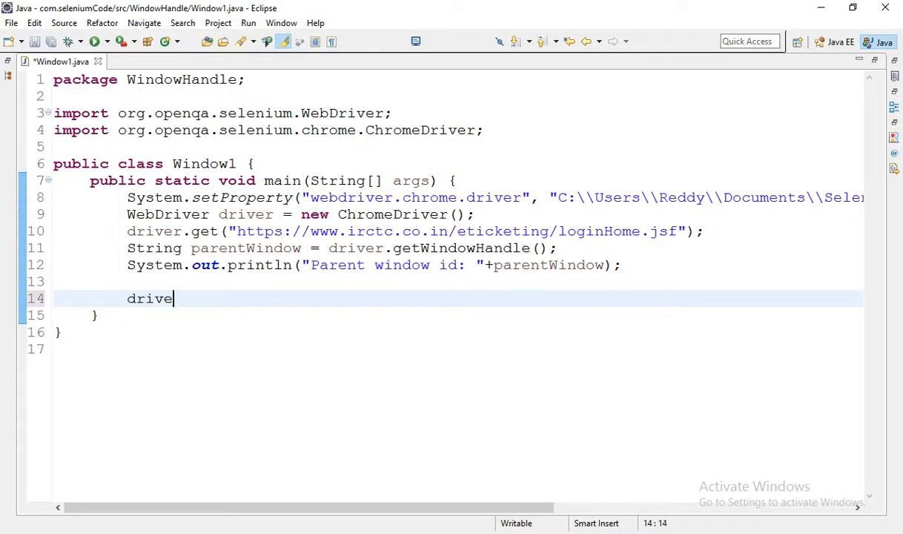
{"action": "type", "text": "r.findElement(By"}
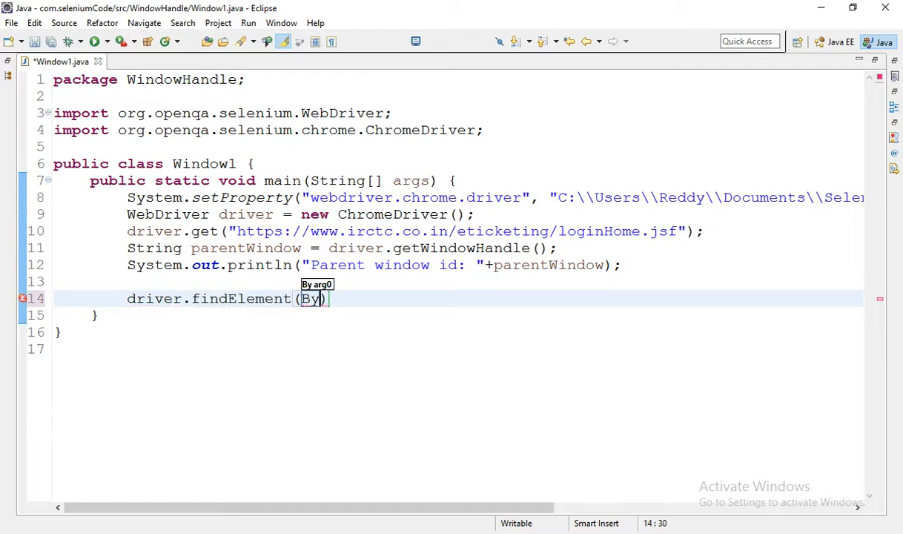
{"action": "type", "text": ".xpath(\""}
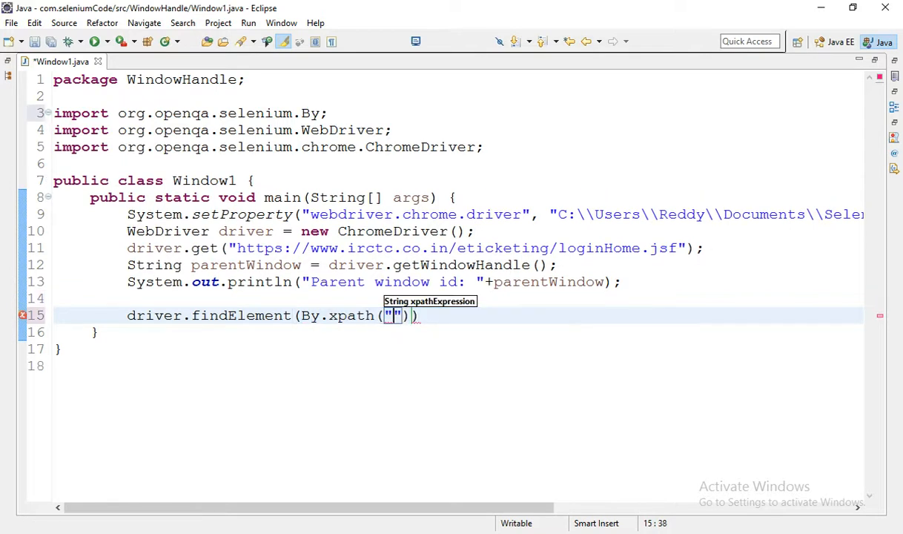
{"action": "type", "text": "//*[@id=\"bluemenu\"]/ul/li[1]/a/span[2]/font"}
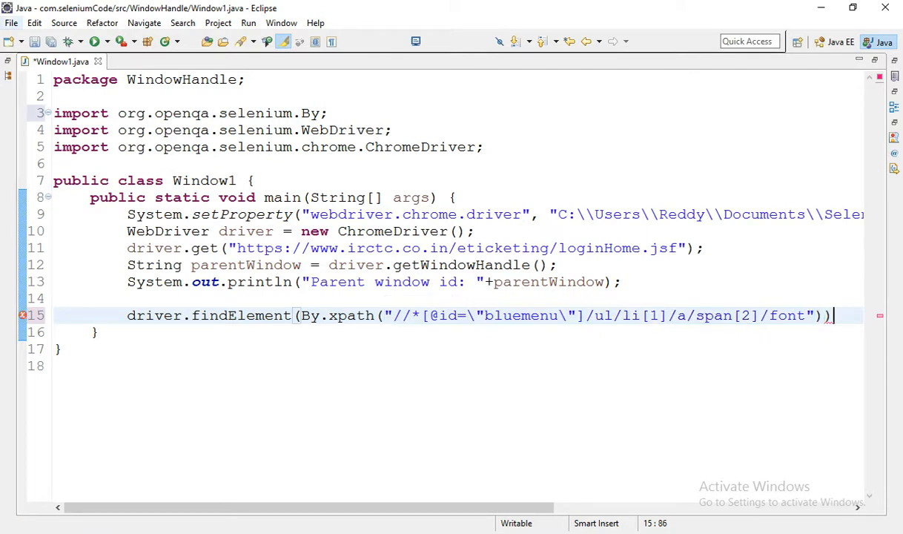
{"action": "key", "text": "BackSpace"}
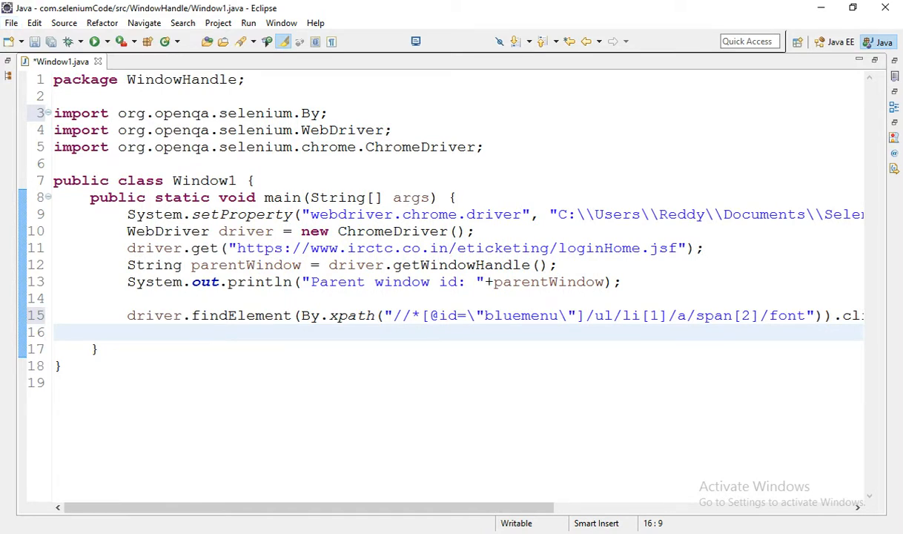
Step: Pause with Thread.sleep(2000) and let main declare throws InterruptedException via quick fix
{"action": "type", "text": "th"}
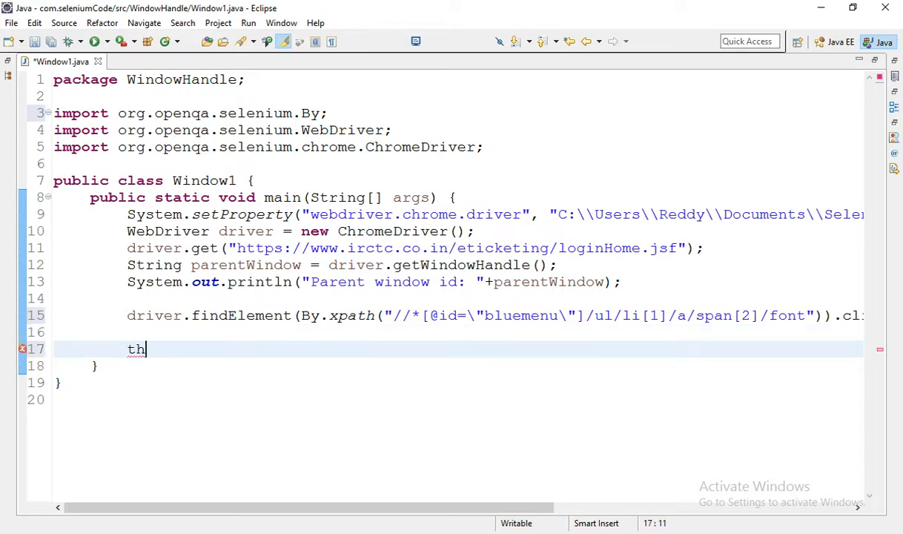
{"action": "type", "text": "re"}
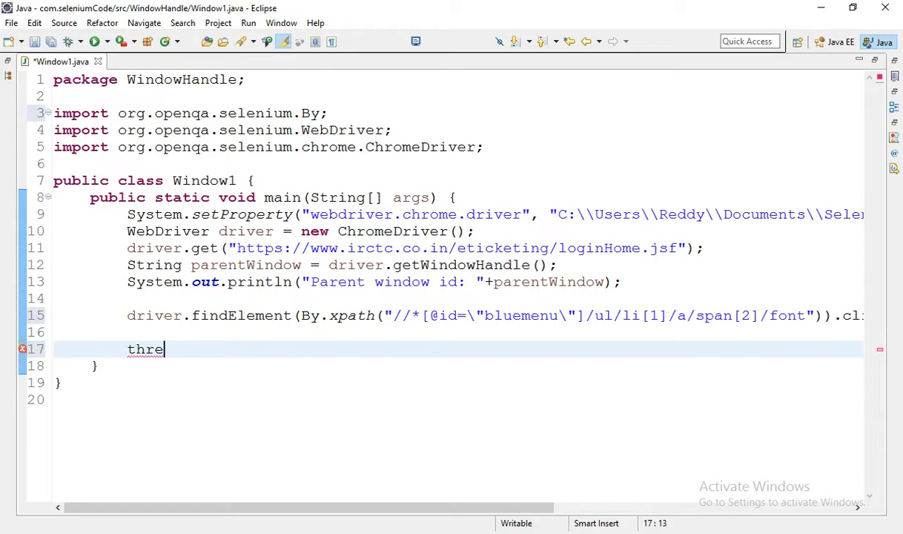
{"action": "type", "text": "Thread"}
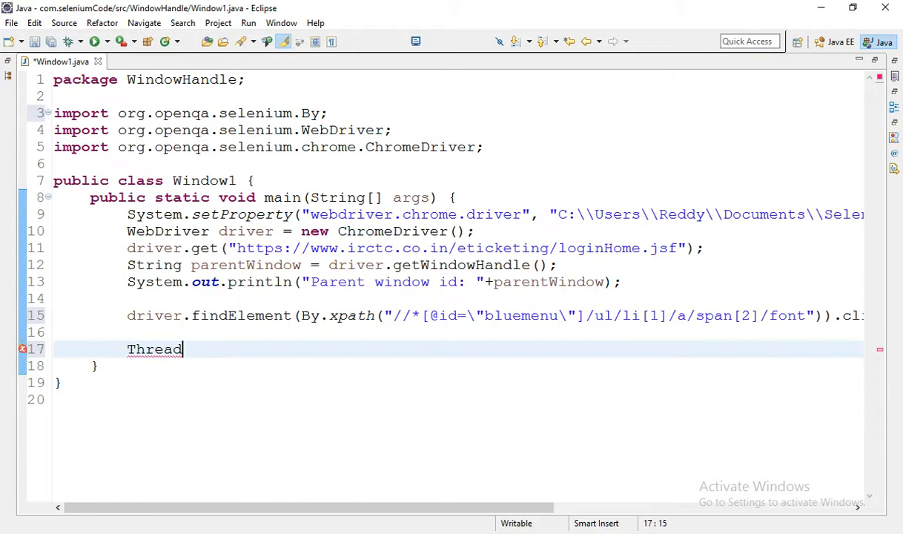
{"action": "type", "text": ".sleep(\"\");"}
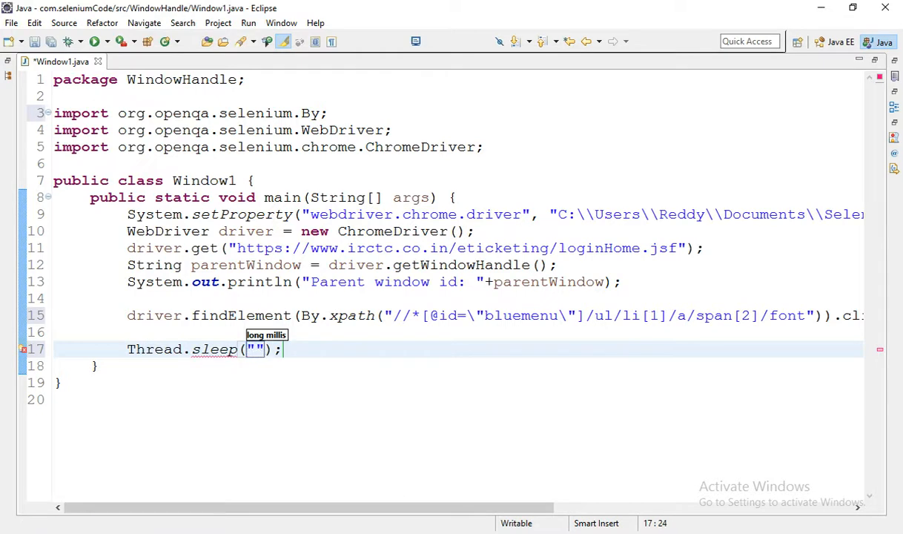
{"action": "type", "text": "2"}
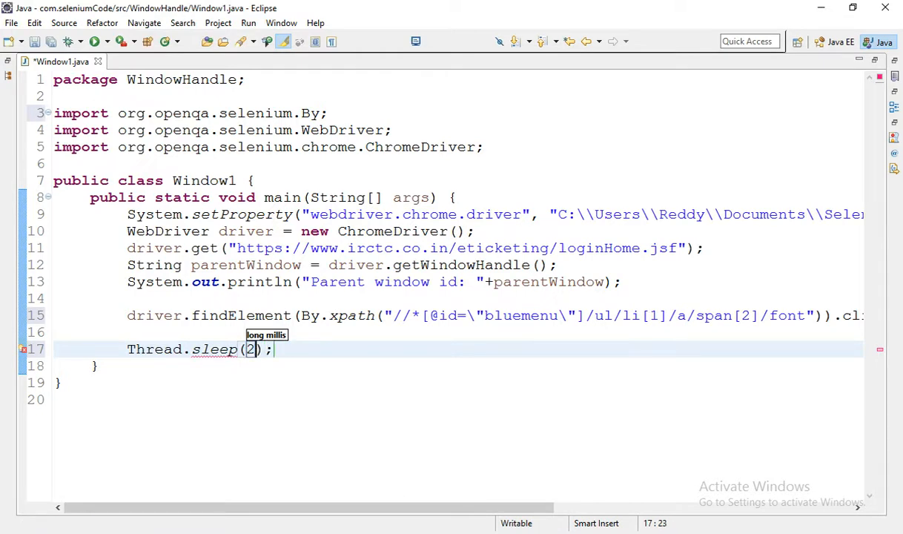
{"action": "type", "text": "000"}
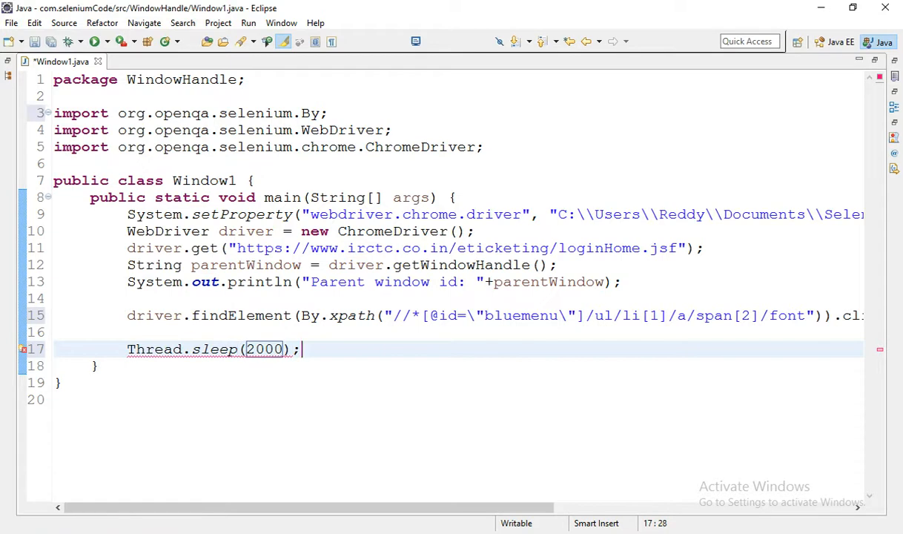
{"action": "mouse_move", "coordinate": [23, 347]}
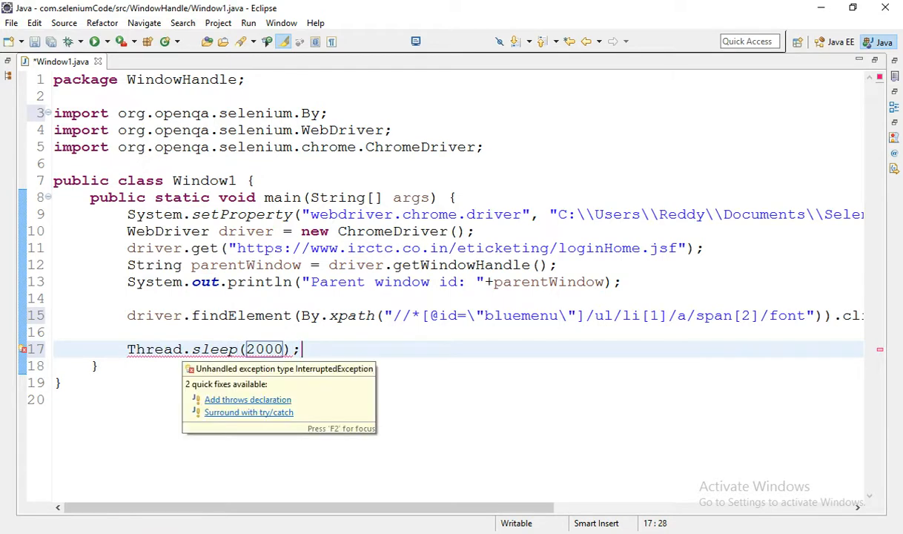
{"action": "left_click", "coordinate": [247, 400]}
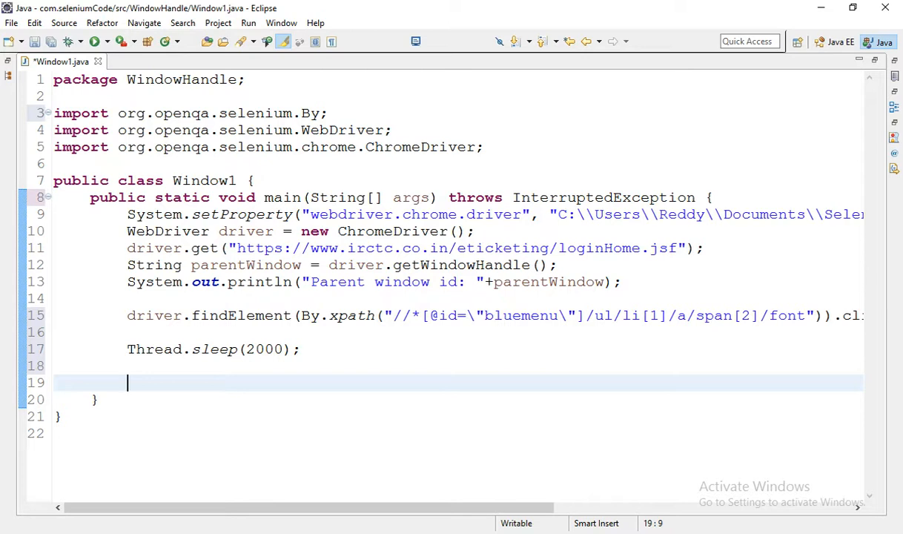
Step: Store driver.getWindowHandles() in Set<String> allWindows and import java.util.Set via quick fix
{"action": "type", "text": "drive"}
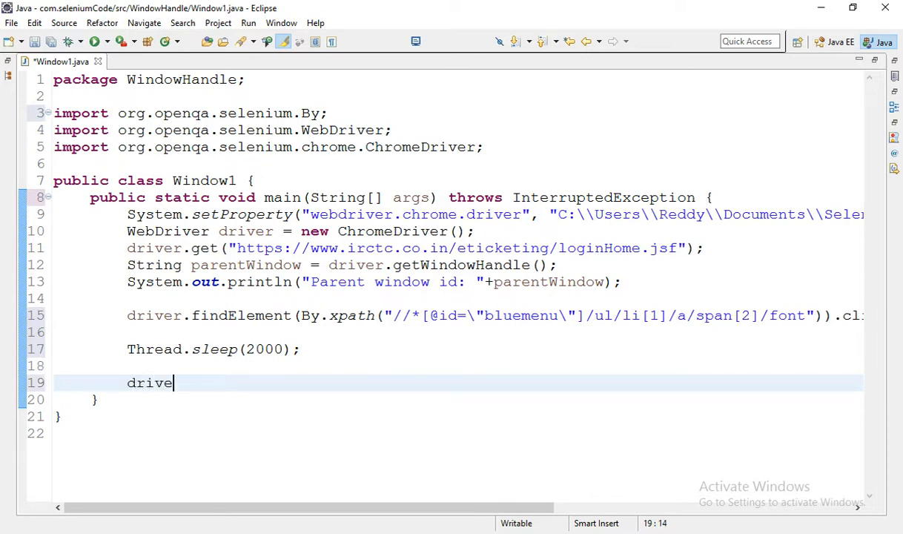
{"action": "type", "text": "."}
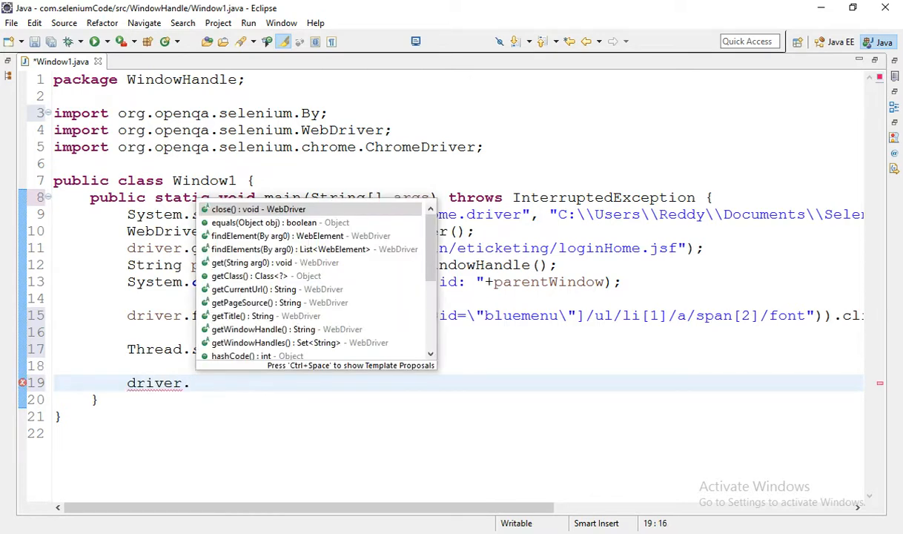
{"action": "type", "text": "get"}
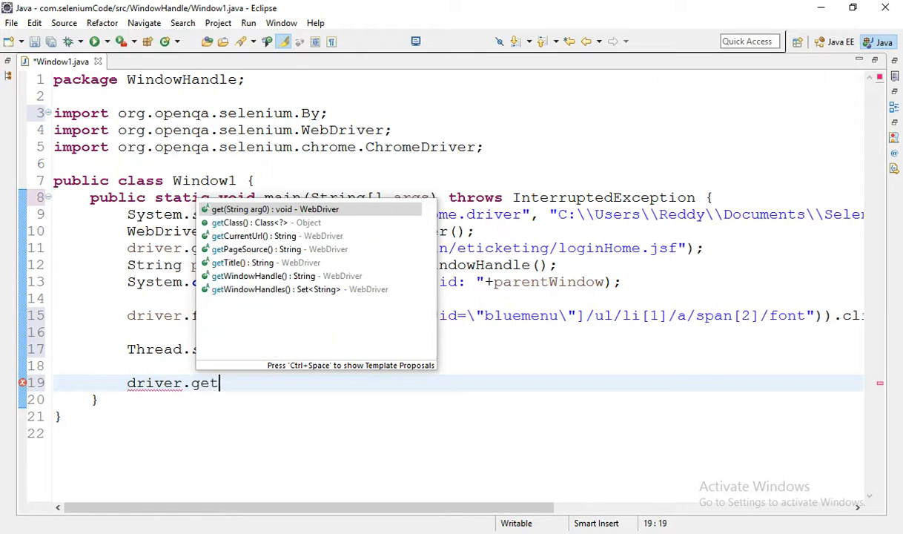
{"action": "type", "text": "wi"}
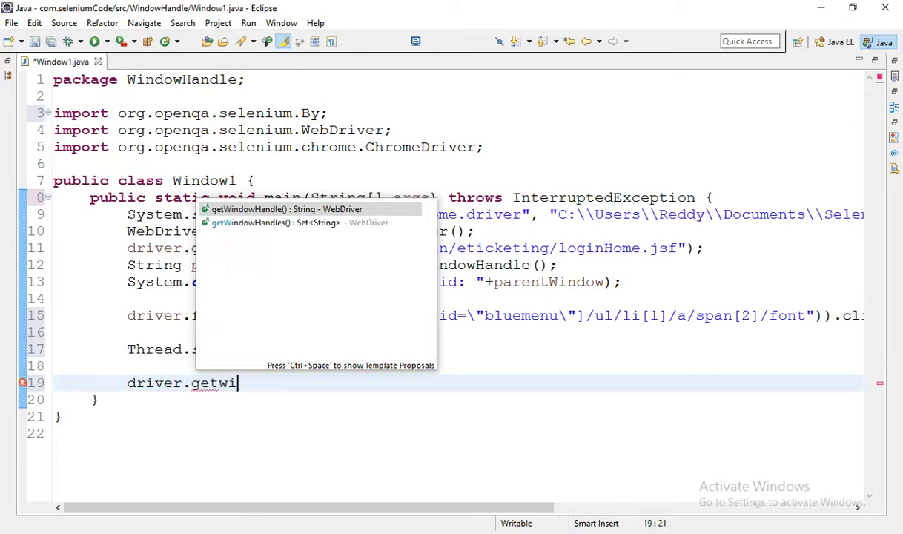
{"action": "type", "text": "ndowHandles();"}
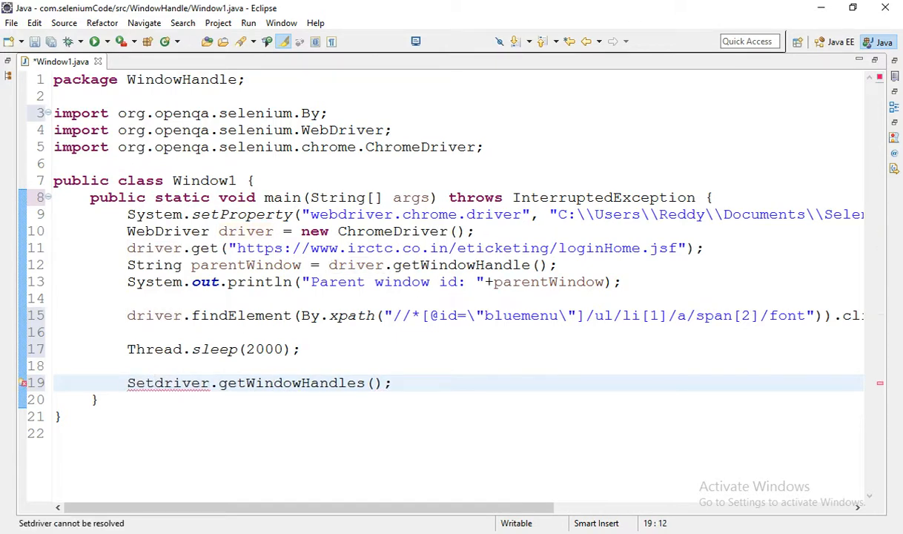
{"action": "type", "text": "<S>"}
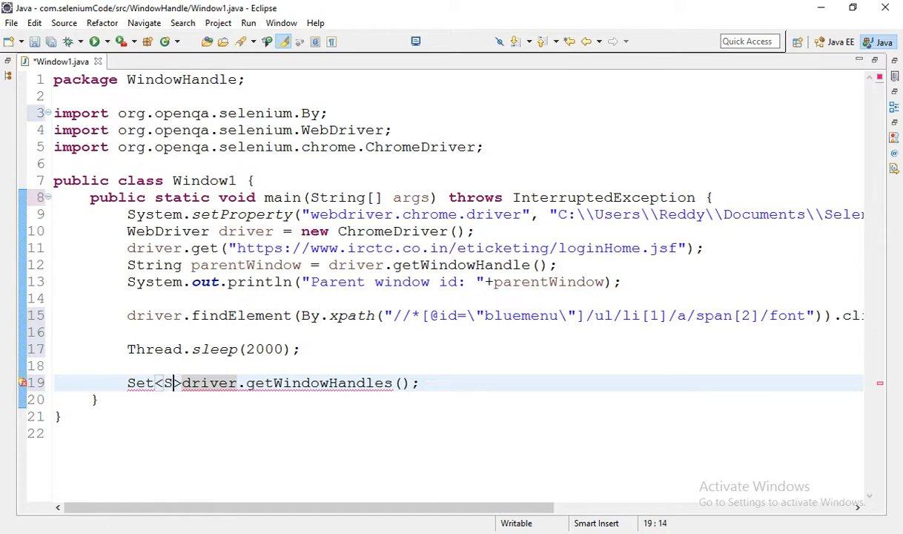
{"action": "type", "text": "tring>"}
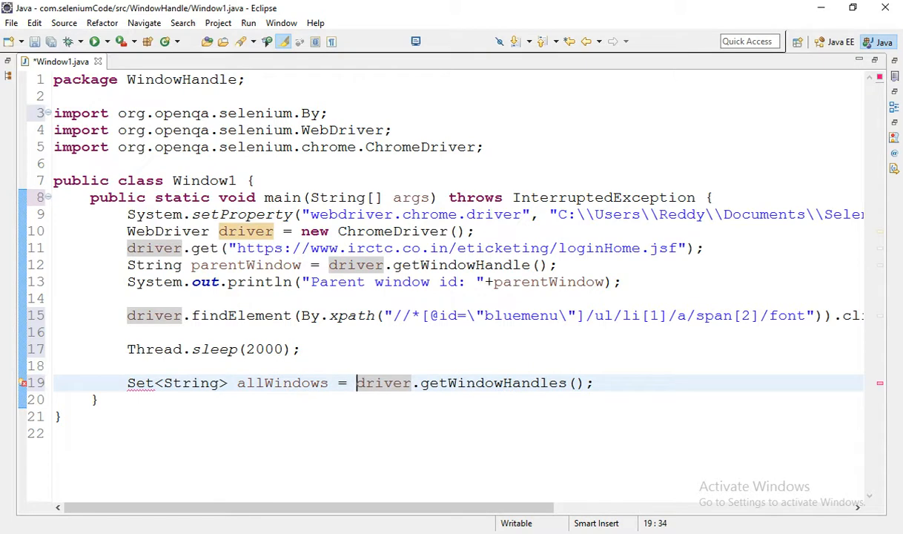
{"action": "left_click", "coordinate": [141, 382]}
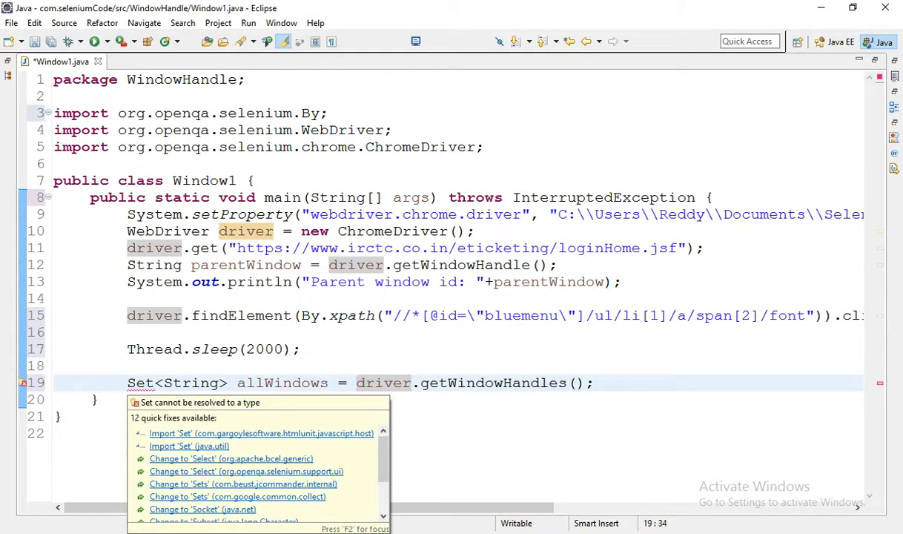
{"action": "left_click", "coordinate": [190, 446]}
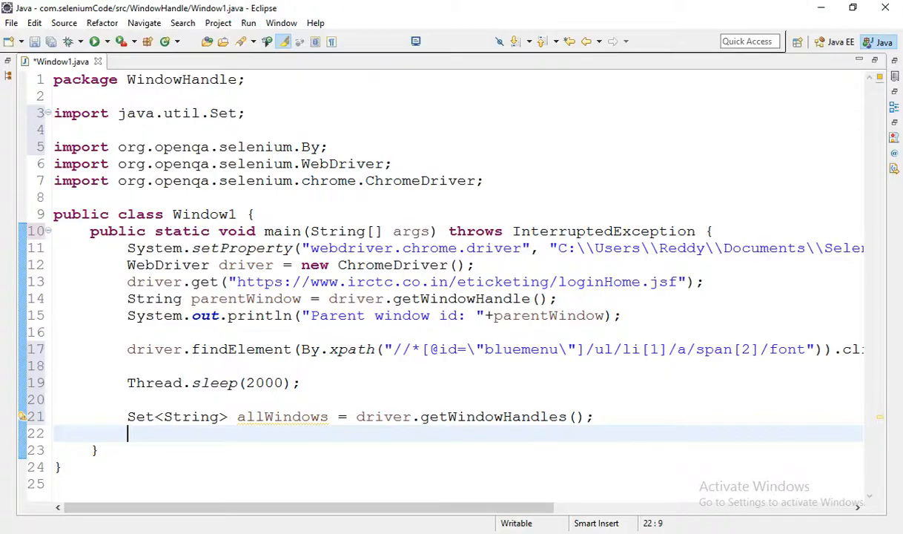
Step: Store allWindows.size() in an int variable named windowSize
{"action": "type", "text": "all"}
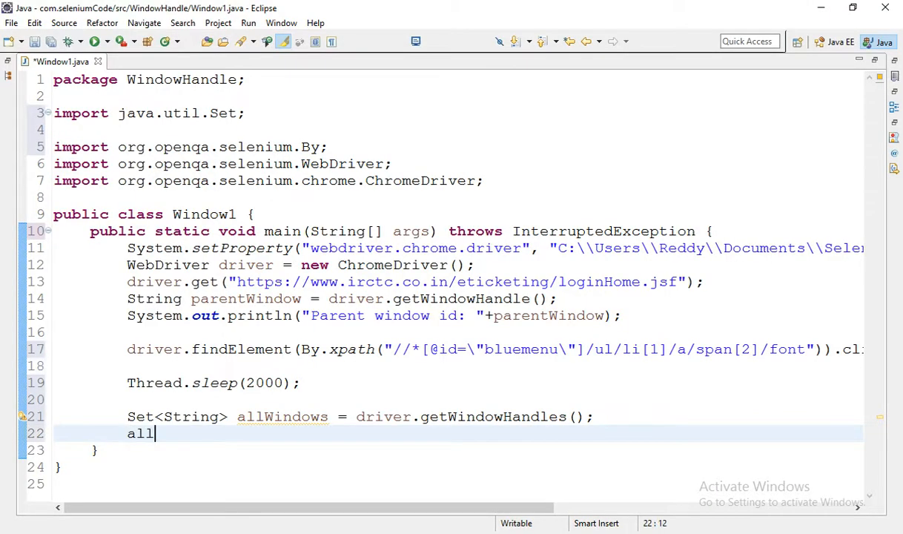
{"action": "type", "text": "Windows."}
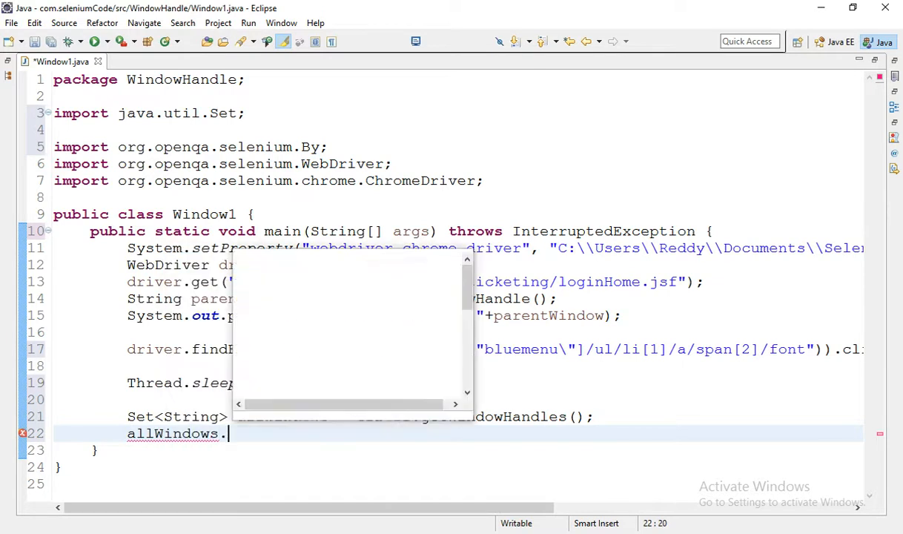
{"action": "type", "text": "se"}
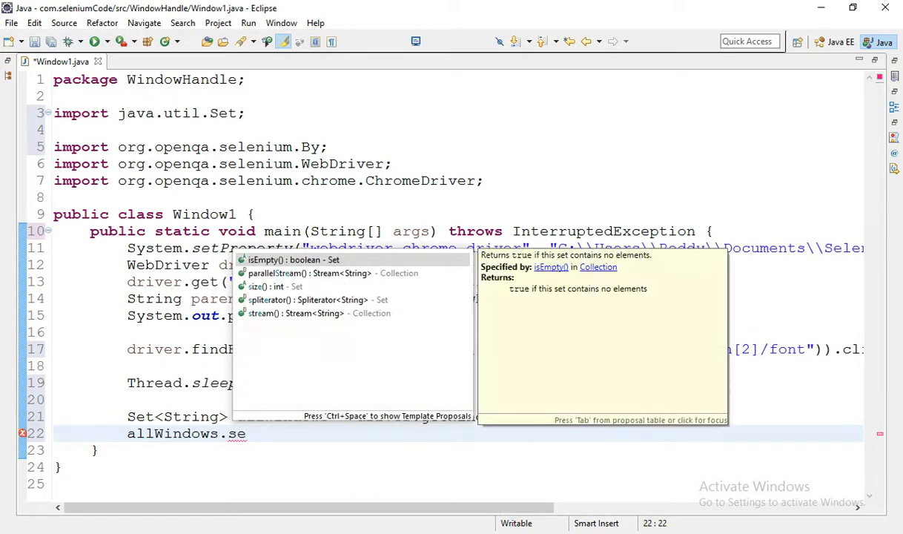
{"action": "type", "text": "ize();"}
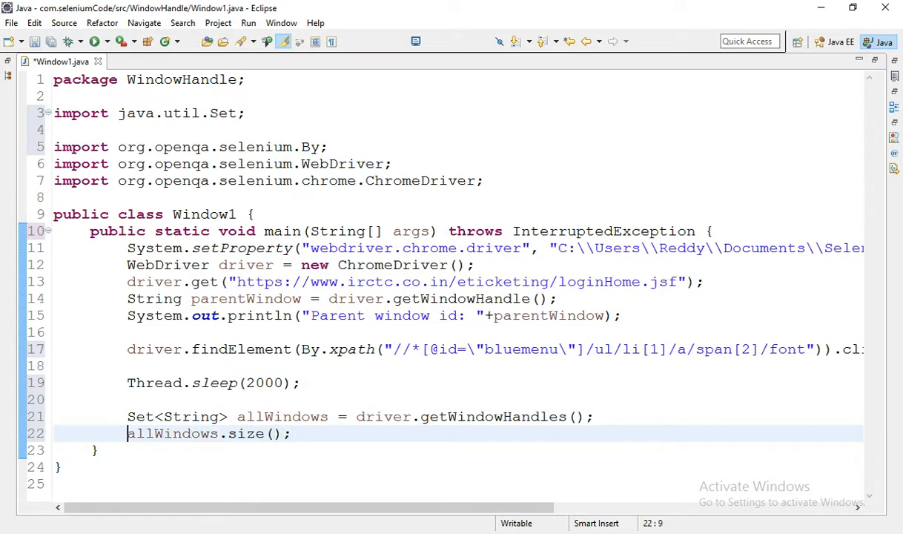
{"action": "type", "text": "int"}
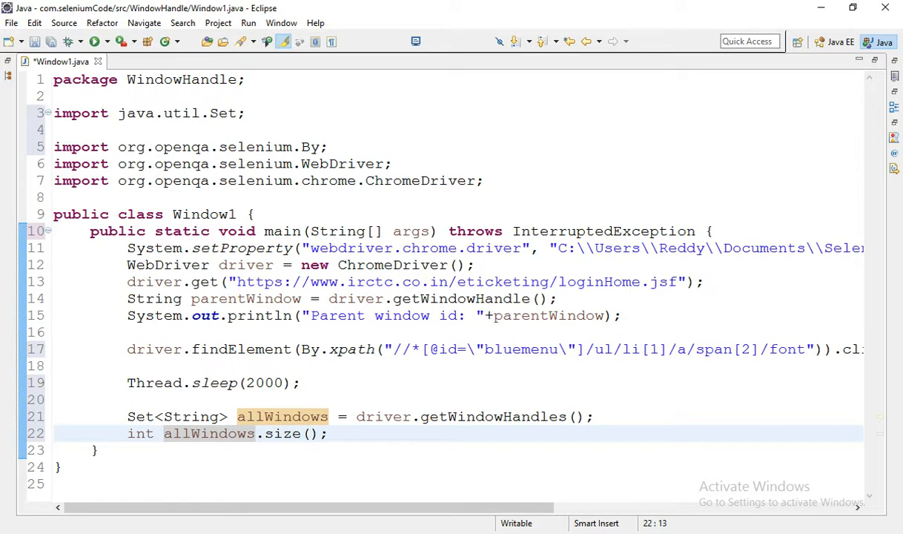
{"action": "type", "text": "win"}
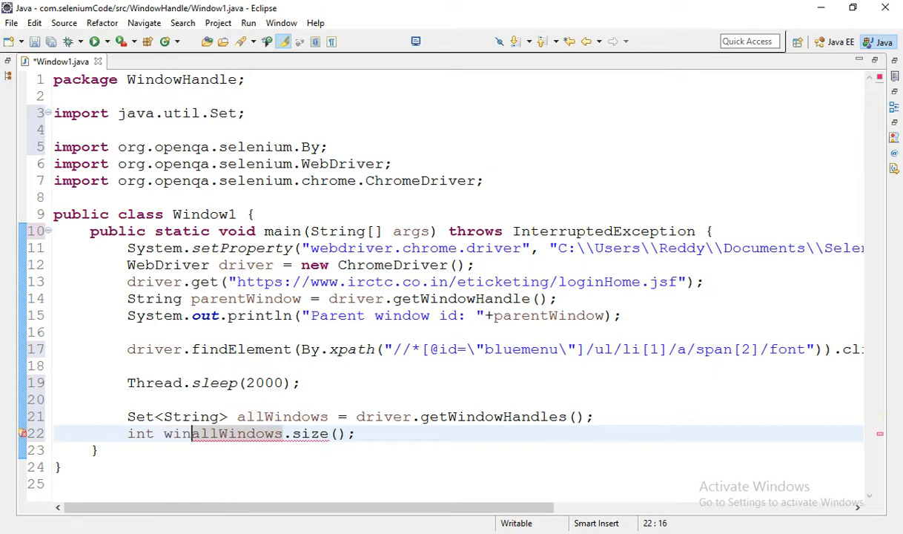
{"action": "type", "text": "windowSize ="}
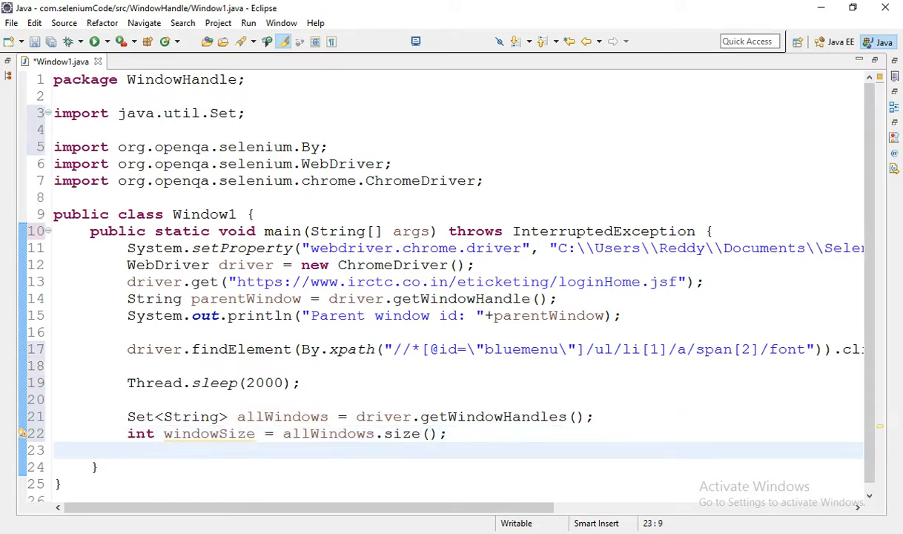
Step: Print "Number of Windows opend by selenium: " plus windowSize with System.out.println
{"action": "type", "text": "syso"}
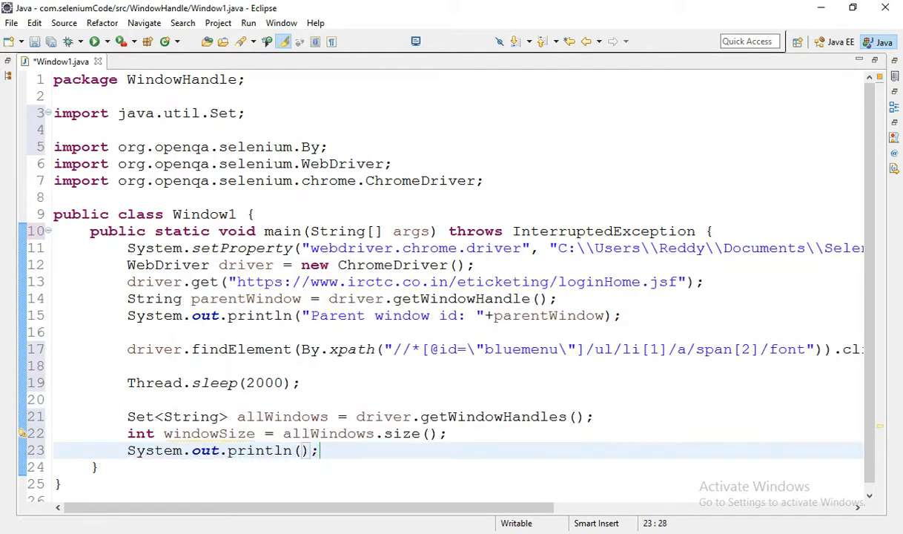
{"action": "type", "text": "wi"}
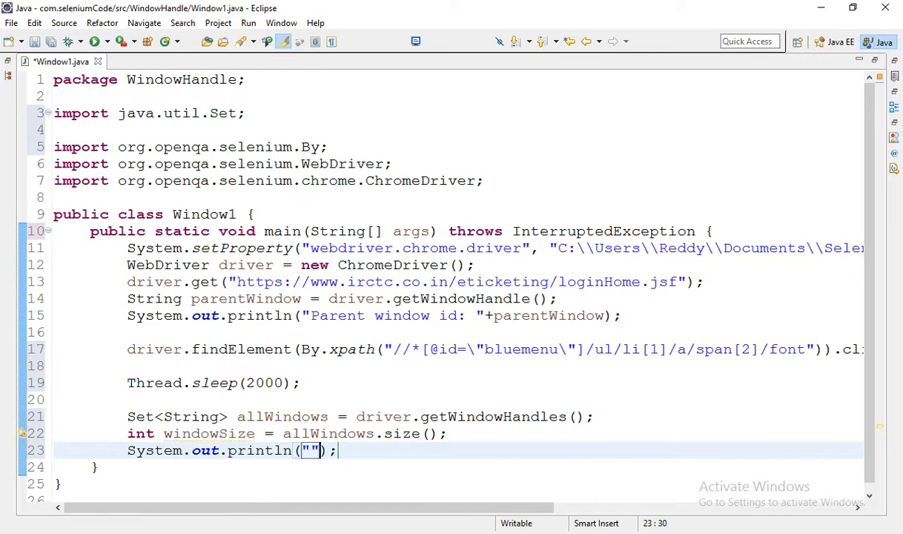
{"action": "type", "text": "Number of"}
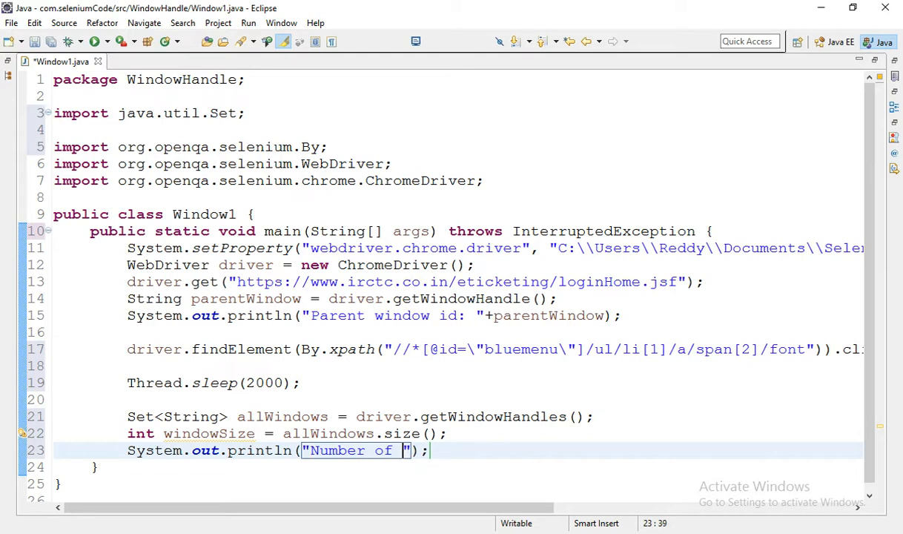
{"action": "type", "text": "Windows opend by s"}
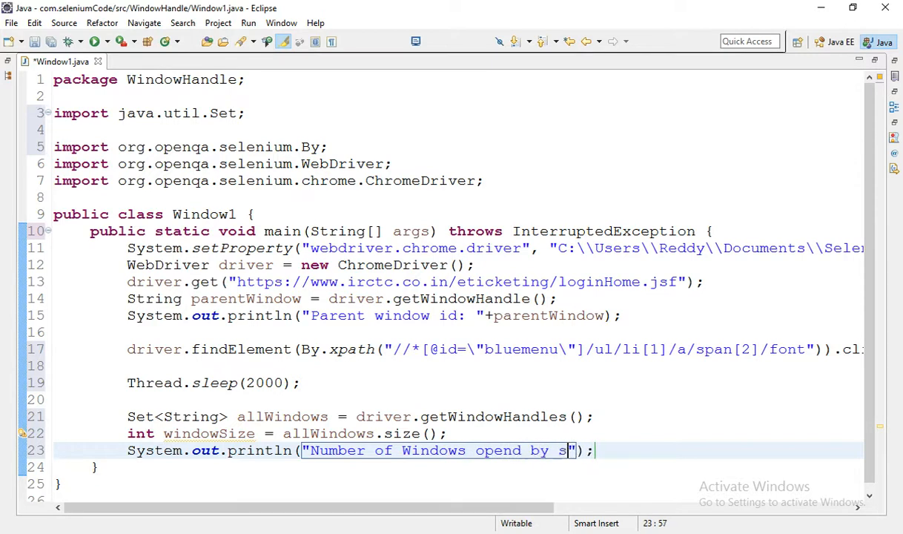
{"action": "type", "text": "elenium"}
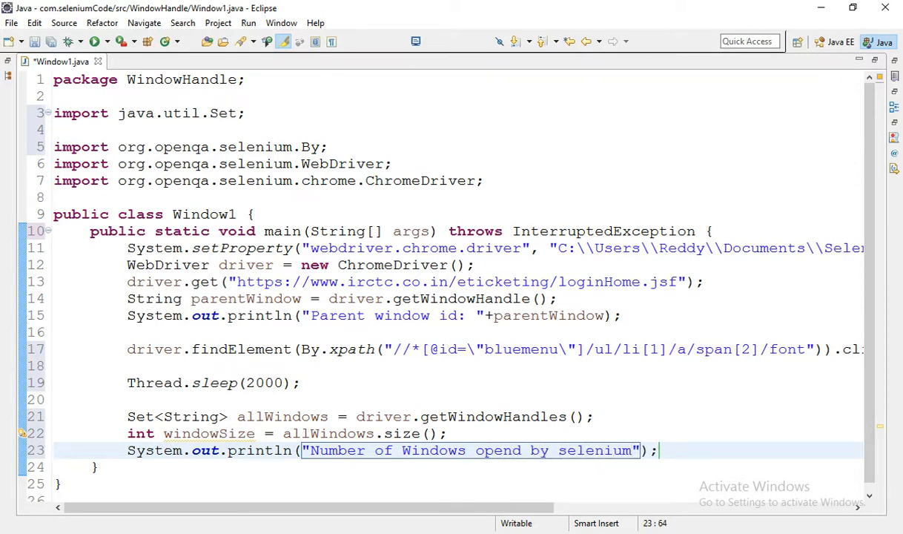
{"action": "type", "text": ": \"+"}
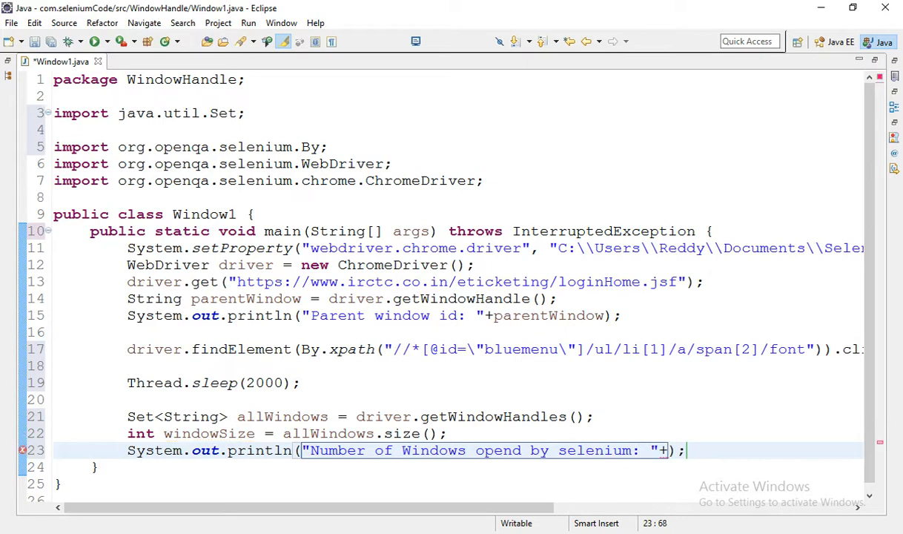
{"action": "type", "text": "windowSize"}
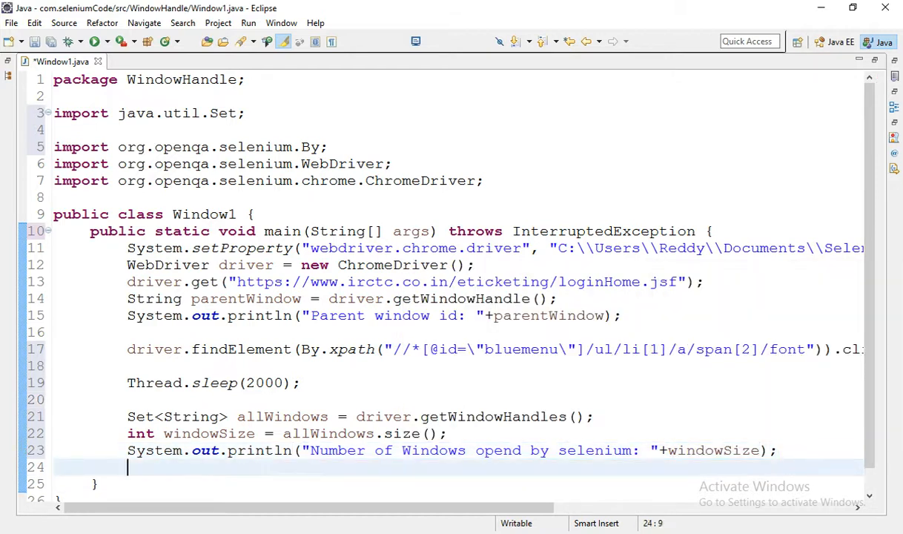
Step: Write the loop header for(String window:allWindows), copying the allWindows name from line 21
{"action": "key", "text": "ctrl+s"}
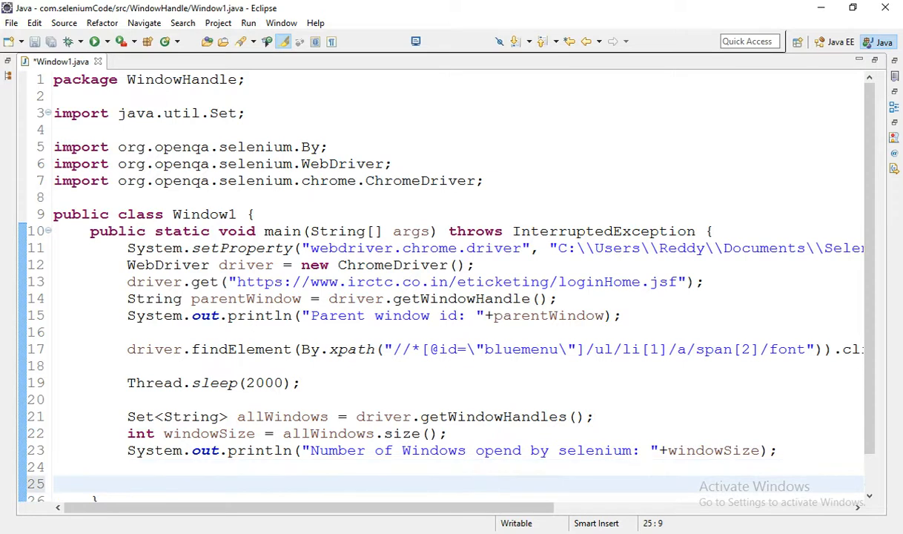
{"action": "type", "text": "for()"}
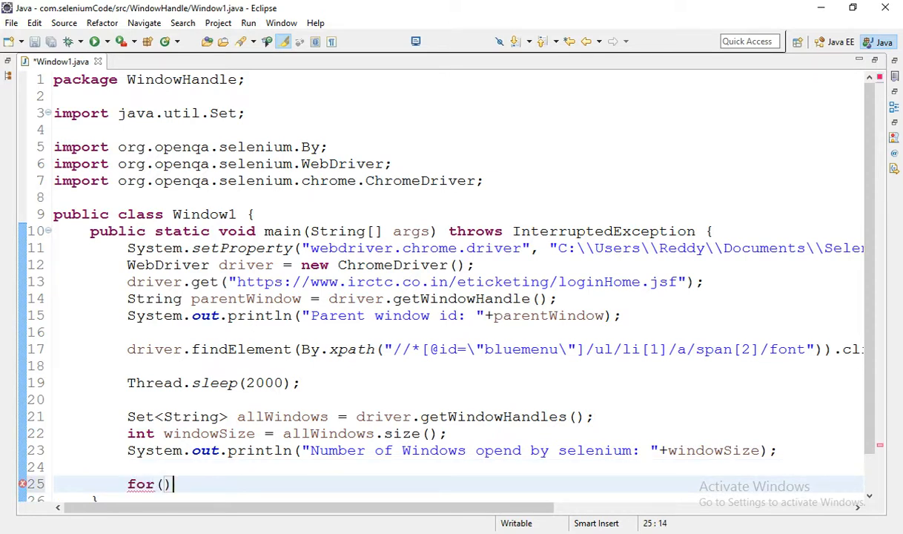
{"action": "type", "text": "String"}
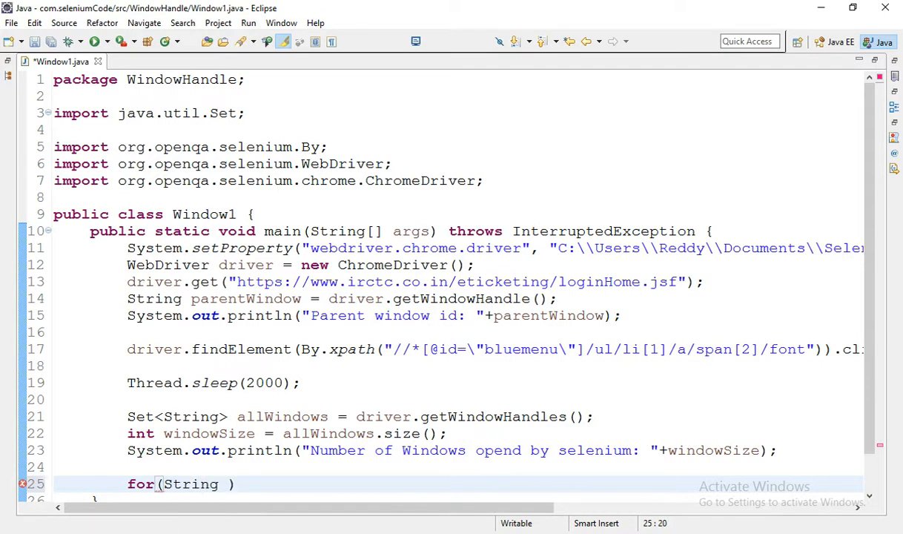
{"action": "type", "text": "windo"}
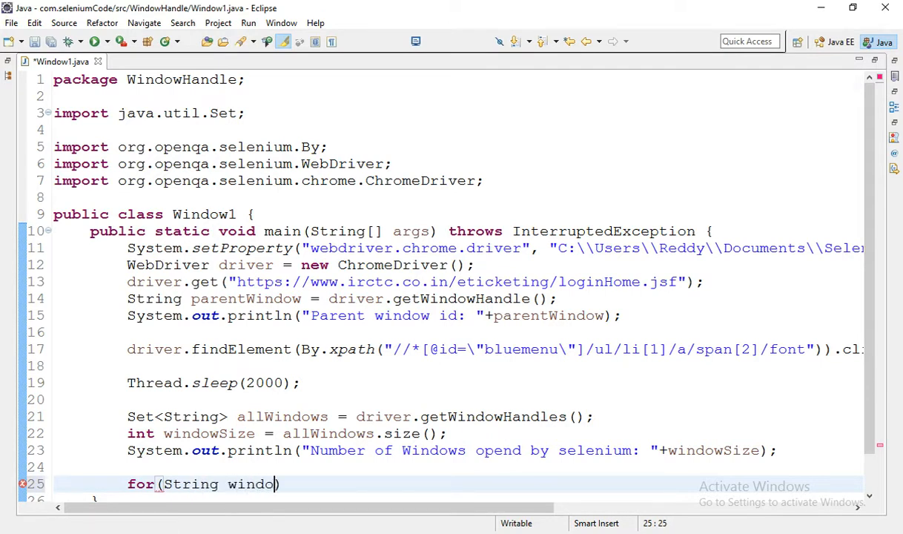
{"action": "type", "text": "w"}
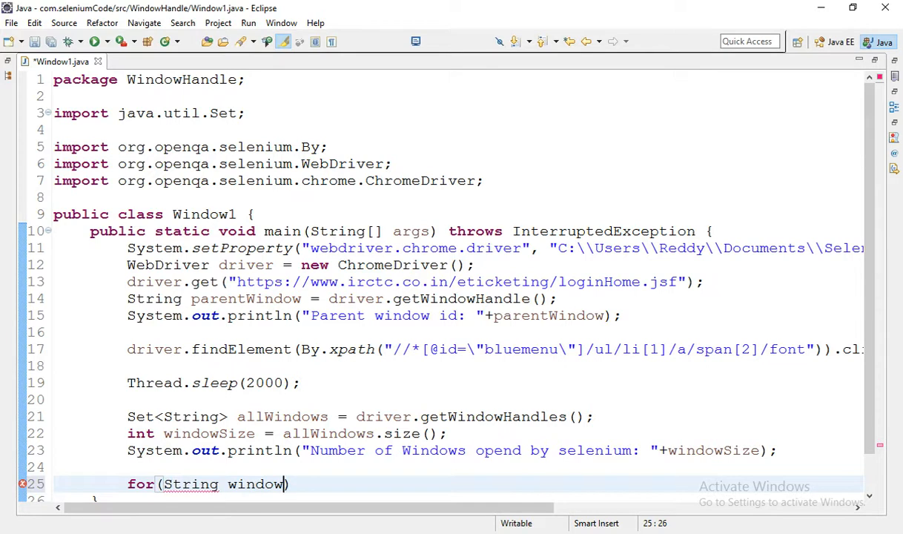
{"action": "type", "text": ":"}
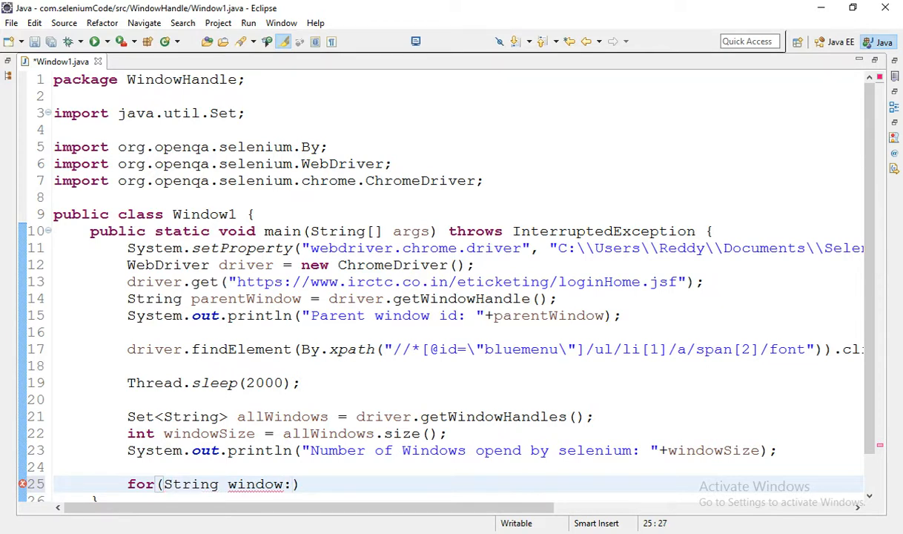
{"action": "double_click", "coordinate": [282, 415]}
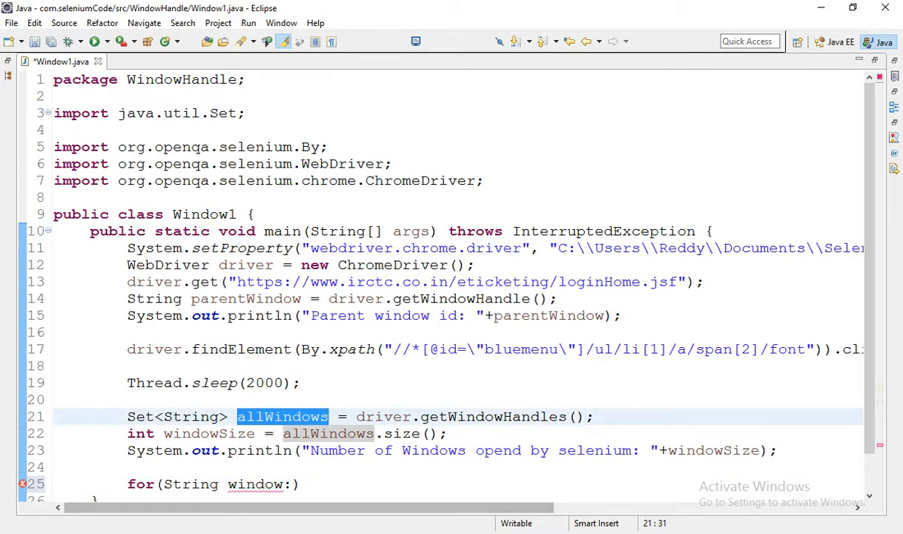
{"action": "type", "text": "allWindows"}
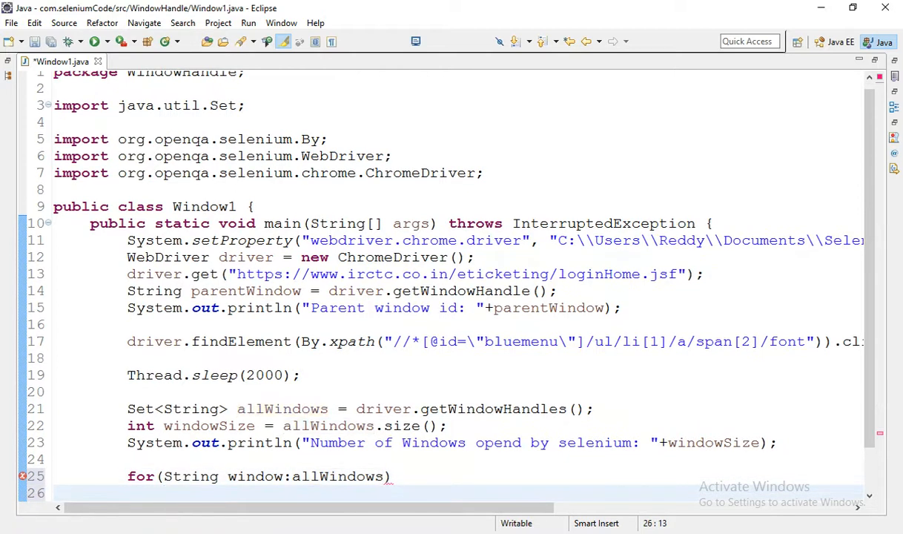
{"action": "scroll", "scroll_direction": "down", "scroll_amount": 3}
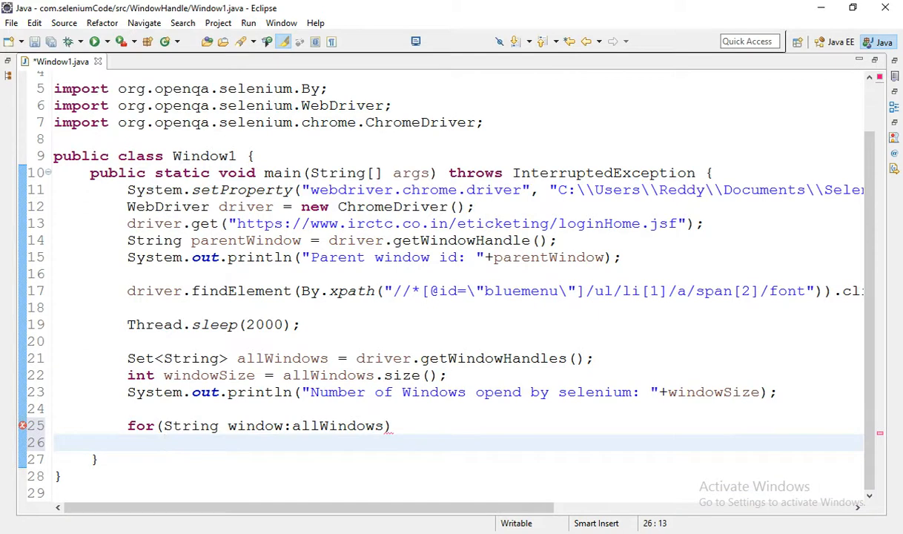
Step: In the loop body print "Window id : "+i+" "+window with System.out.println
{"action": "type", "text": "{}"}
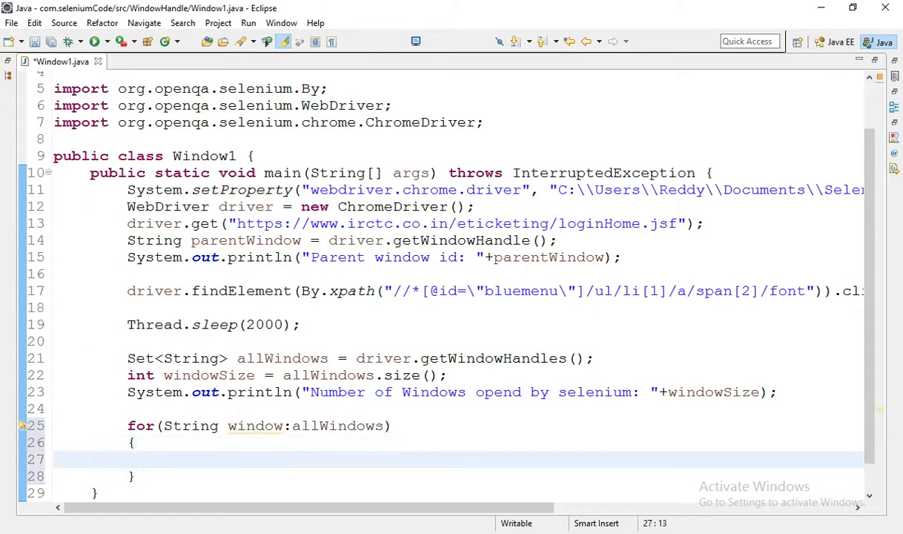
{"action": "type", "text": "S"}
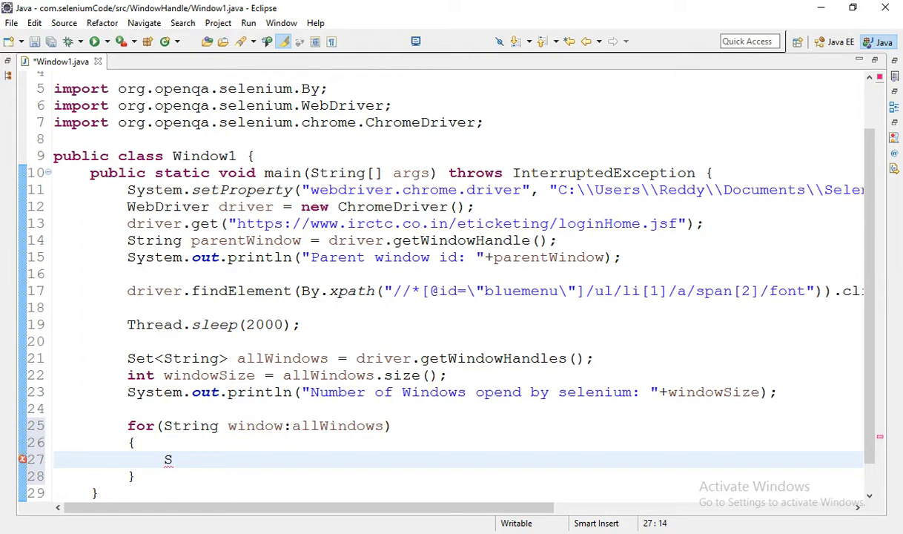
{"action": "type", "text": "s"}
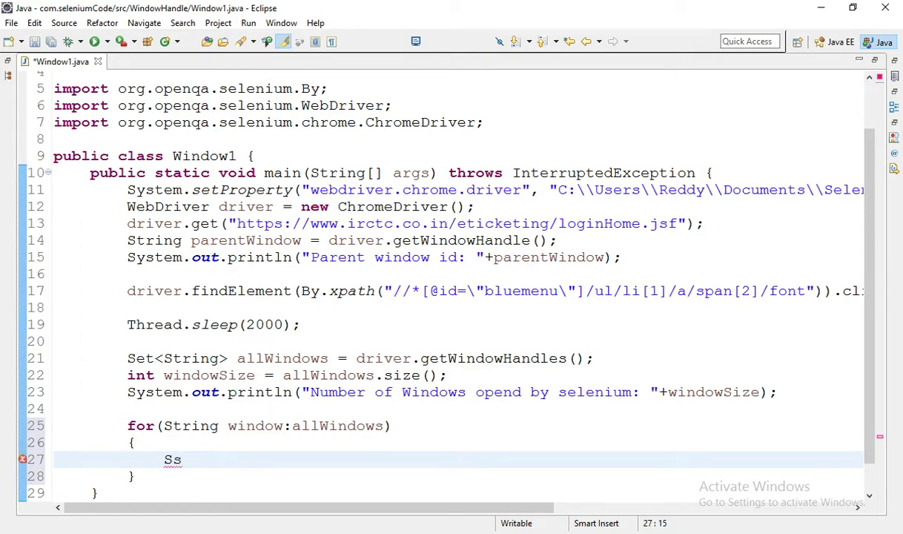
{"action": "type", "text": "yso"}
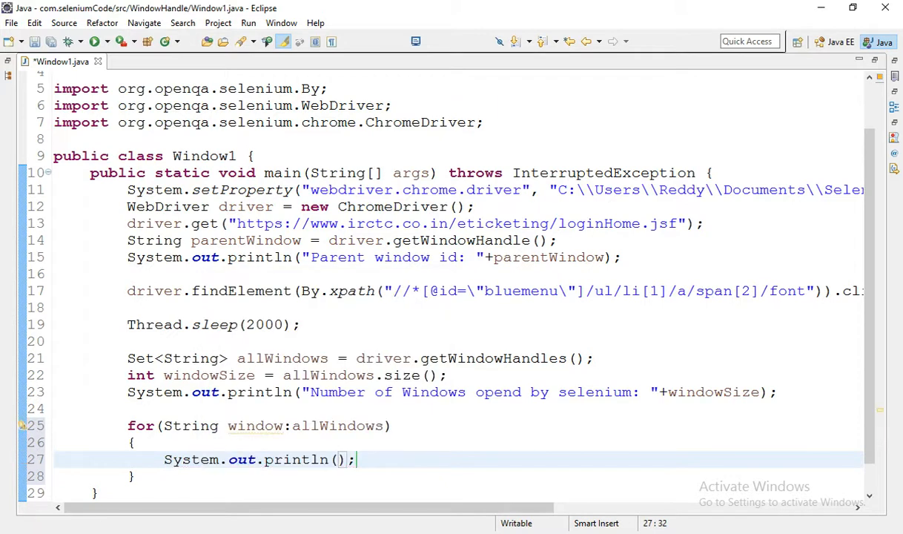
{"action": "type", "text": "\""}
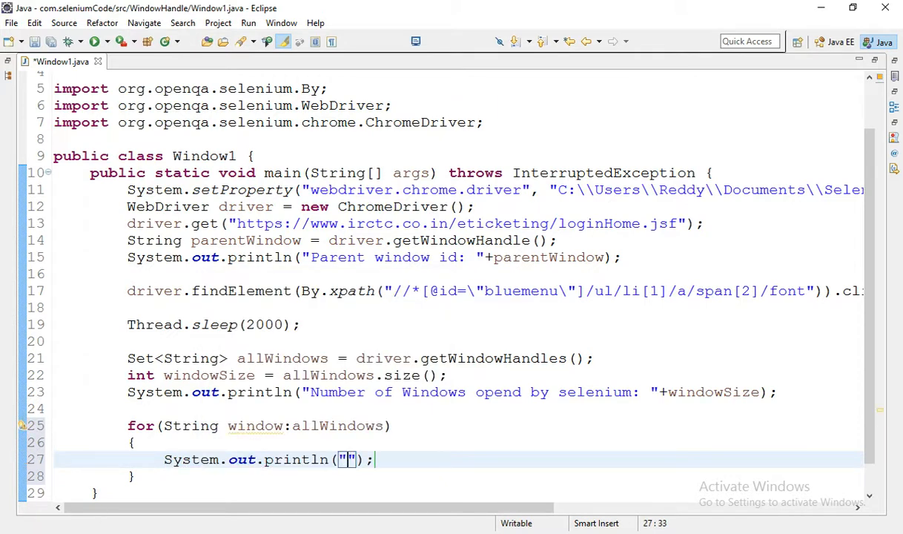
{"action": "type", "text": "Window id :"}
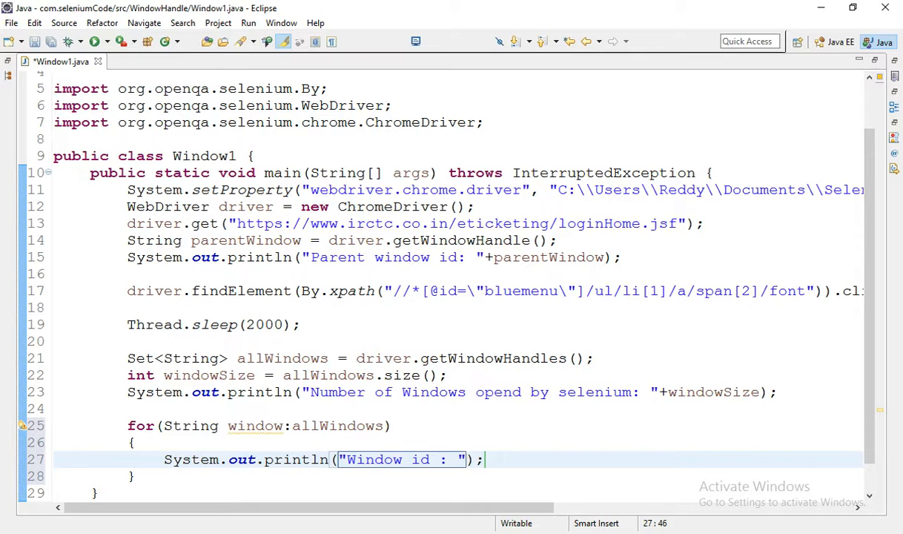
{"action": "type", "text": "+"}
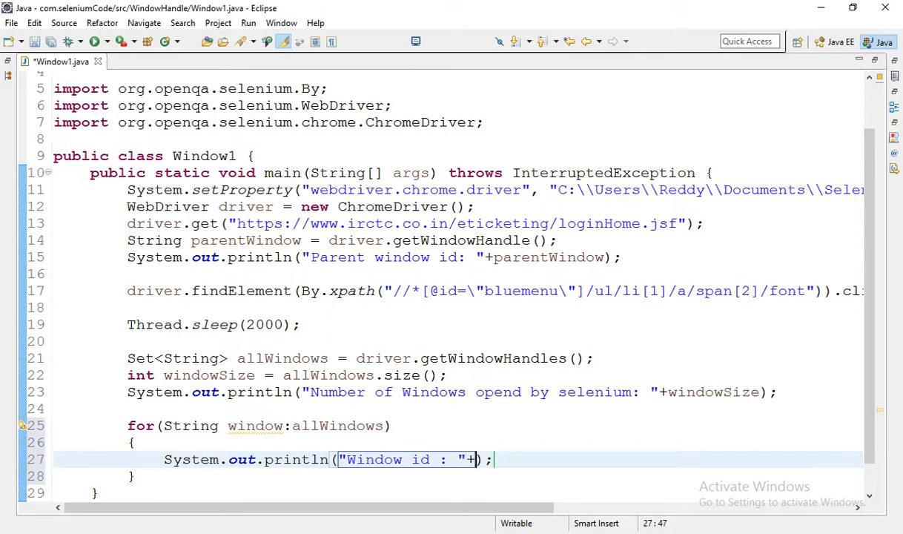
{"action": "type", "text": "i"}
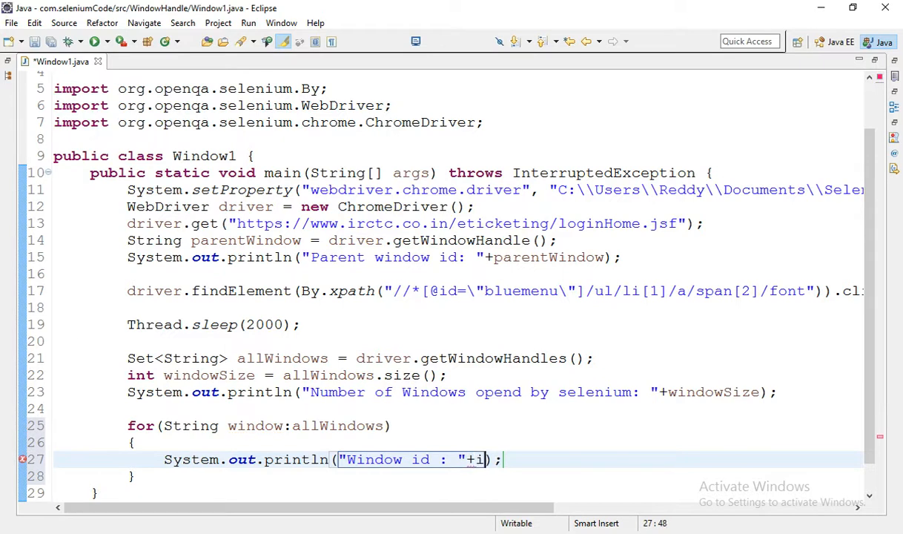
{"action": "type", "text": "+\"\""}
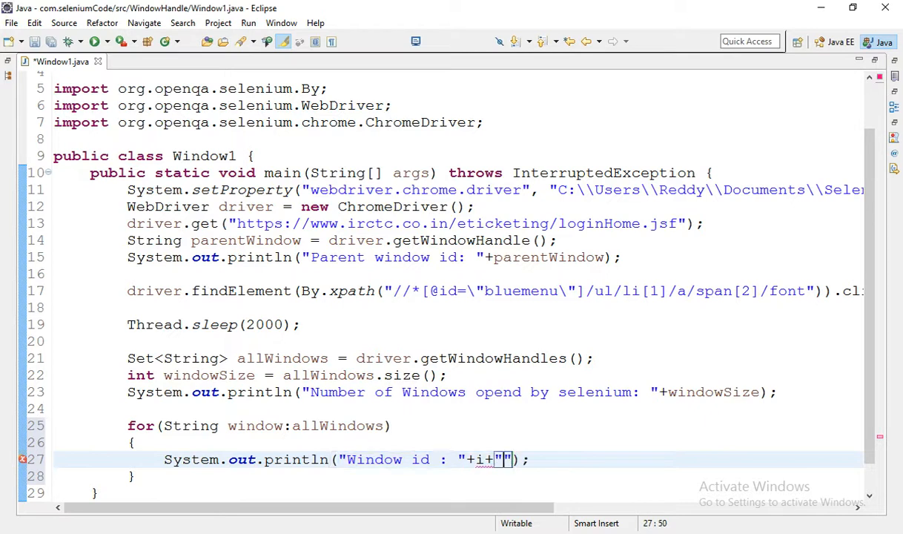
{"action": "type", "text": "+"}
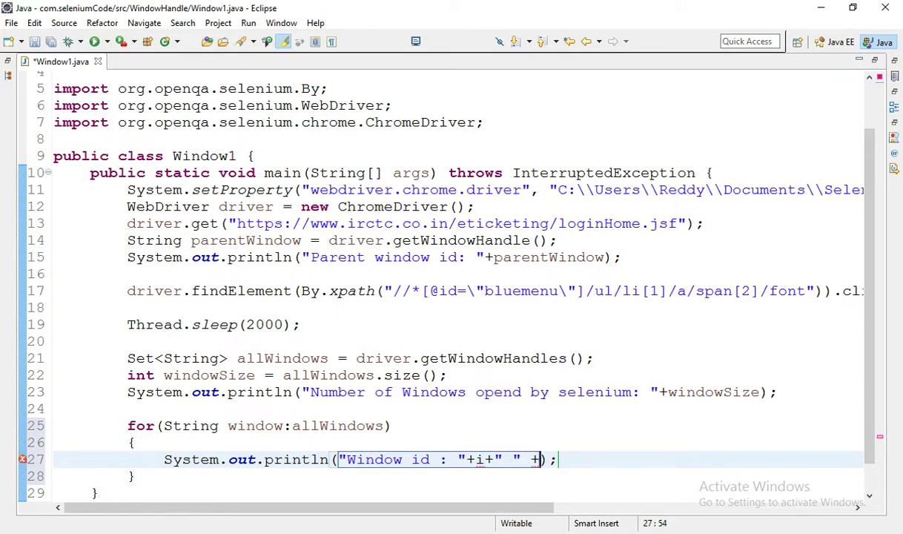
{"action": "double_click", "coordinate": [255, 426]}
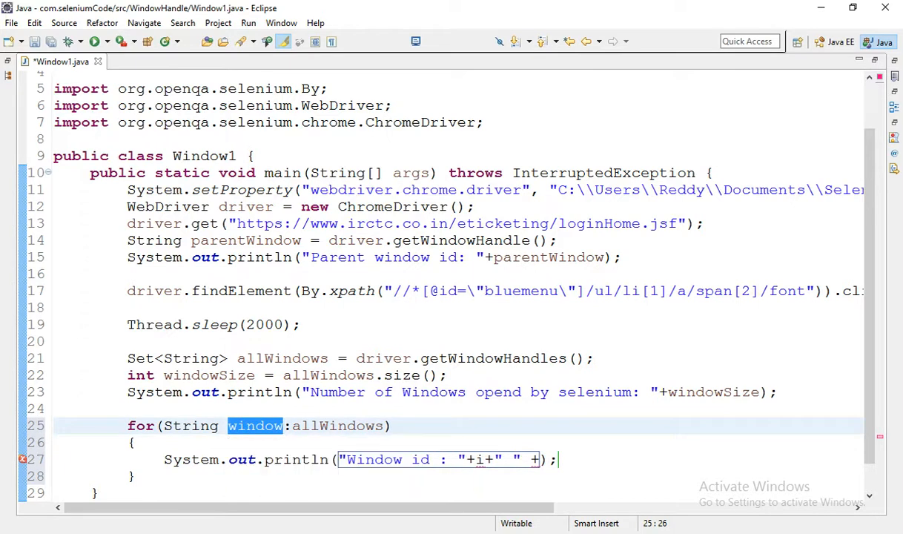
{"action": "type", "text": "window"}
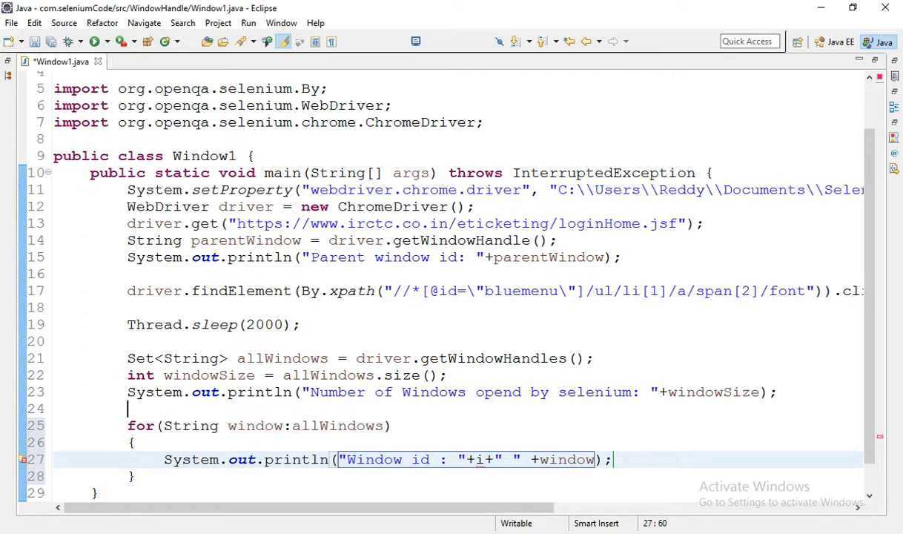
Step: Declare int i = 1; above the loop and increment i++ inside it, then save
{"action": "type", "text": "int"}
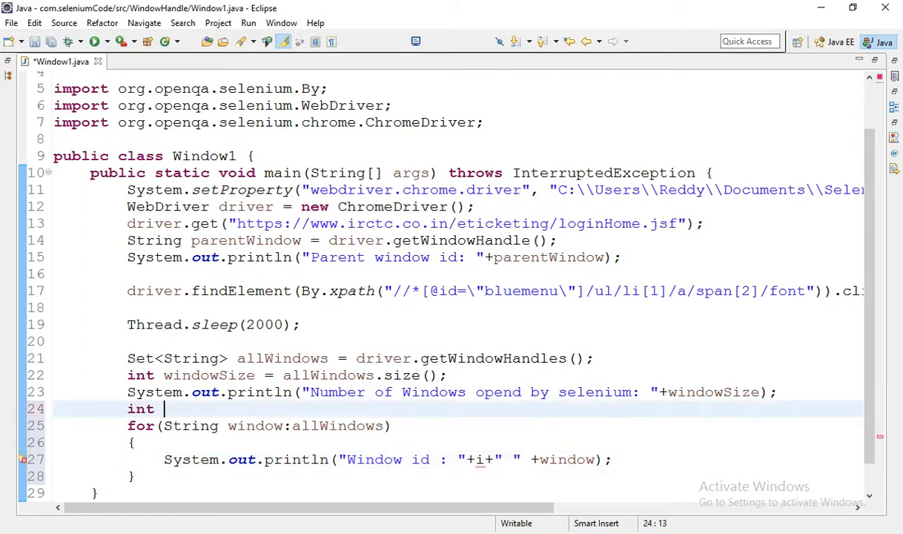
{"action": "type", "text": "i = 1"}
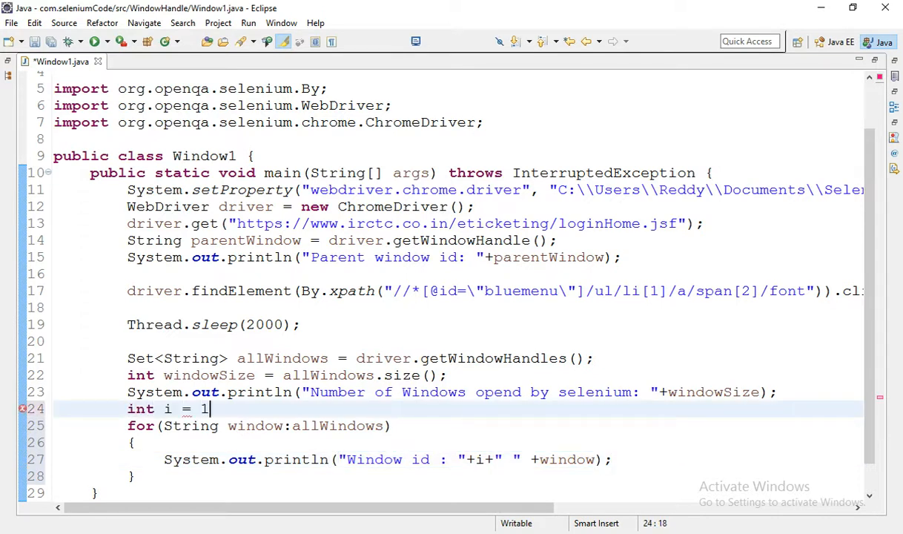
{"action": "type", "text": ";"}
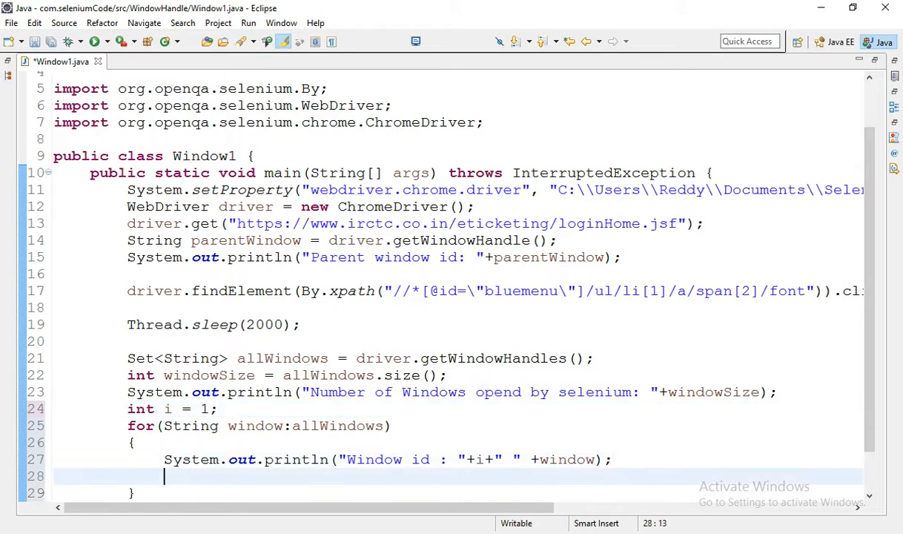
{"action": "type", "text": "i++"}
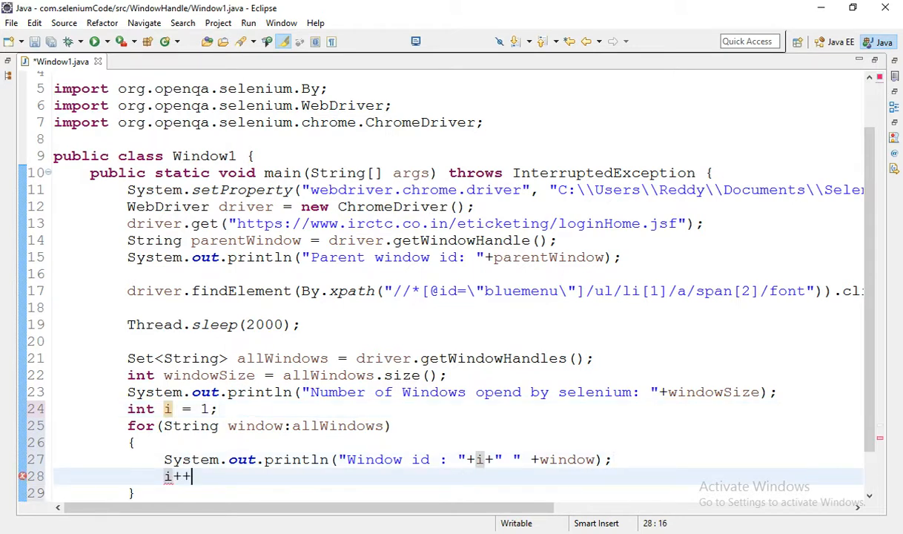
{"action": "type", "text": ";"}
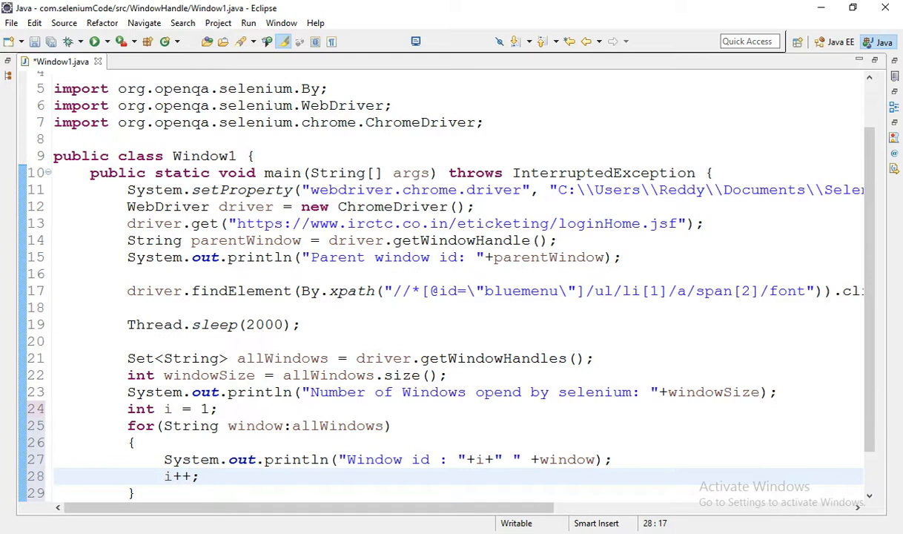
{"action": "key", "text": "Ctrl+s"}
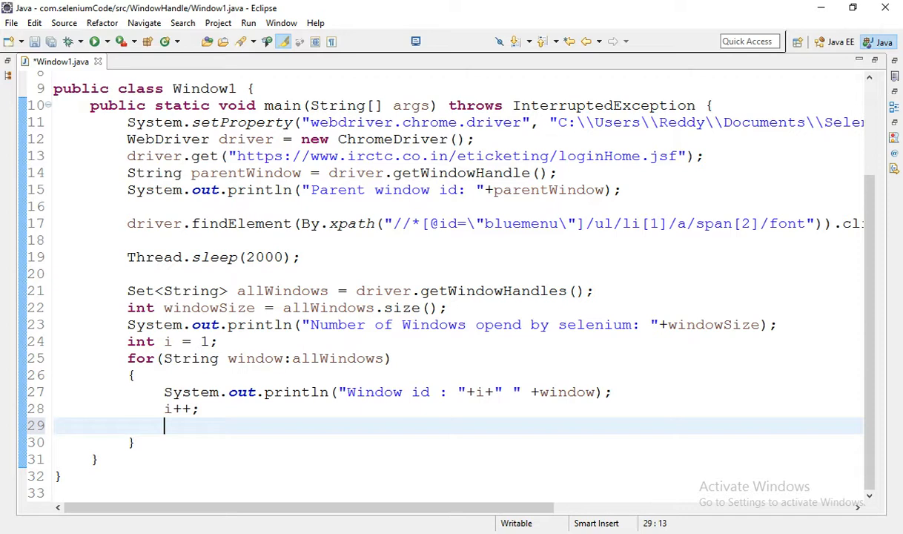
Step: Add an if block testing !parentWindow.equals(window) inside the loop
{"action": "type", "text": "if()"}
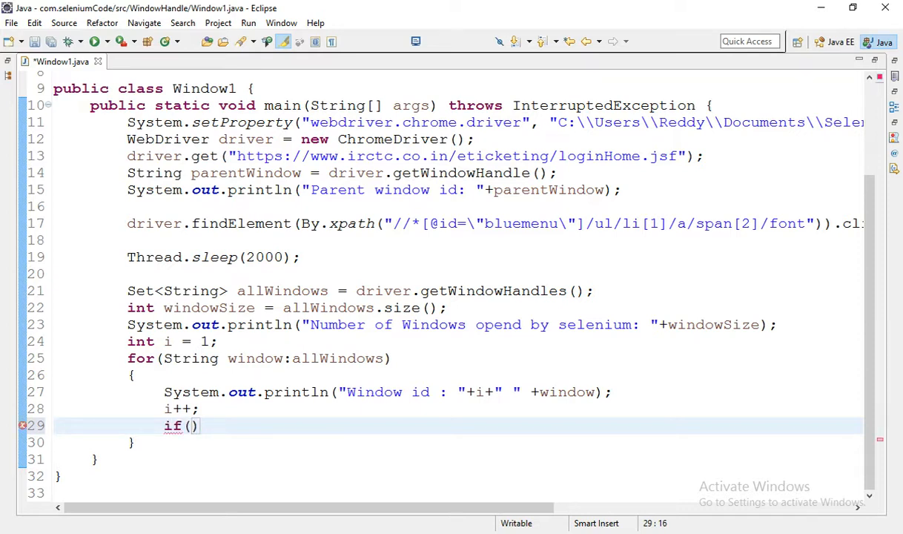
{"action": "type", "text": "!"}
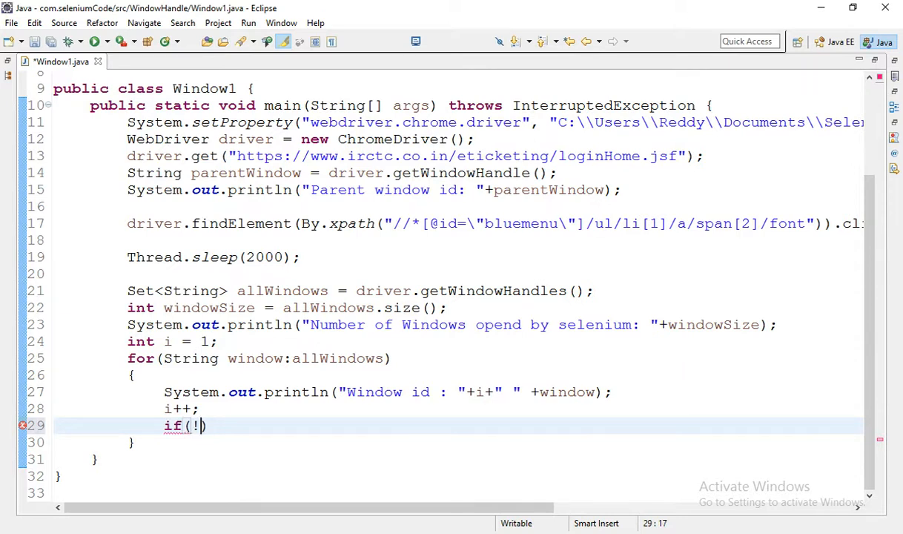
{"action": "type", "text": "parentWindow"}
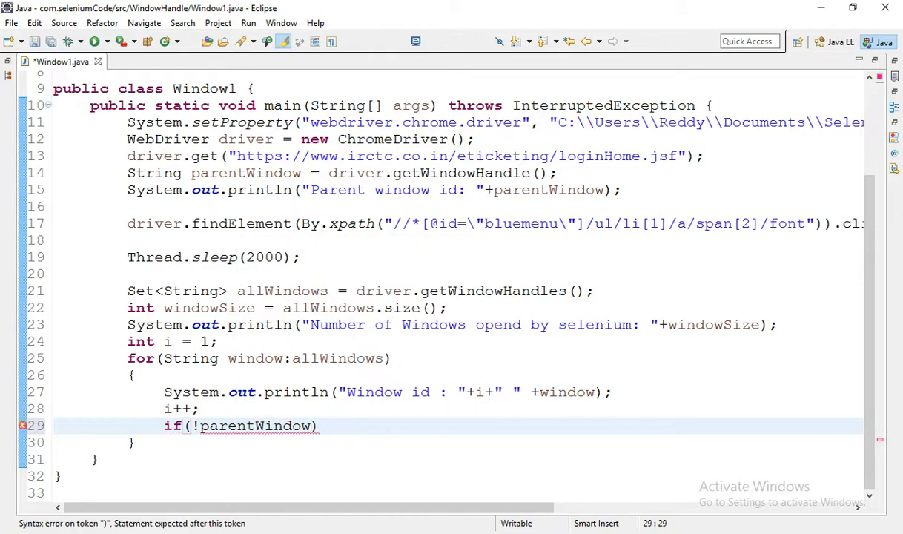
{"action": "type", "text": ".e"}
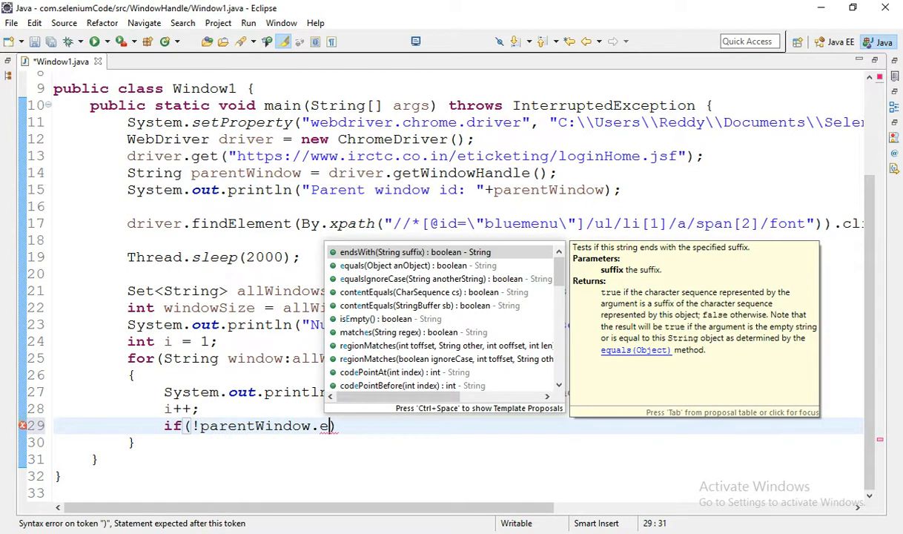
{"action": "type", "text": "qualsIgnoreCase(anotherString"}
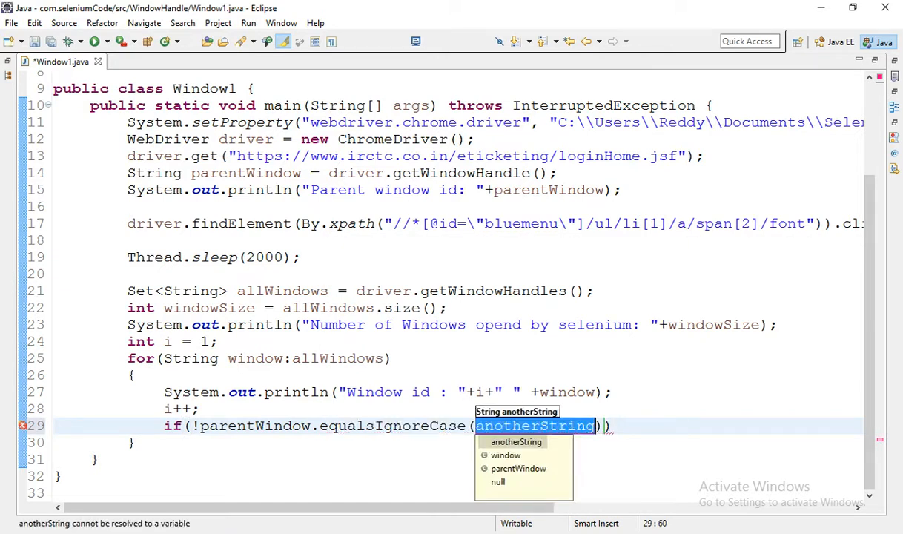
{"action": "left_click", "coordinate": [504, 453]}
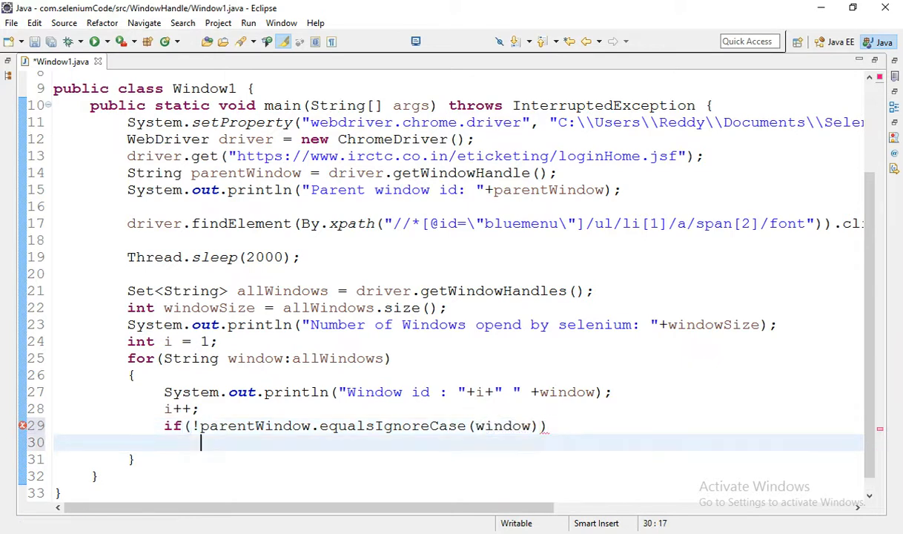
{"action": "type", "text": "{"}
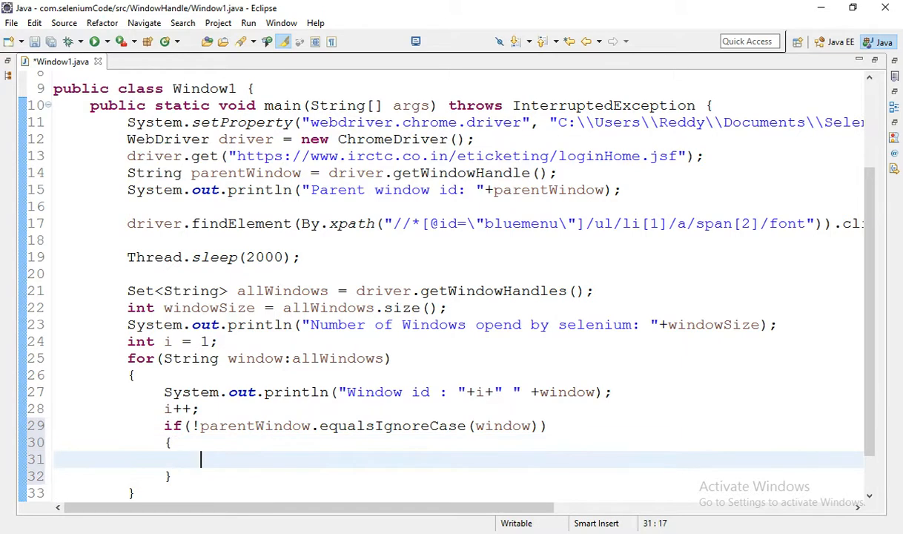
Step: Switch to the current window with driver.switchTo().window(window); and save
{"action": "type", "text": "driver"}
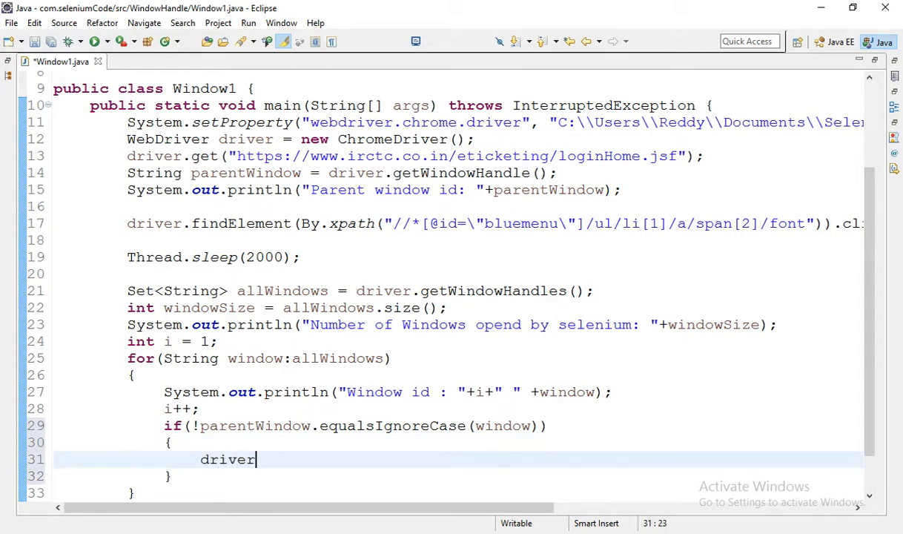
{"action": "type", "text": ".sw"}
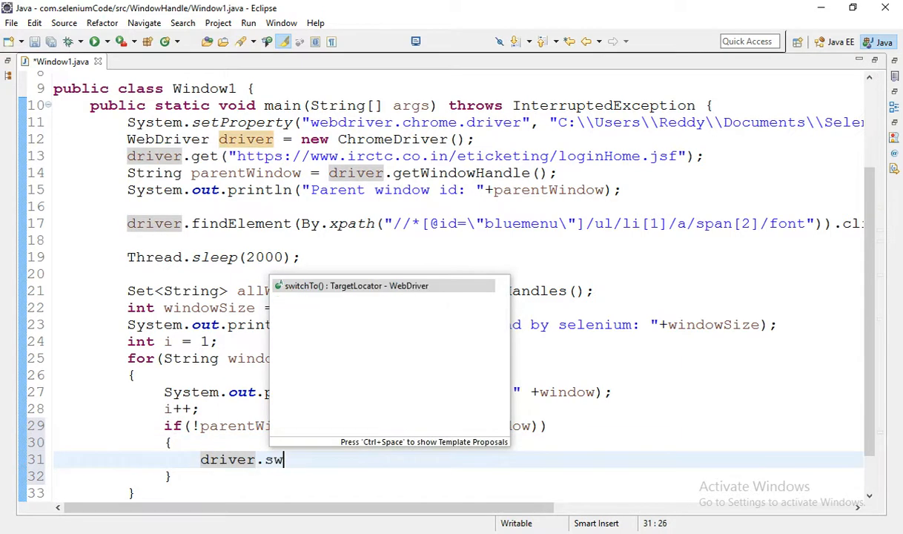
{"action": "type", "text": "itchTo().window(arg0"}
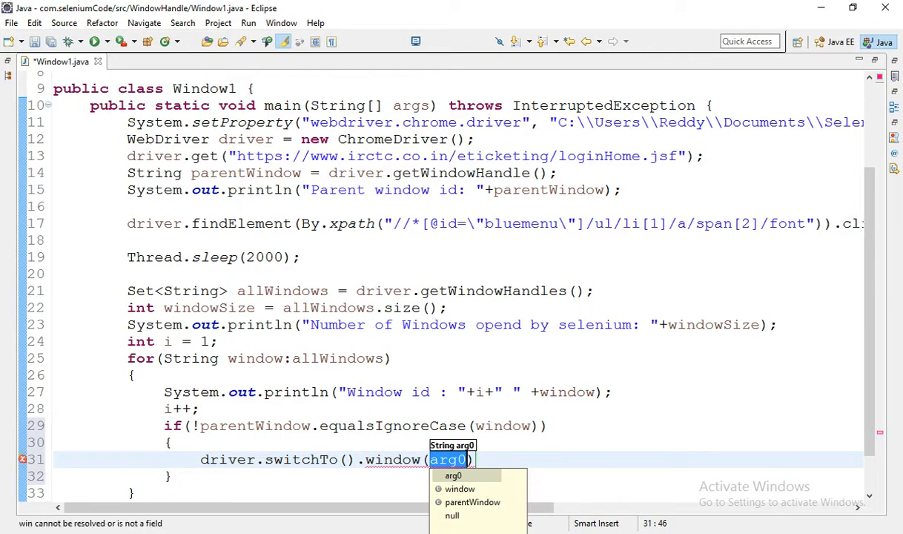
{"action": "type", "text": "window"}
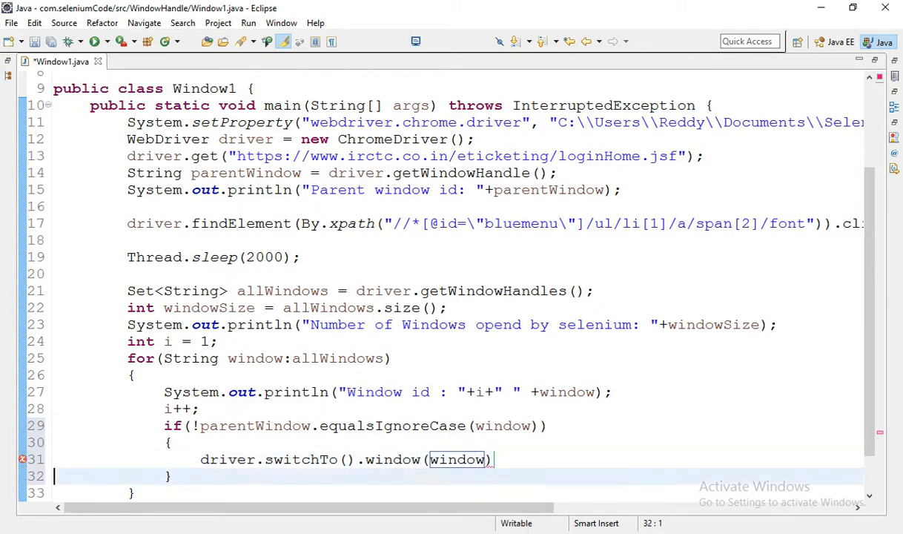
{"action": "type", "text": ";"}
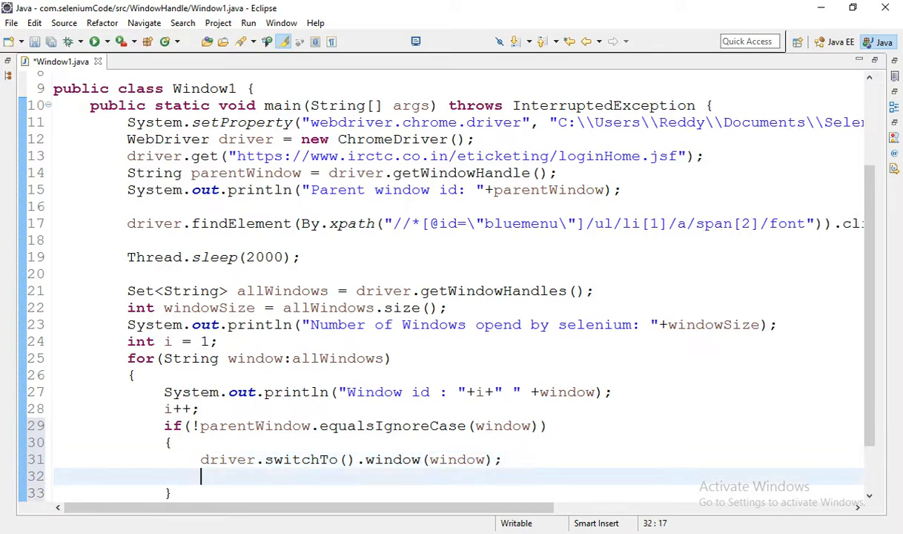
{"action": "key", "text": "Ctrl+s"}
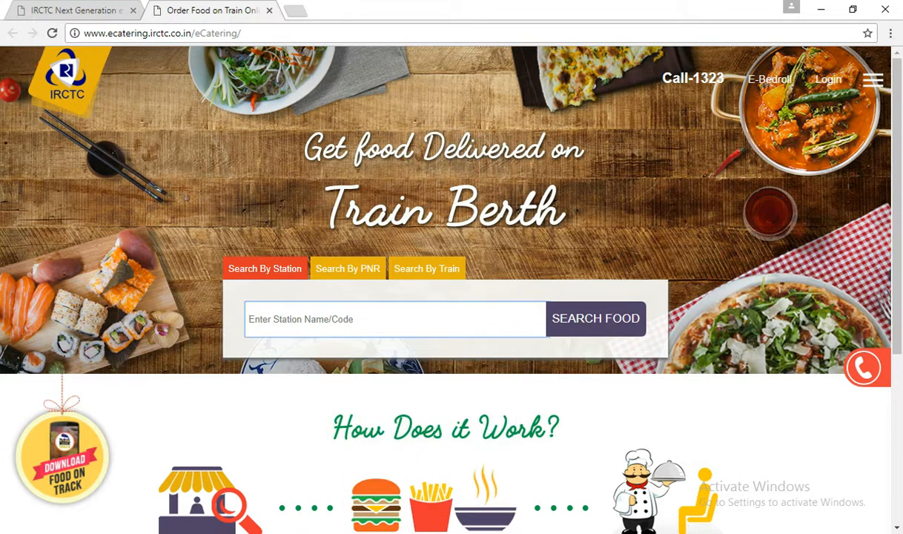
{"action": "key", "text": "F12"}
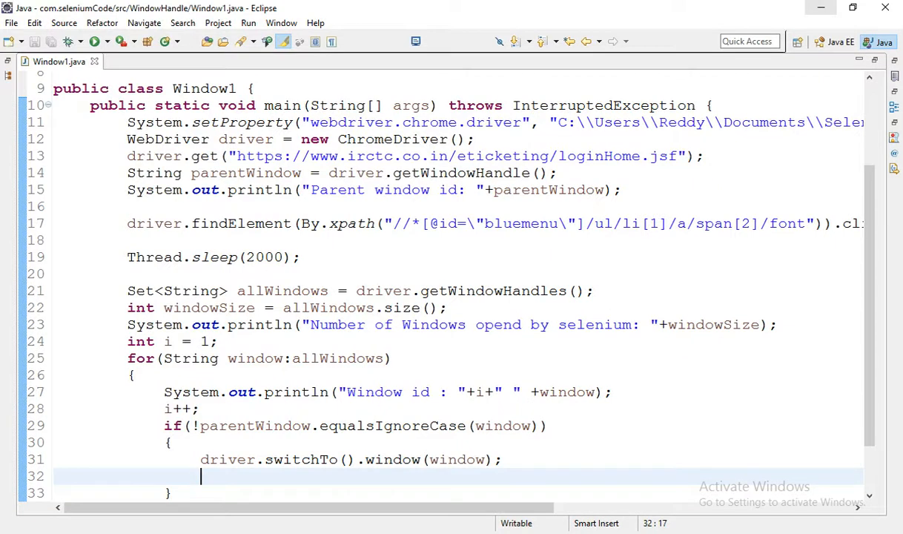
{"action": "type", "text": "driver."}
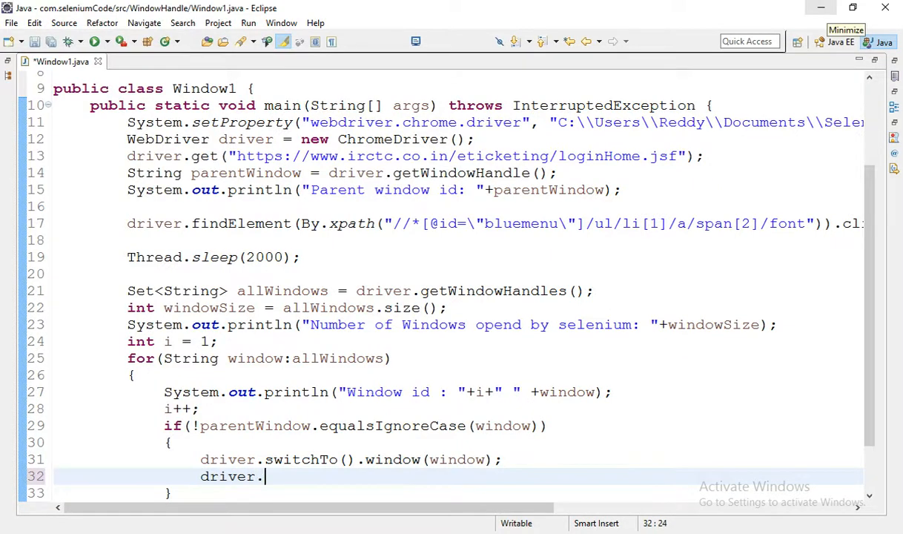
{"action": "type", "text": "findElement(arg0"}
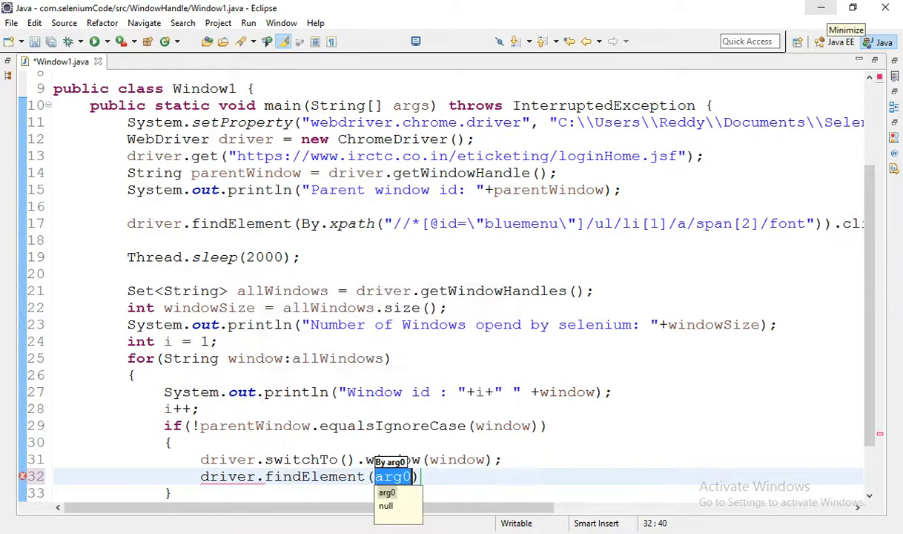
{"action": "type", "text": "By.xpath(\"//*[@id=\"stnCode\""}
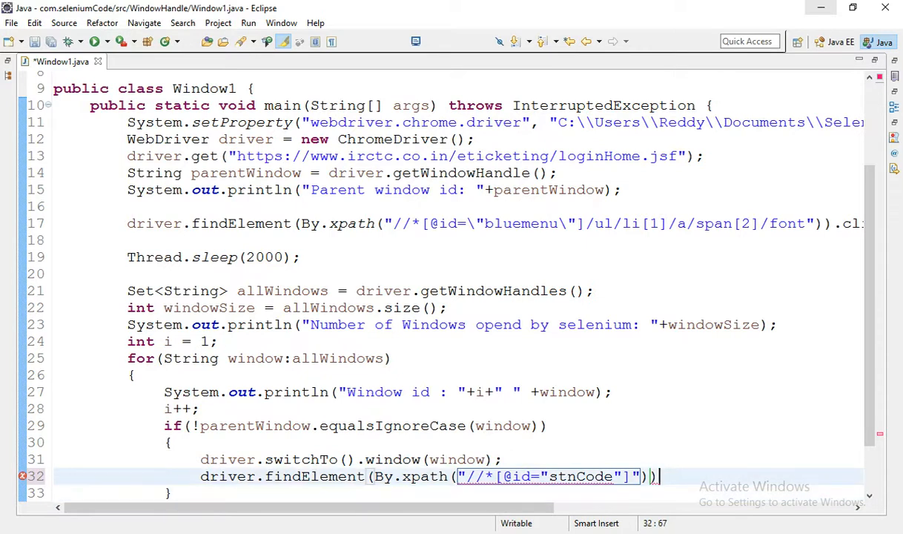
{"action": "type", "text": "\\"}
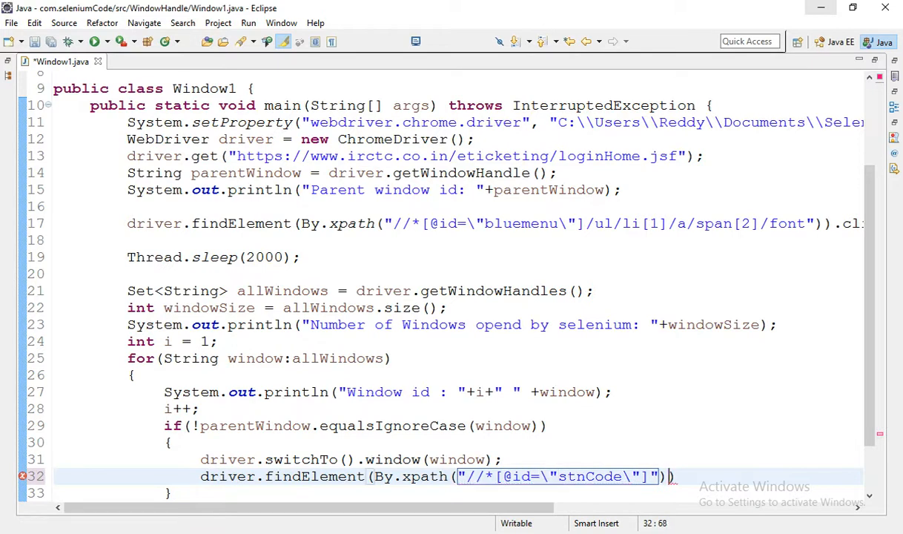
{"action": "type", "text": ".se"}
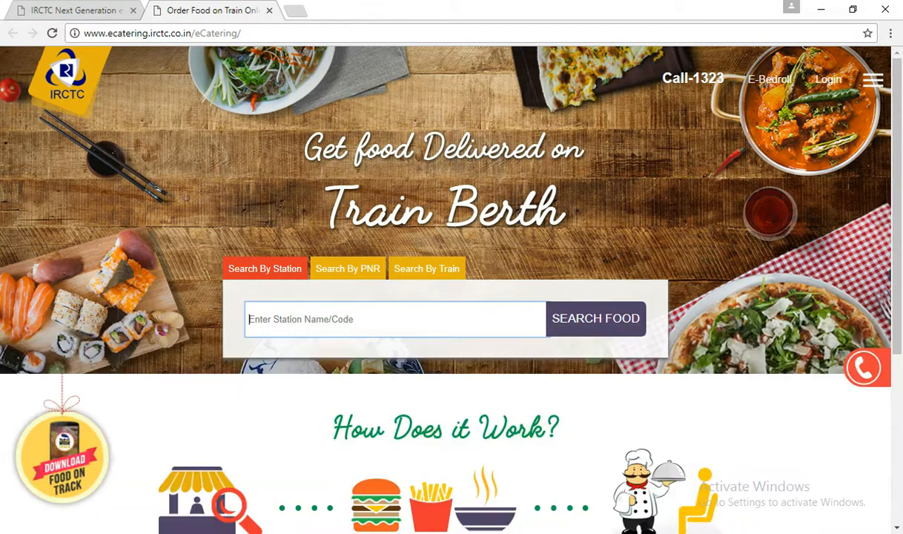
Step: Enter new in the eCatering station field and choose NEW DELHI (NDLS) from the suggestions
{"action": "type", "text": "new"}
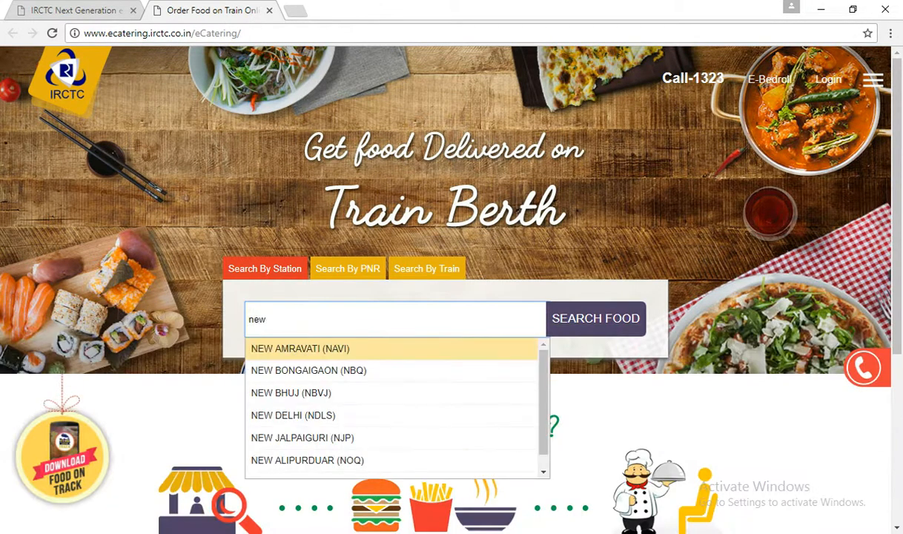
{"action": "left_click", "coordinate": [297, 416]}
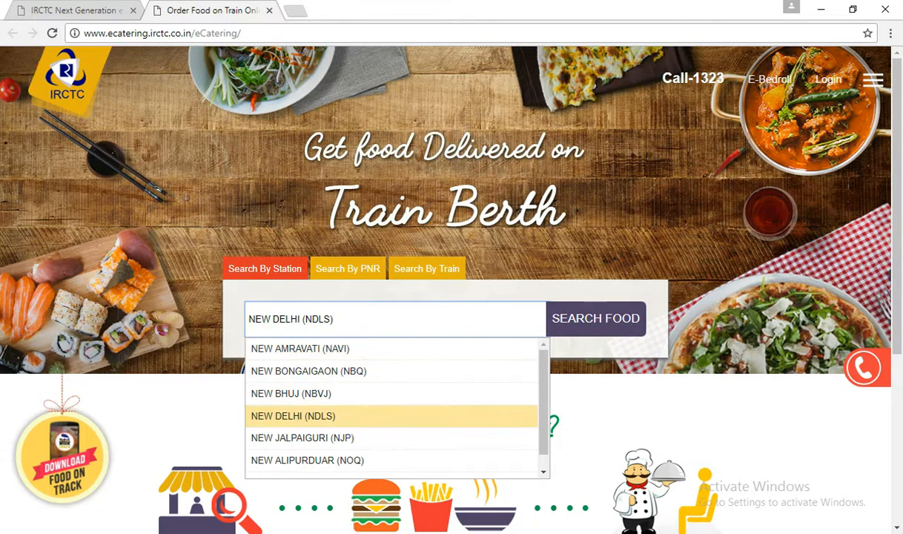
{"action": "left_click", "coordinate": [294, 415]}
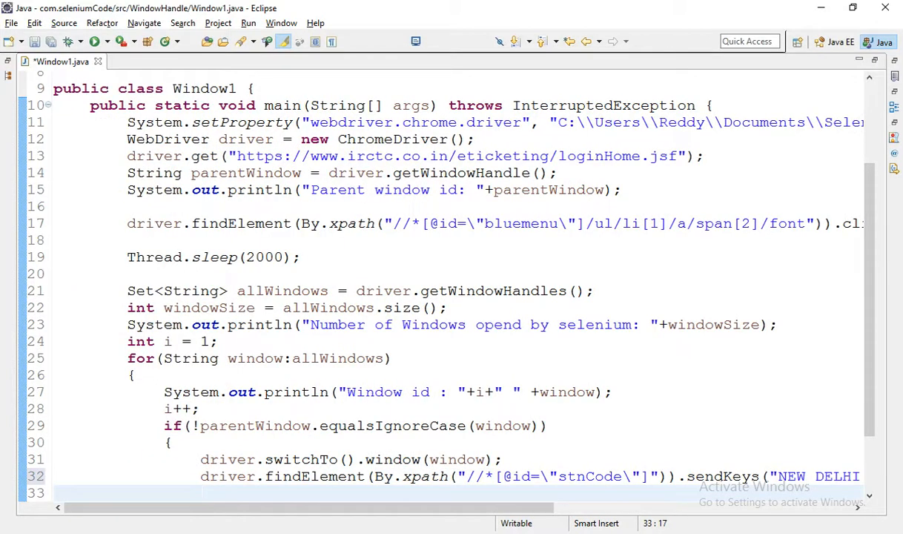
Step: Add Thread.sleep(2000); and driver.close(); after sending NEW DELHI to stnCode, and save
{"action": "scroll", "scroll_direction": "down", "scroll_amount": 3}
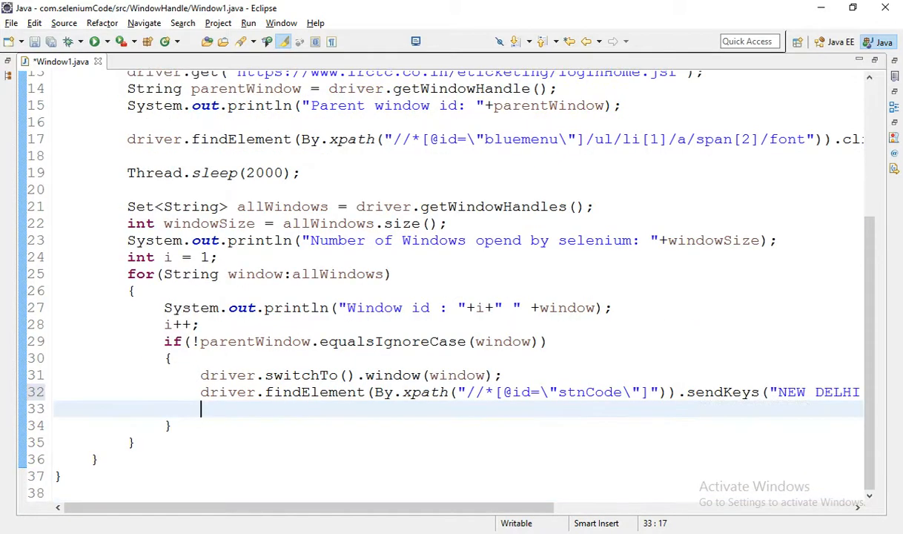
{"action": "type", "text": "driver"}
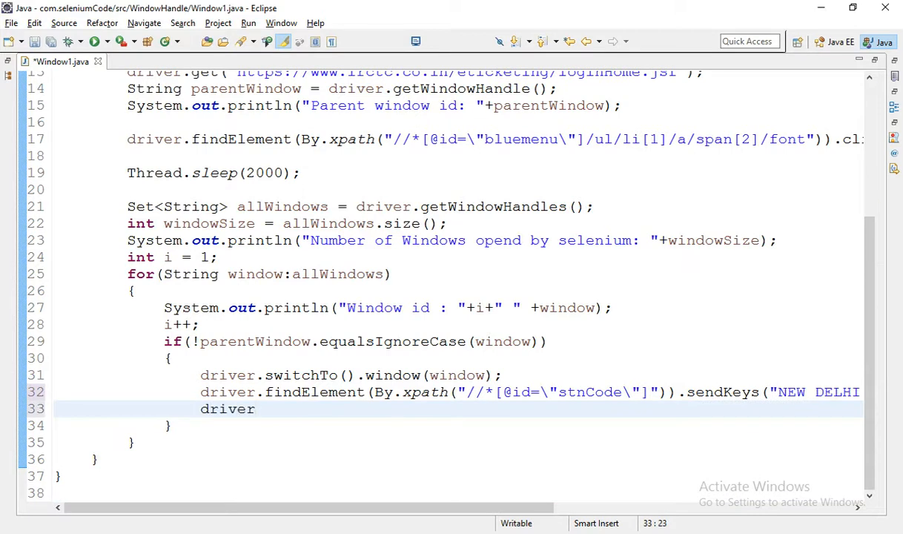
{"action": "type", "text": ".close();"}
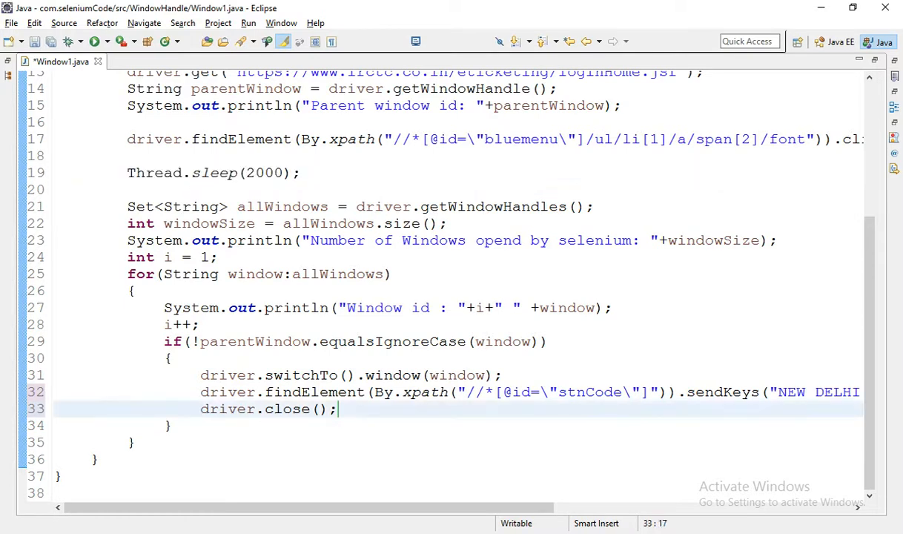
{"action": "type", "text": "Thread.sleep(2000);"}
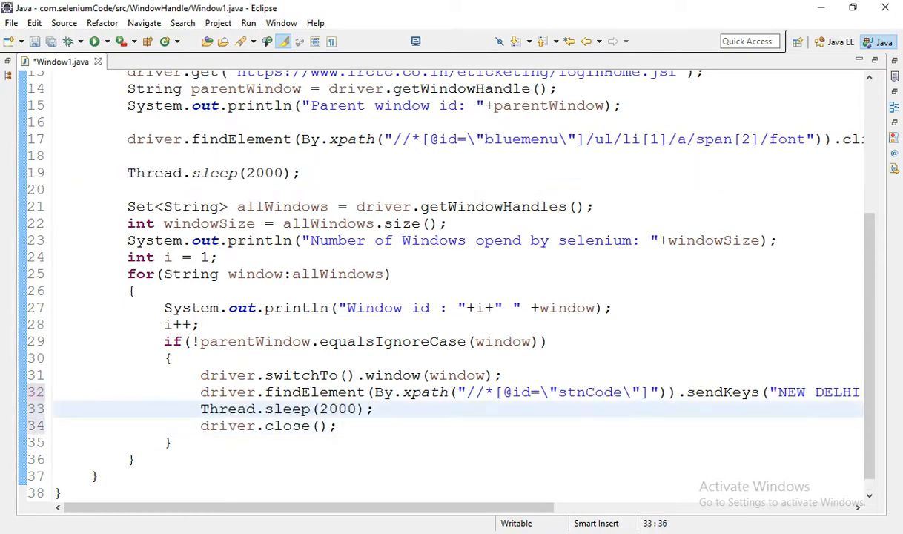
{"action": "key", "text": "ctrl+s"}
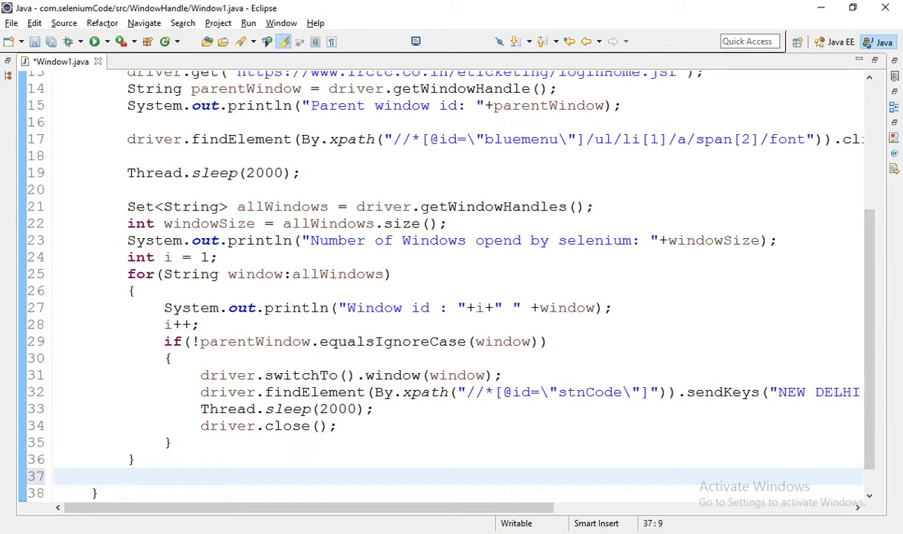
Step: After the loop, switch back with driver.switchTo().window(parentWindow);
{"action": "type", "text": "driver.switchTo("}
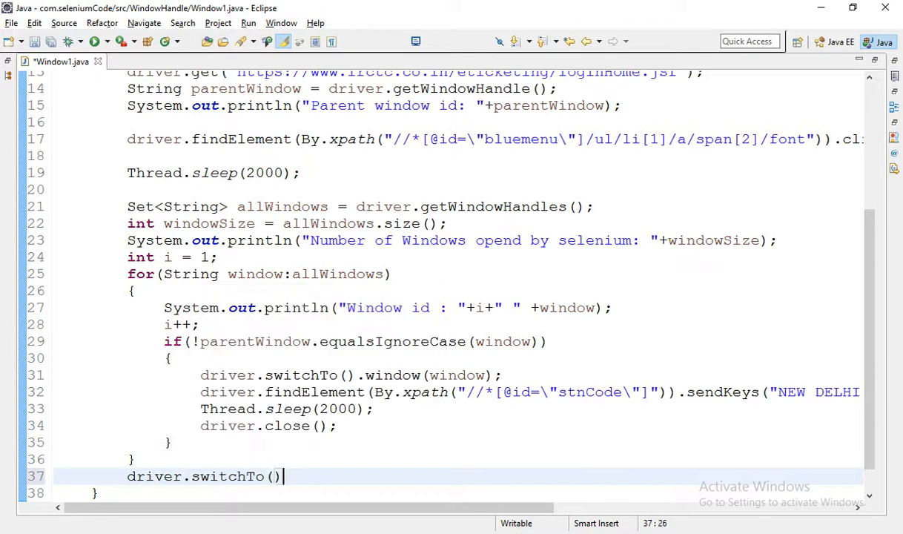
{"action": "type", "text": "."}
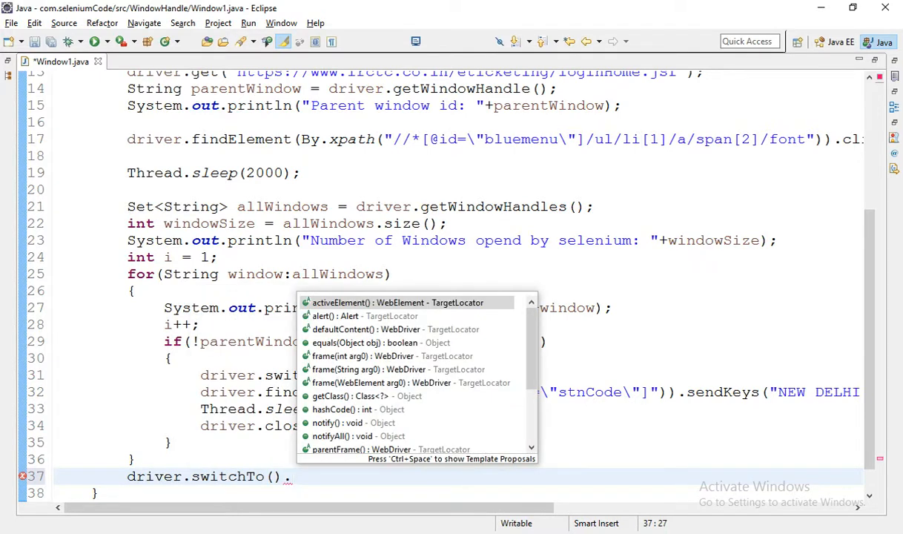
{"action": "type", "text": "window(arg0"}
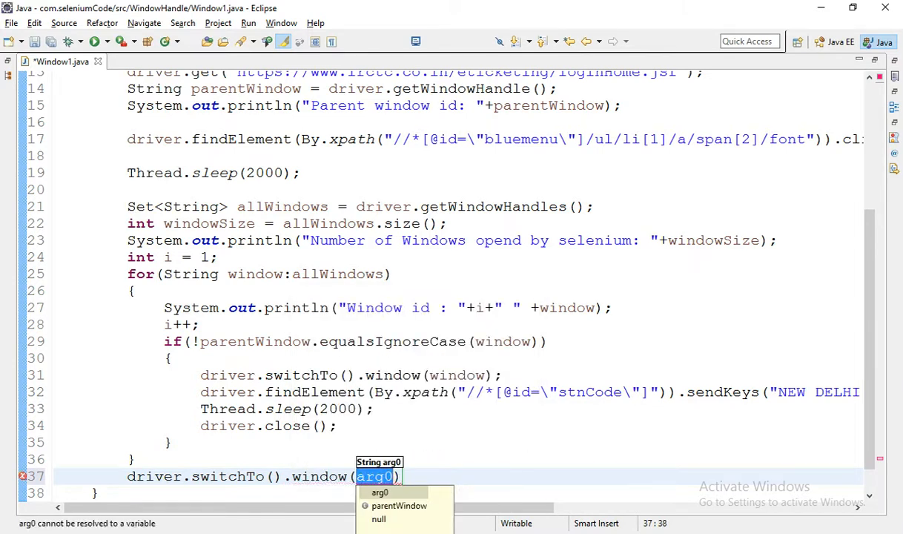
{"action": "type", "text": "parentWindow"}
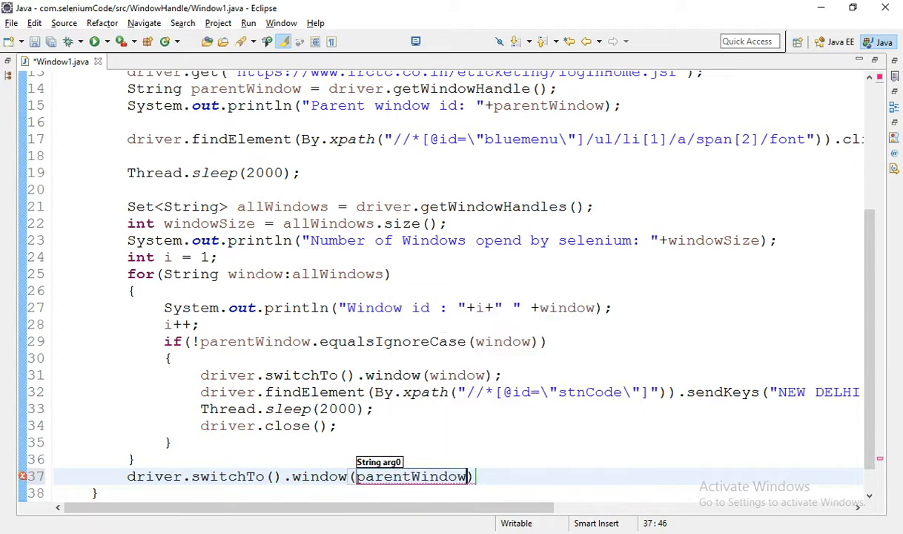
{"action": "type", "text": ";"}
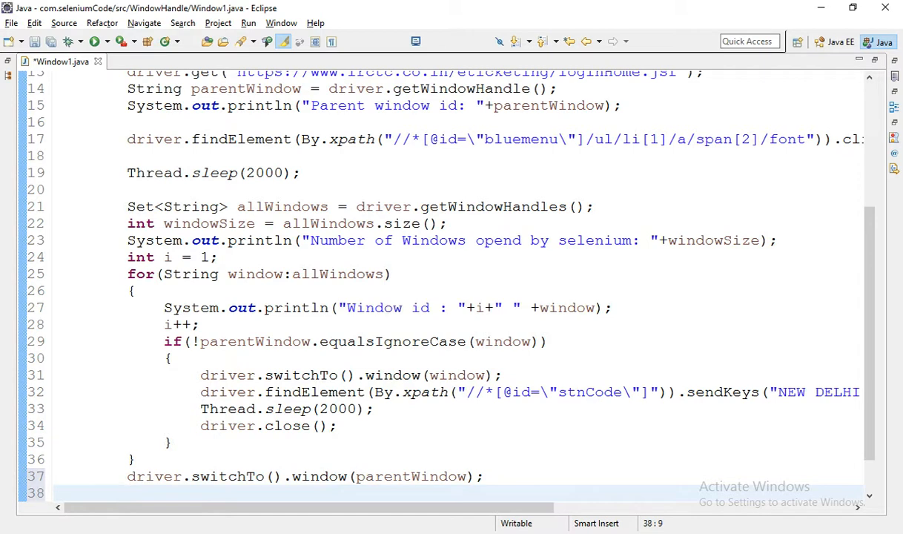
Step: Add Thread.sleep(2000);, driver.close(); and driver.quit();, then save Window1
{"action": "type", "text": "Thread.sleep(2000);"}
{"action": "type", "text": "driver"}
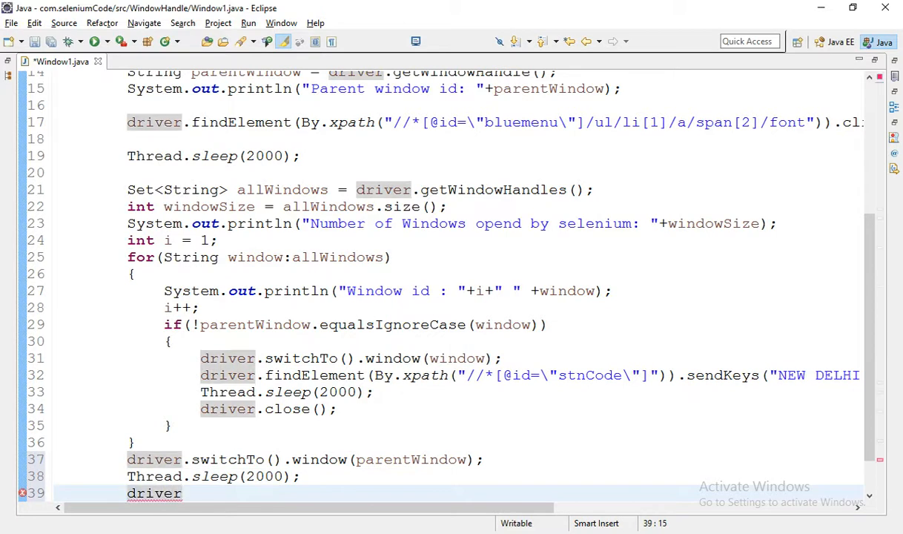
{"action": "type", "text": ".close();"}
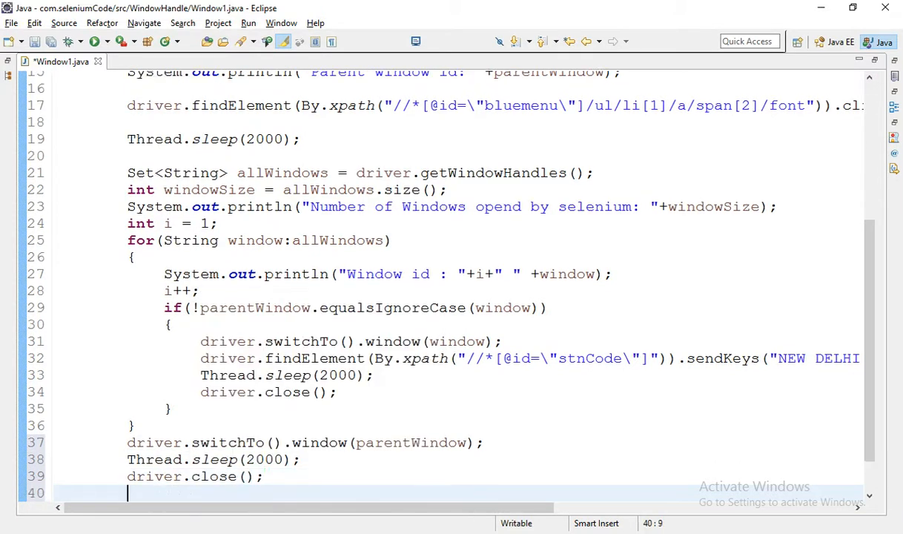
{"action": "type", "text": "driver"}
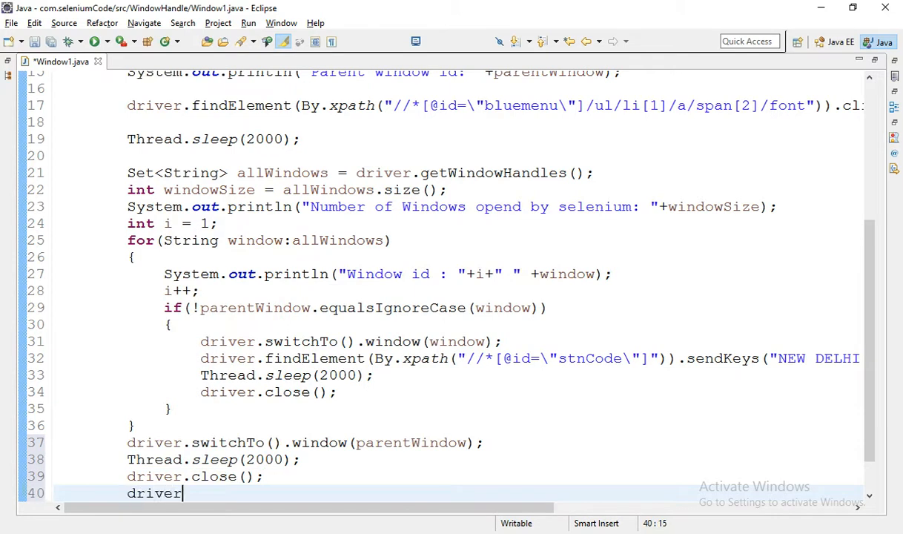
{"action": "type", "text": ".quit();"}
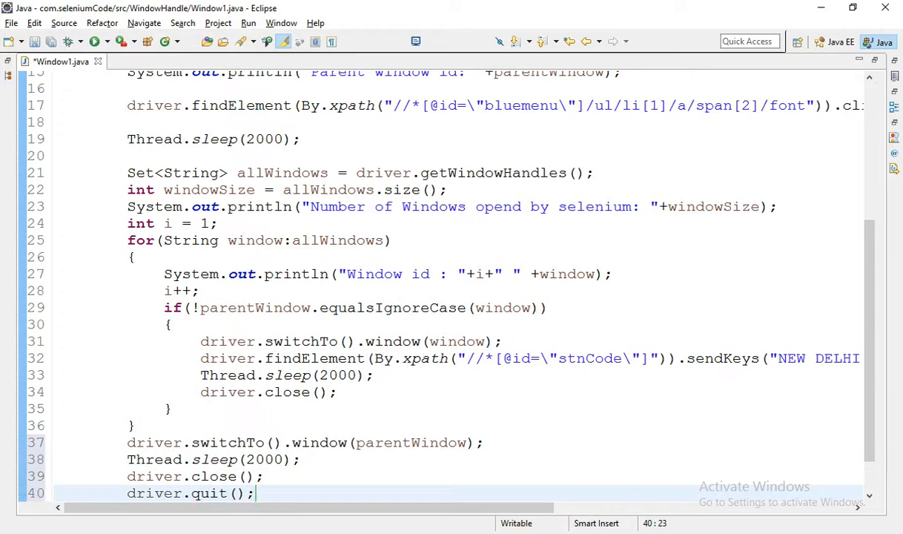
{"action": "key", "text": "ctrl+s"}
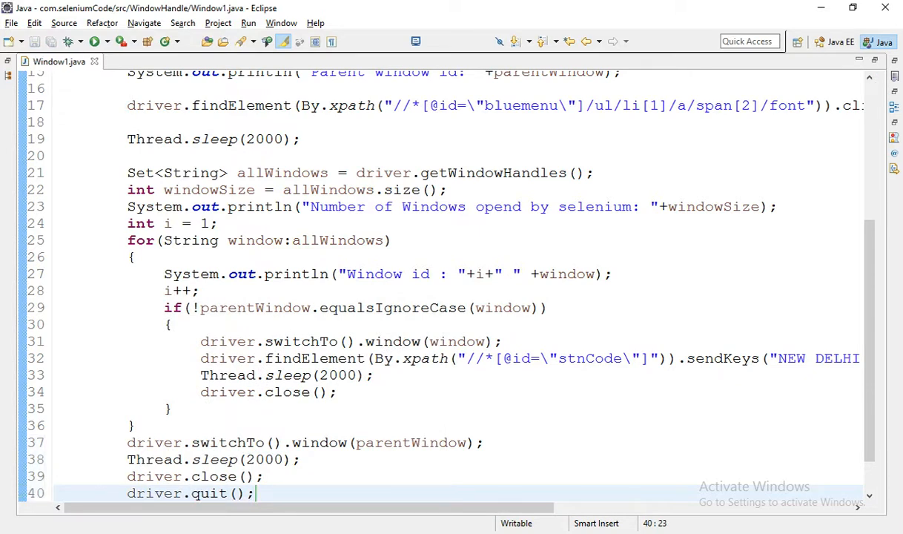
{"action": "mouse_move", "coordinate": [95, 41]}
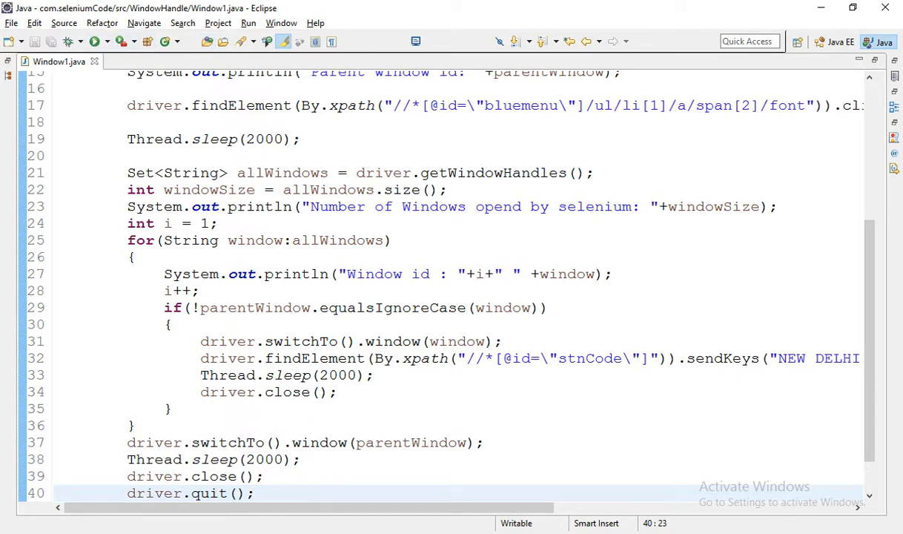
Step: Run Window1 so automated Chrome enters NEW DELHI into the eCatering station box
{"action": "left_click", "coordinate": [95, 42]}
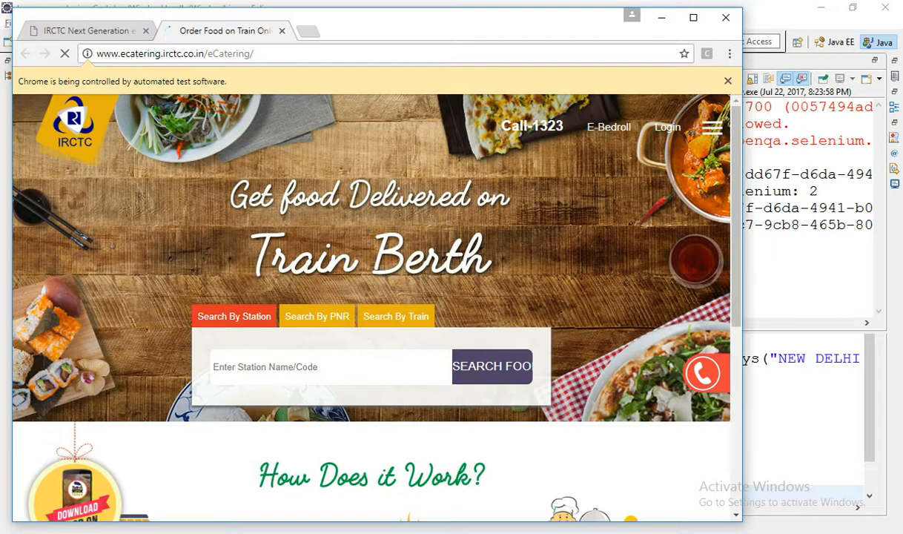
{"action": "type", "text": "NEW DELHI"}
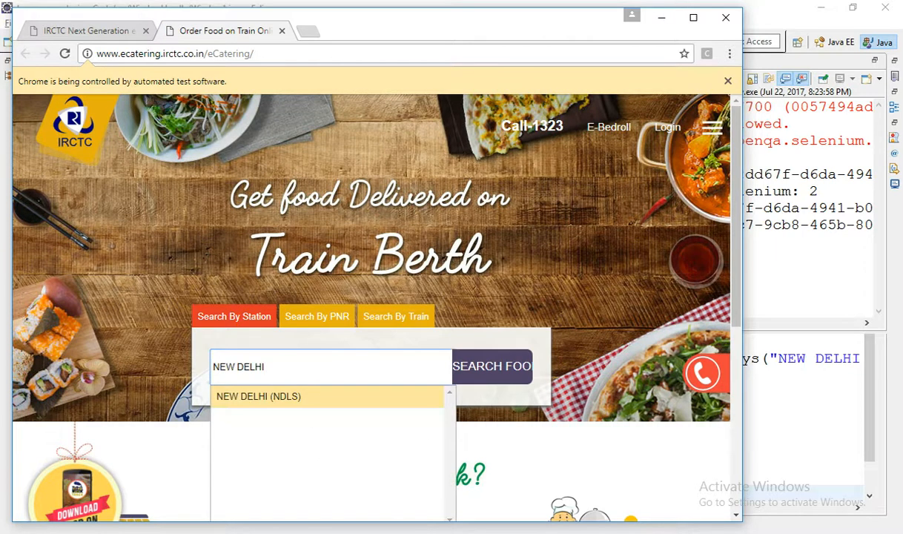